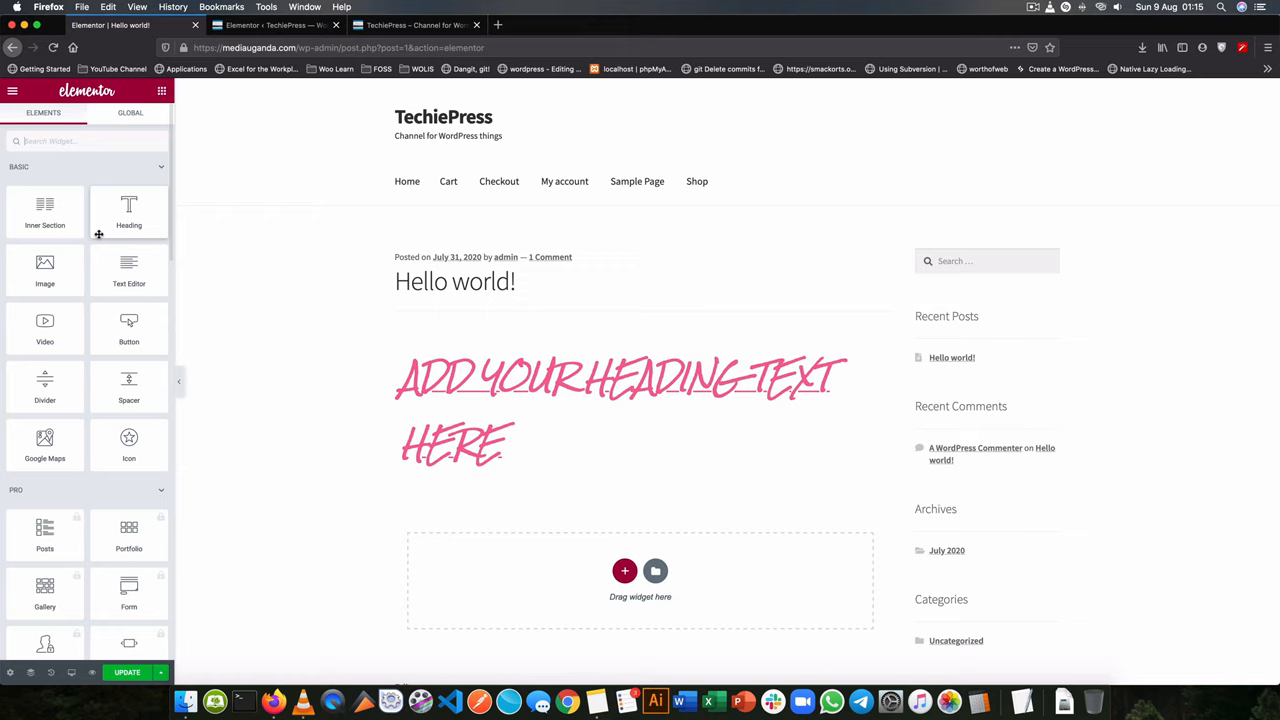
Step: Drop a Video widget below the heading and reopen the heading's settings
left_click_drag(44, 270, 548, 486)
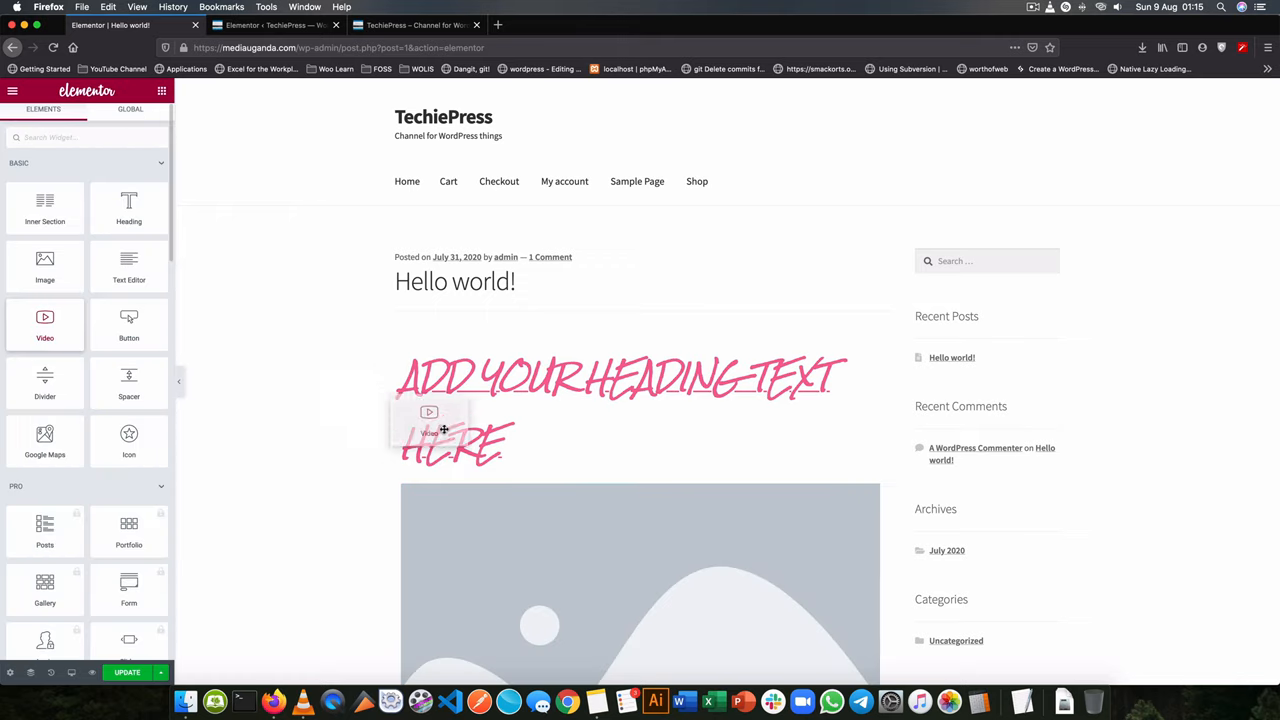
left_click(428, 412)
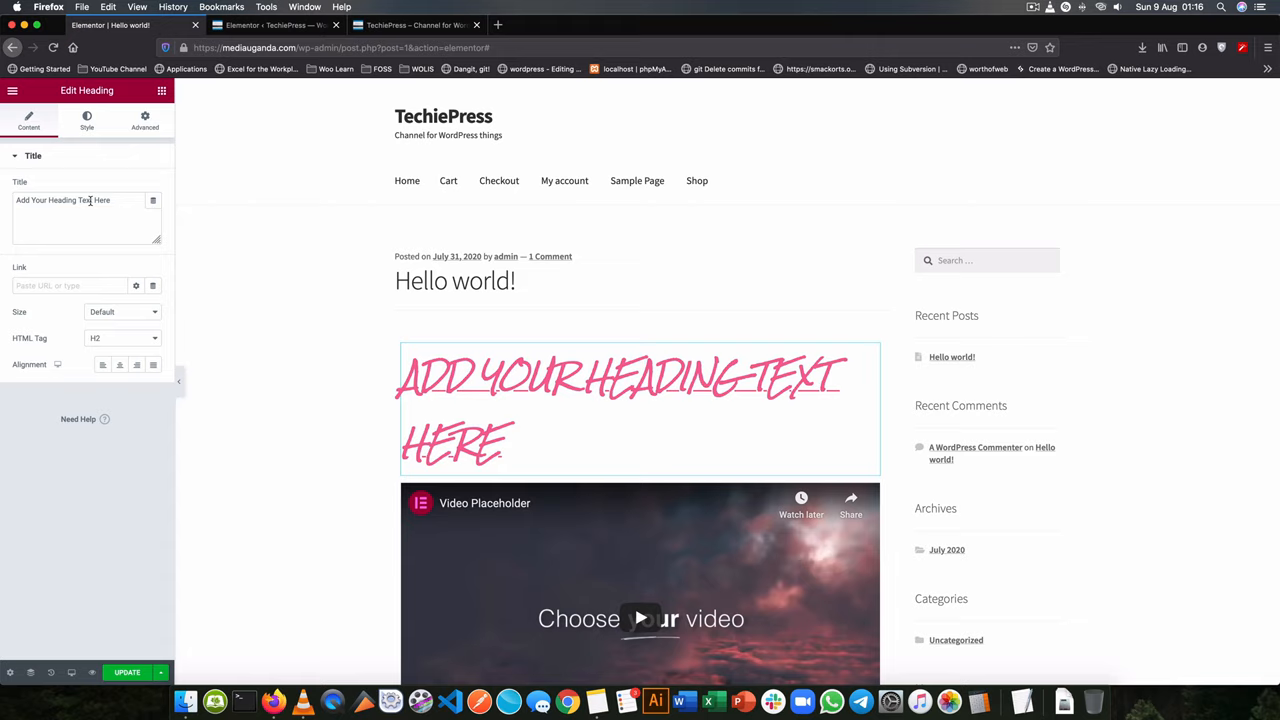
triple_click(62, 200)
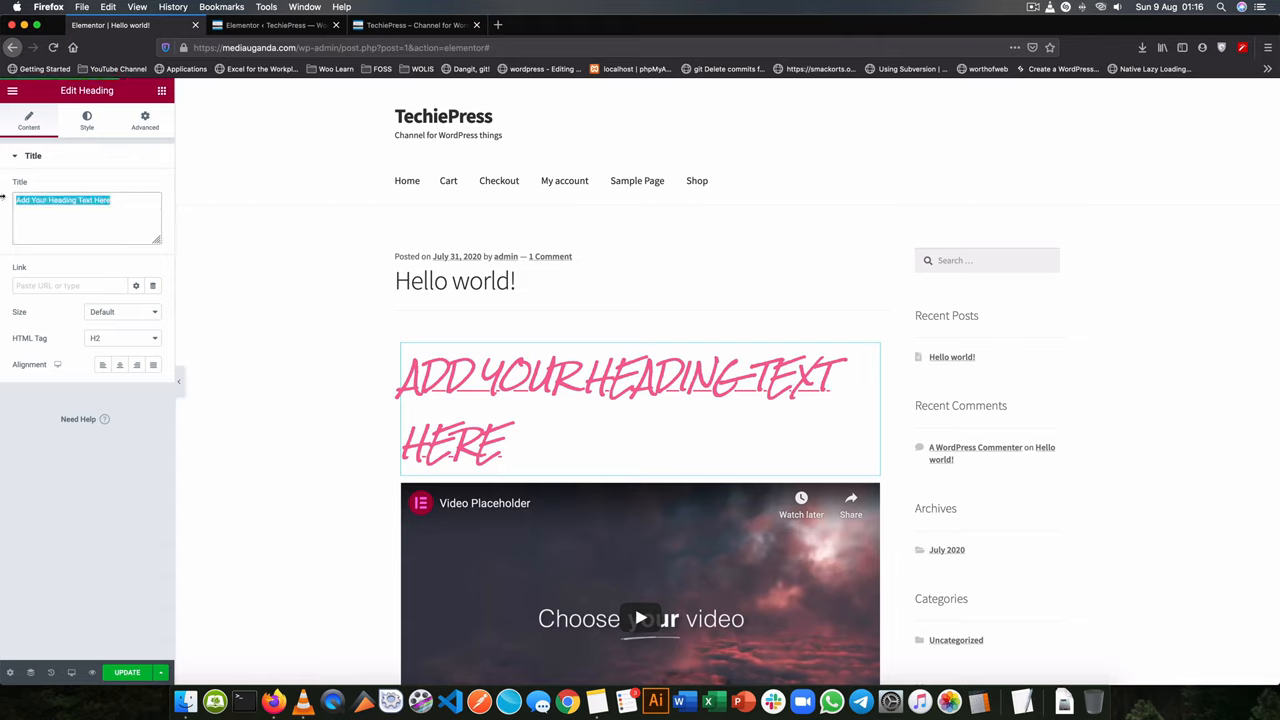
type("Proper hea")
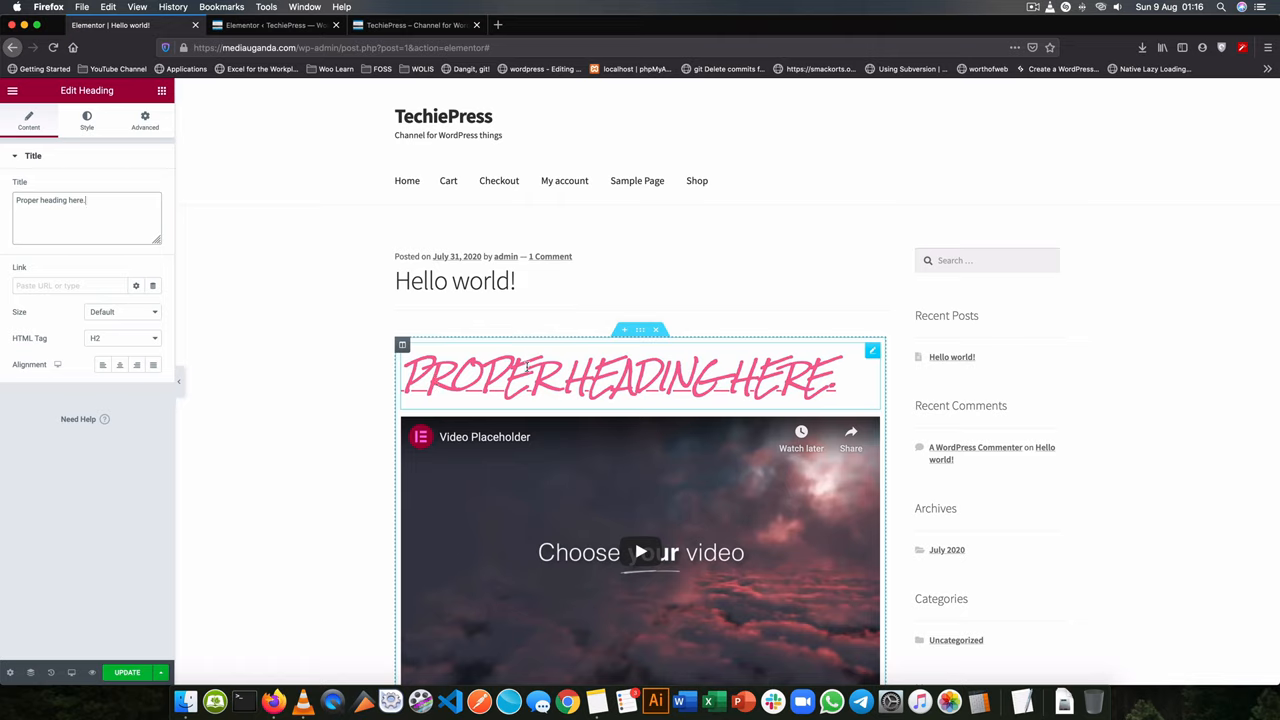
left_click(68, 284)
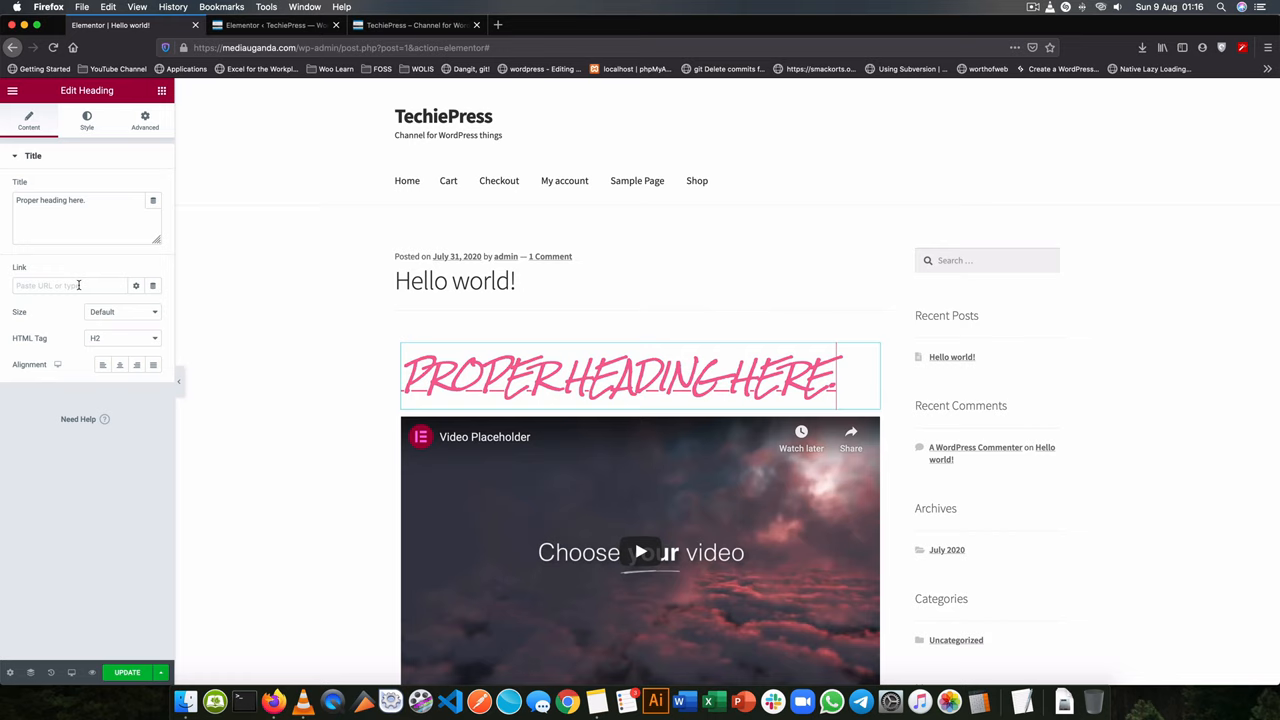
type("h")
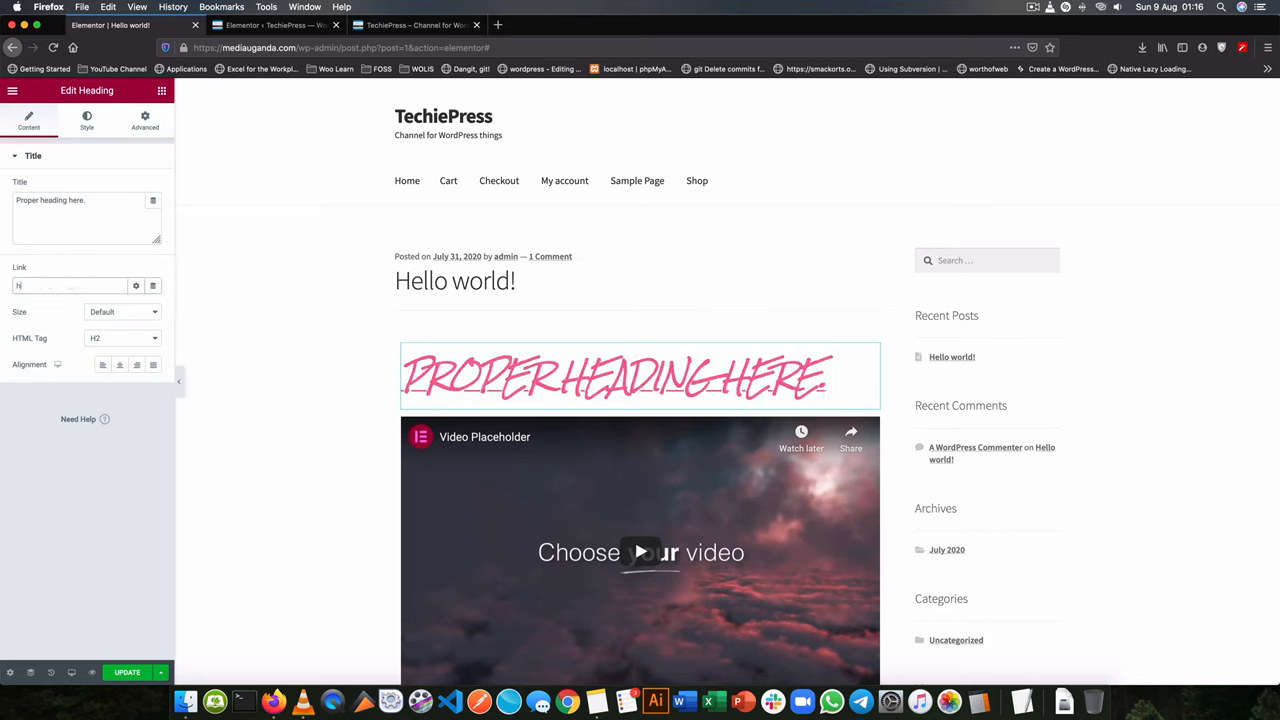
type("https://")
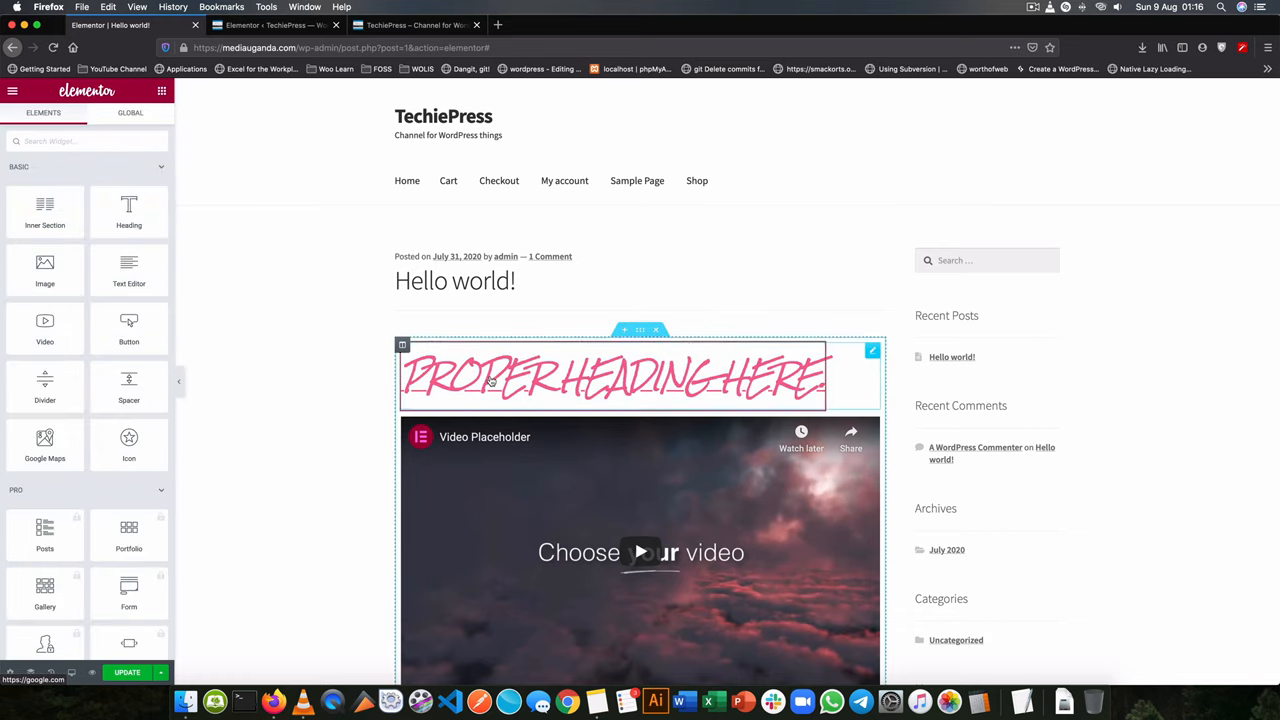
Step: Grab google.com's address from a new tab and paste it into the heading's Link field
left_click(614, 378)
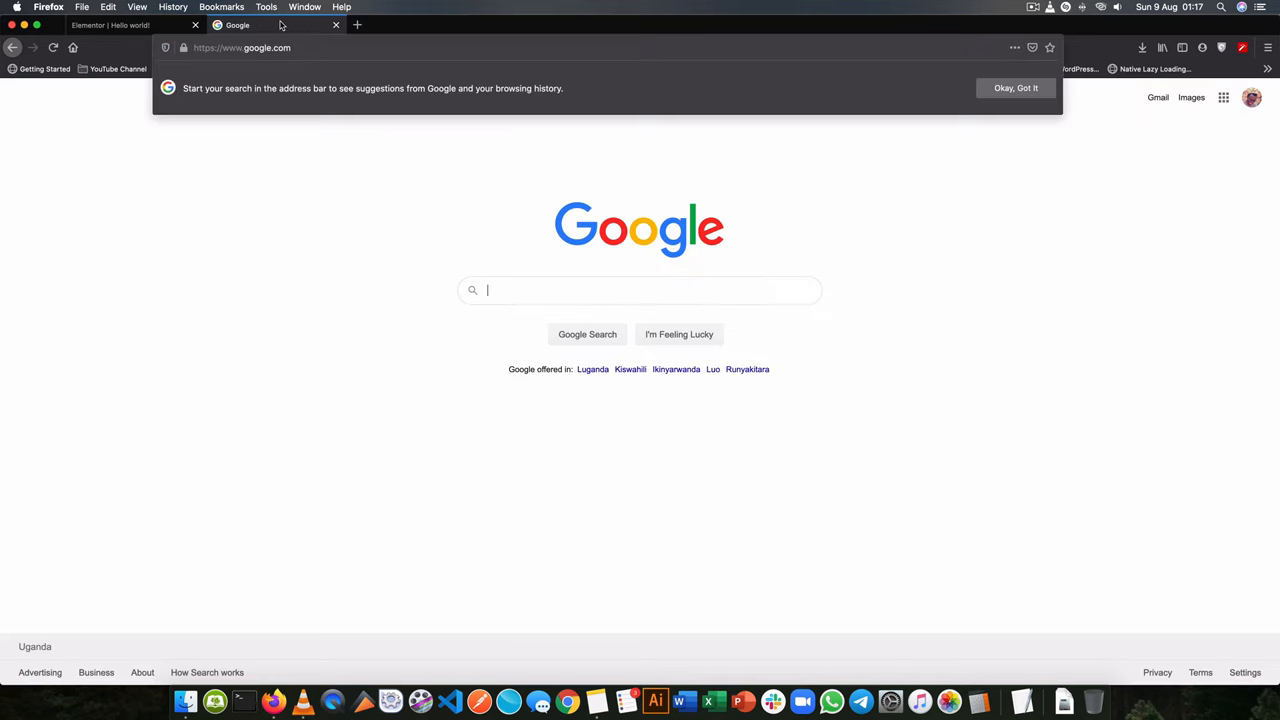
left_click(110, 24)
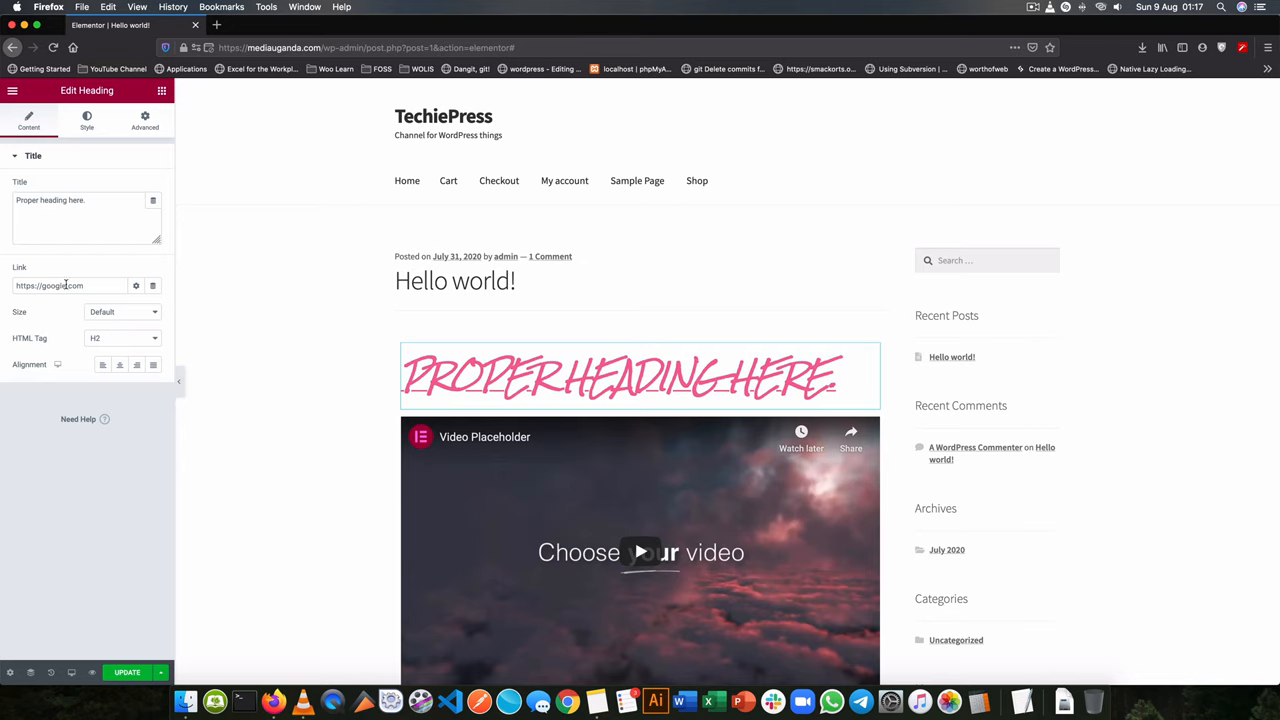
Step: Make the heading link open in a new window with nofollow
left_click(136, 286)
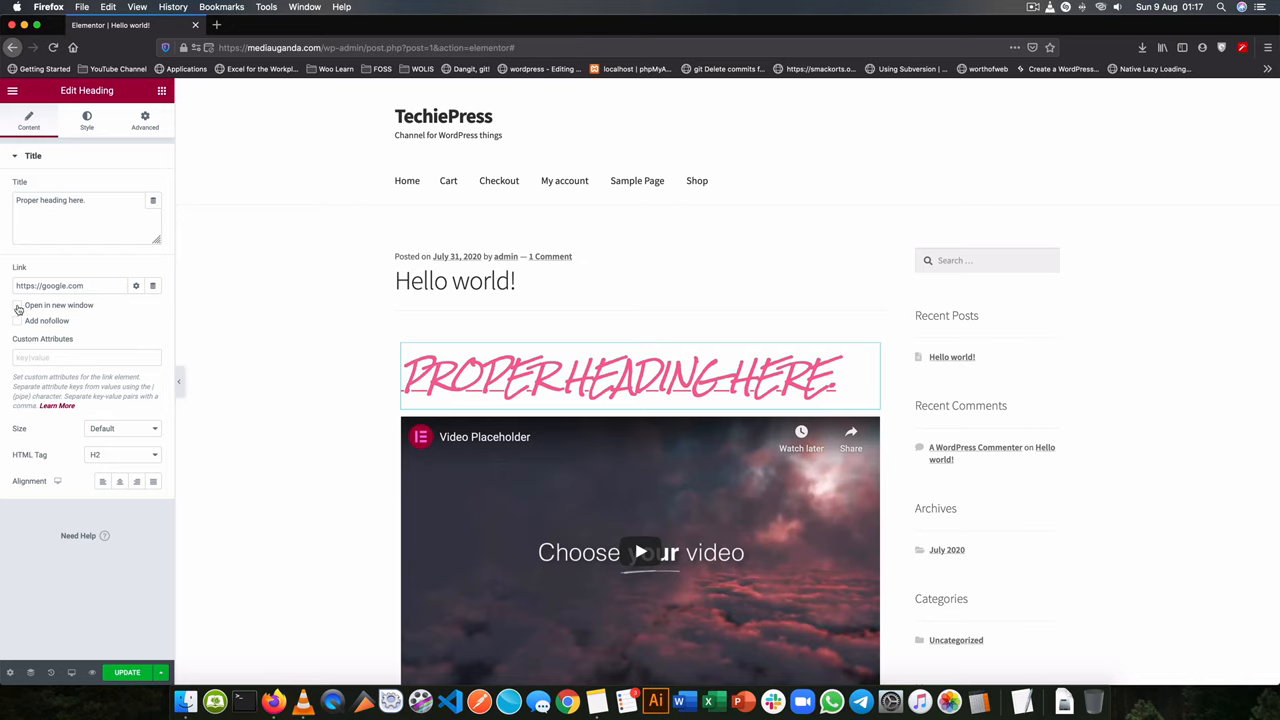
left_click(18, 304)
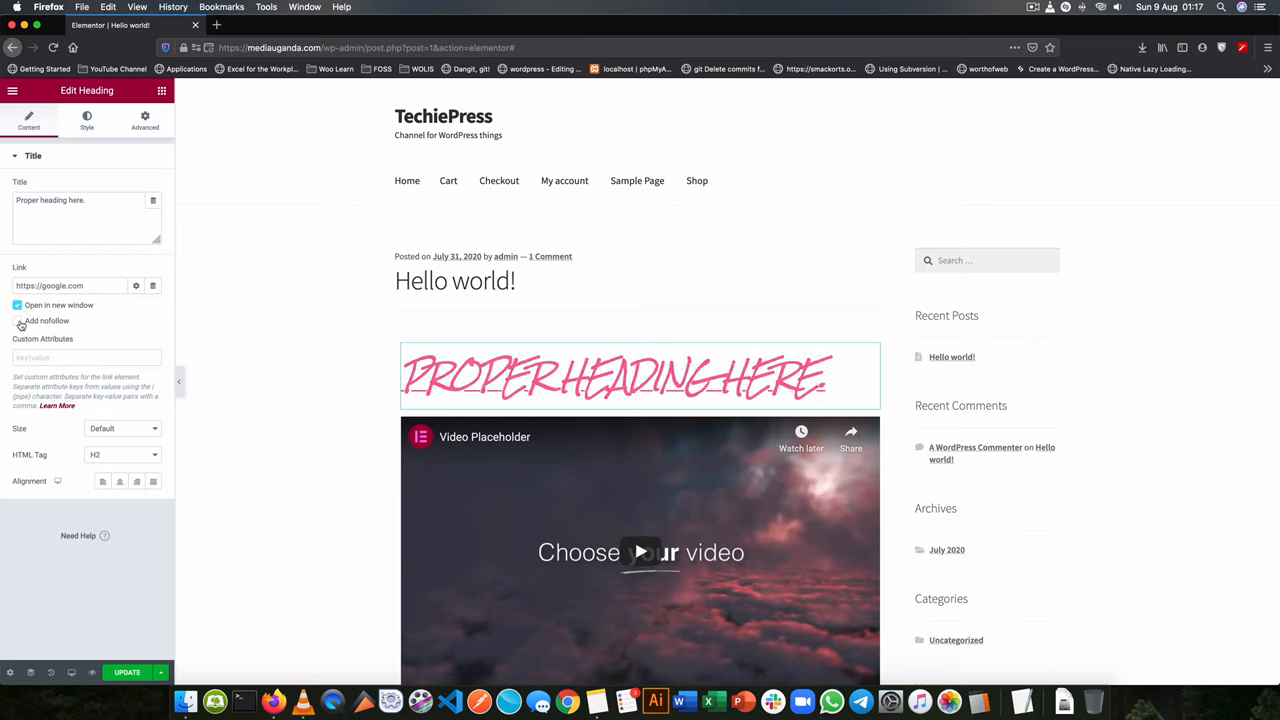
left_click(16, 320)
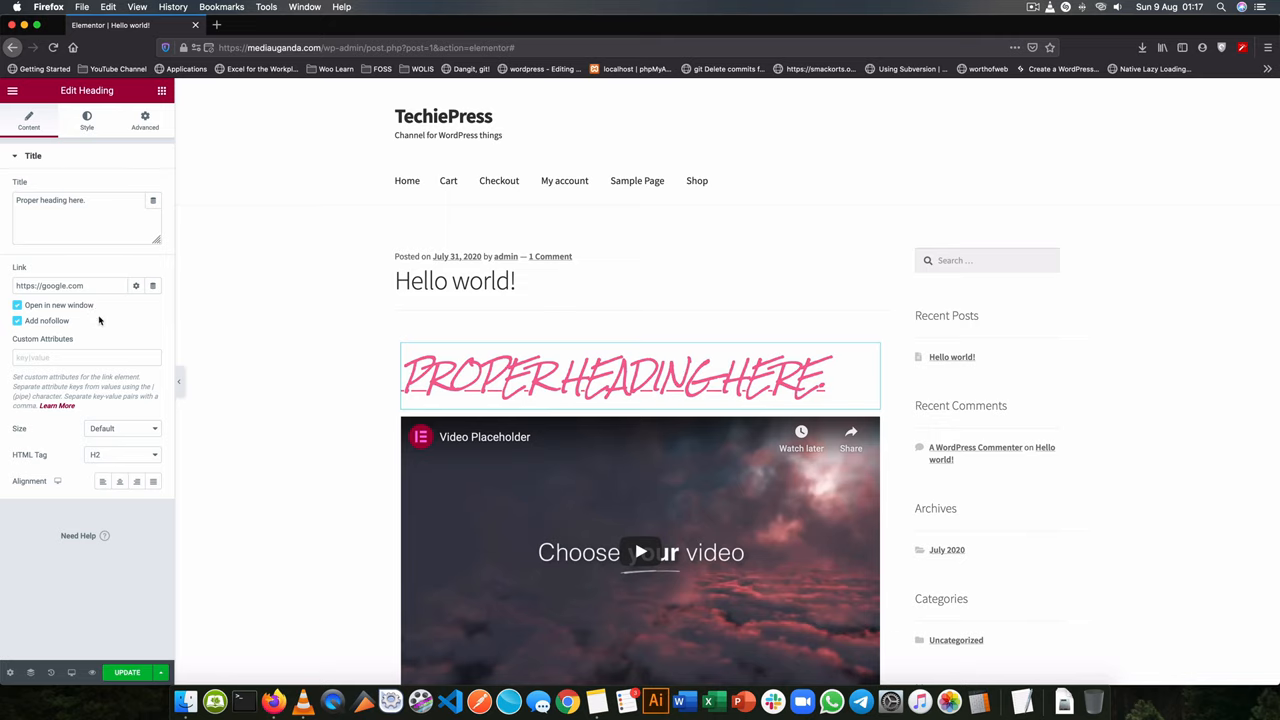
mouse_move(138, 320)
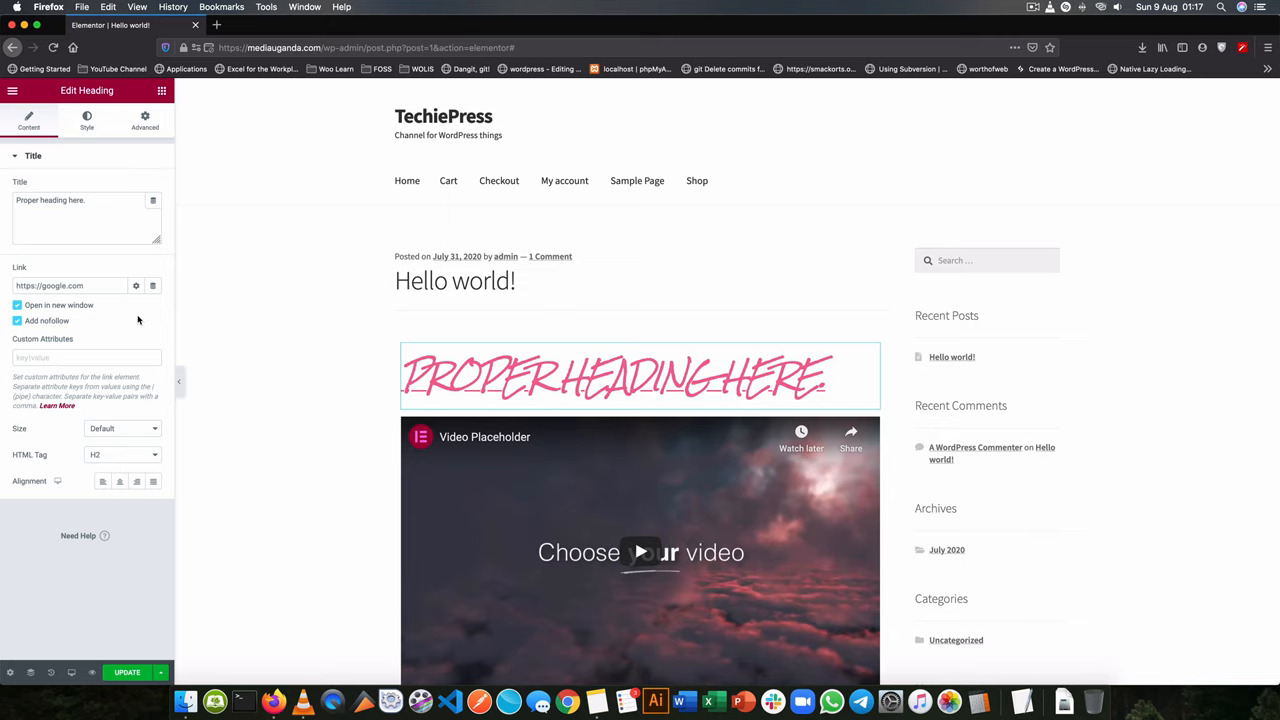
mouse_move(118, 438)
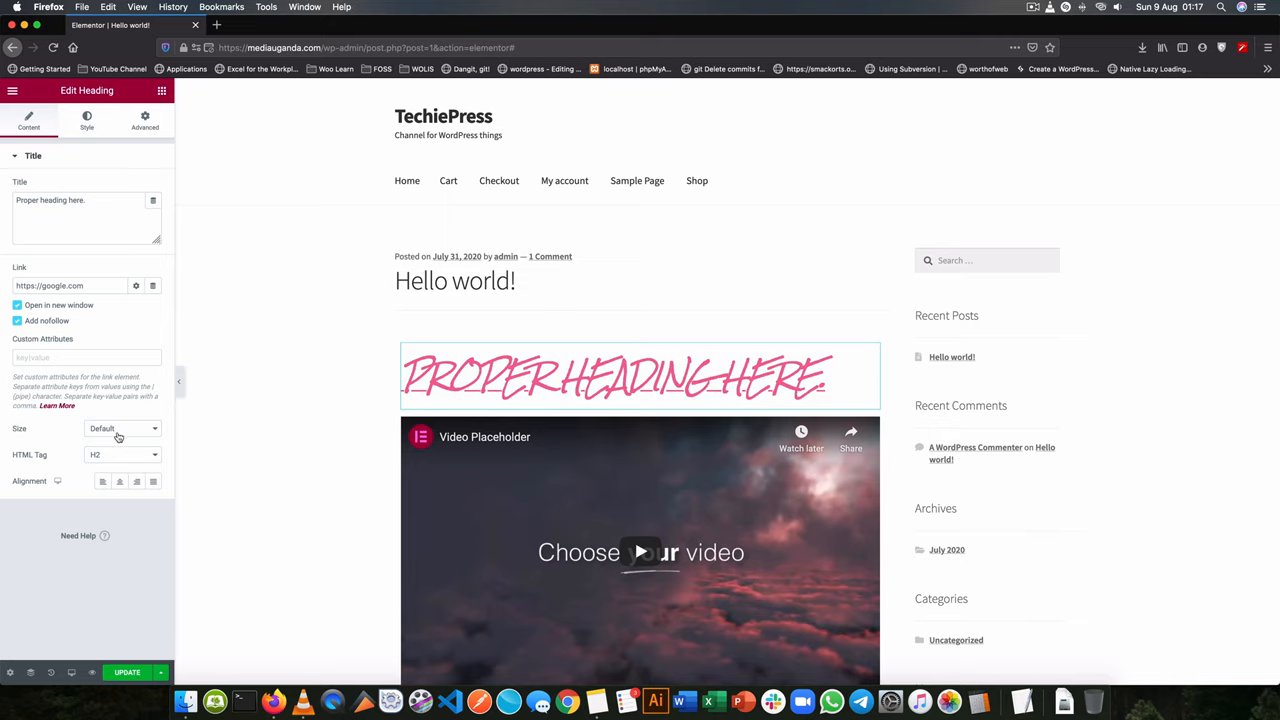
Step: Set the heading to an H6 tag, Small size and centred alignment
left_click(124, 454)
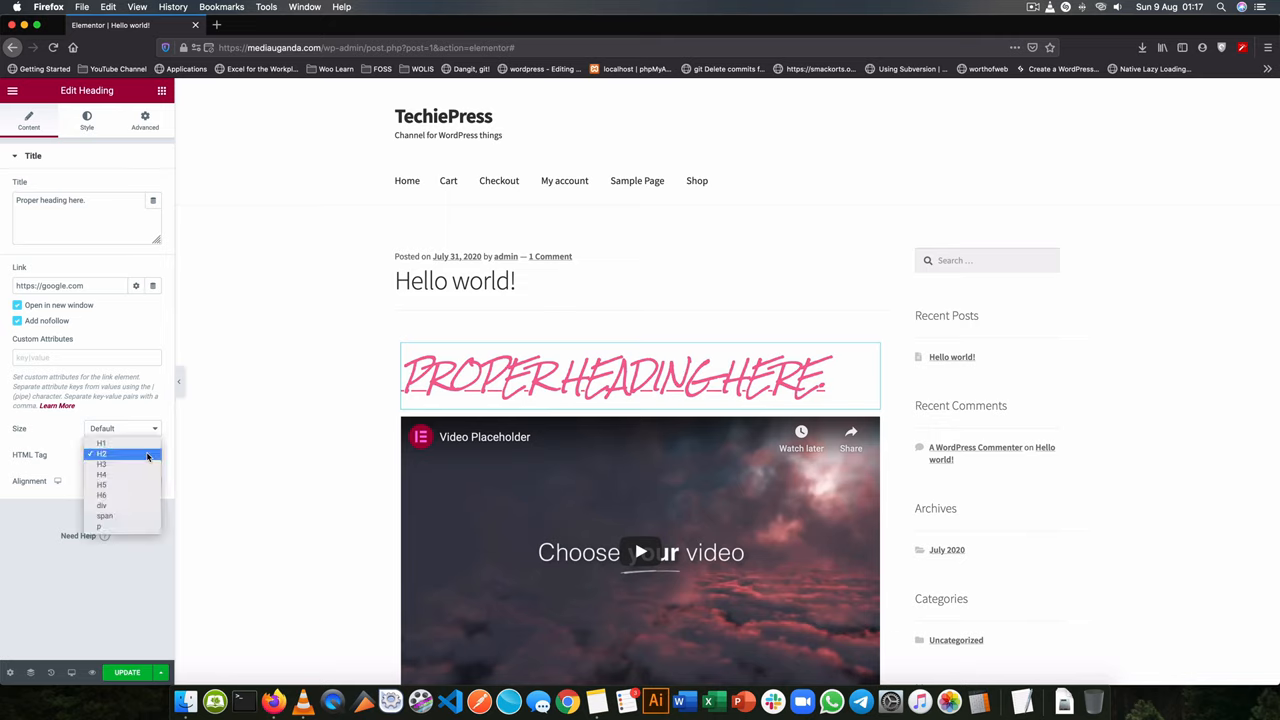
left_click(100, 496)
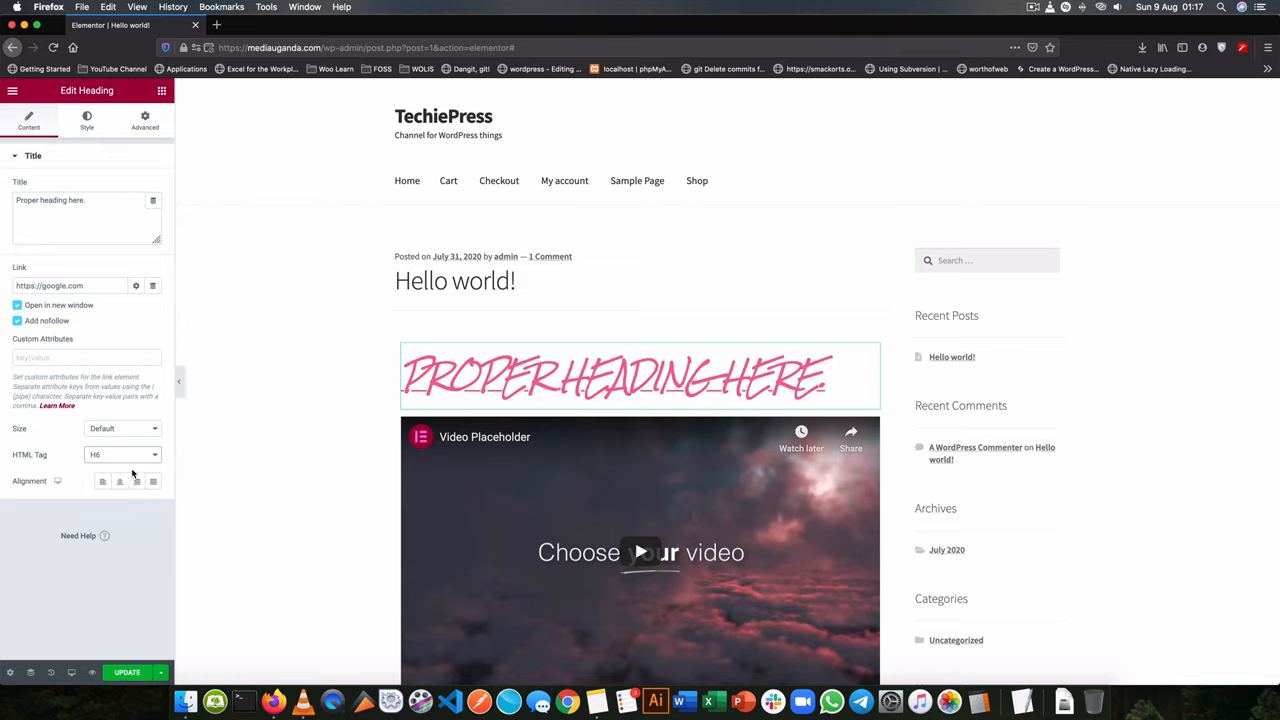
left_click(120, 428)
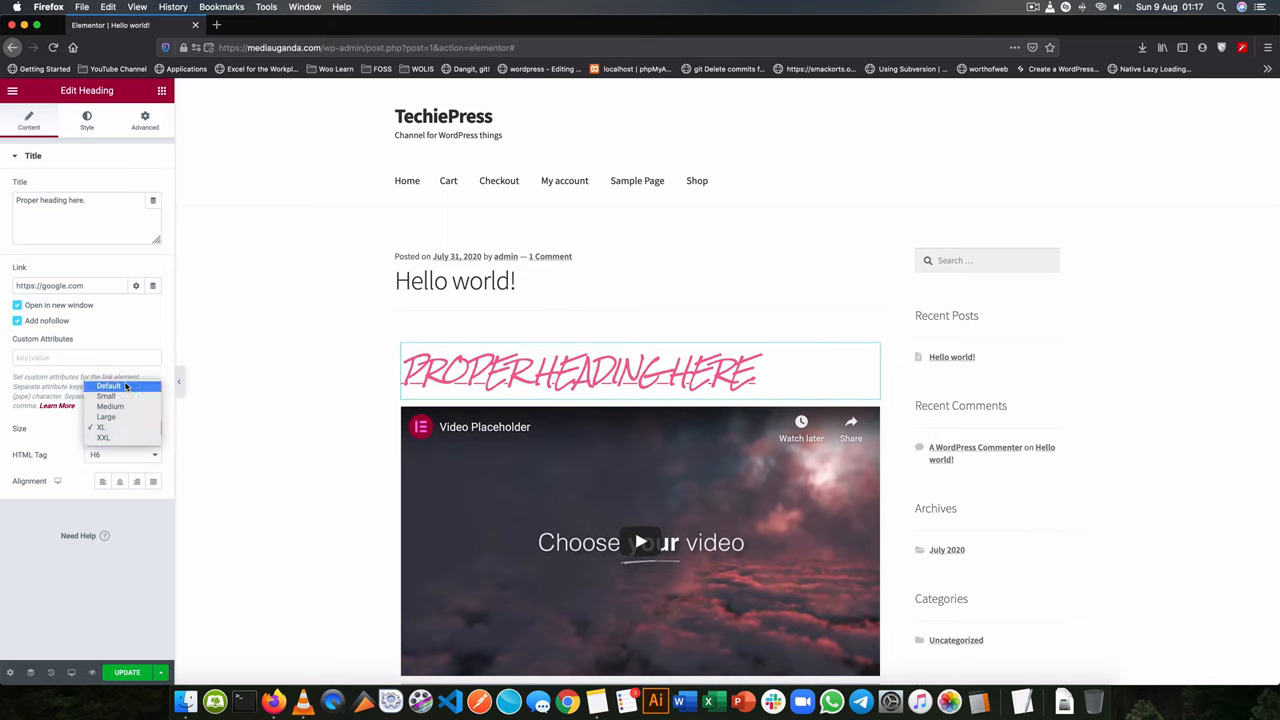
left_click(106, 396)
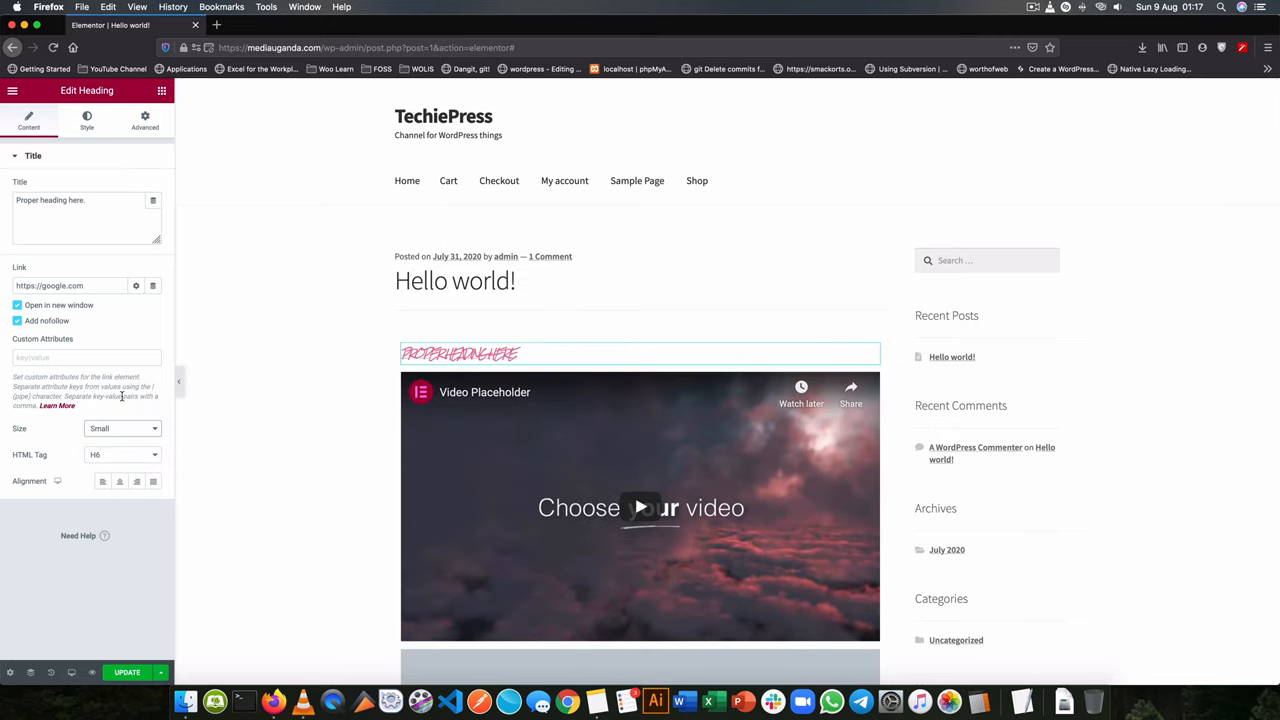
left_click(120, 480)
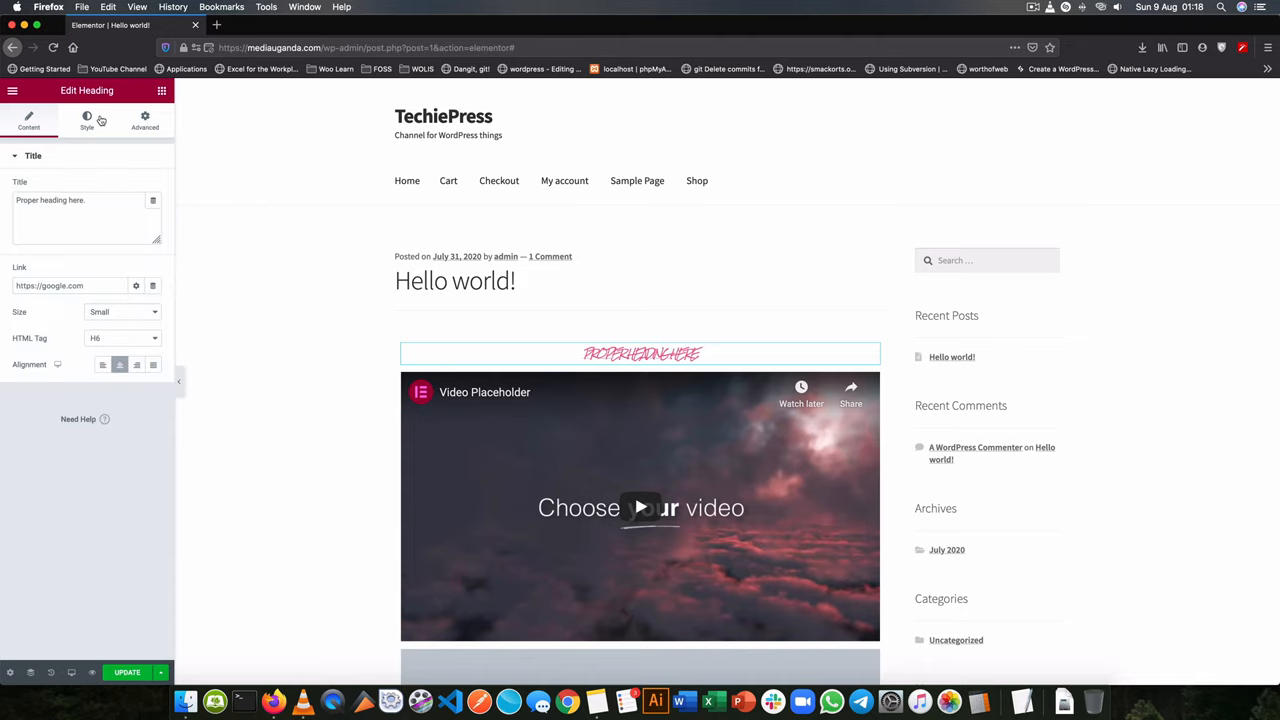
Step: Try Exclusion, Luminosity and Hue blend modes on the heading, settling on Difference
left_click(88, 120)
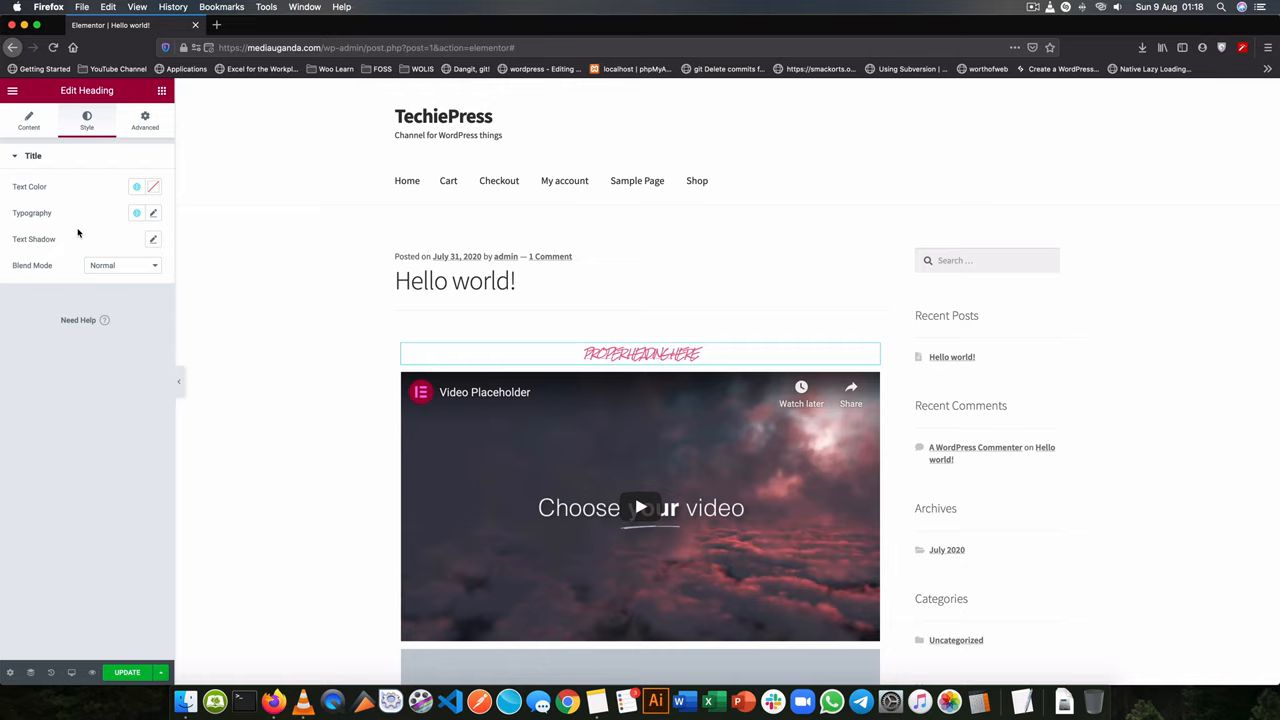
left_click(124, 264)
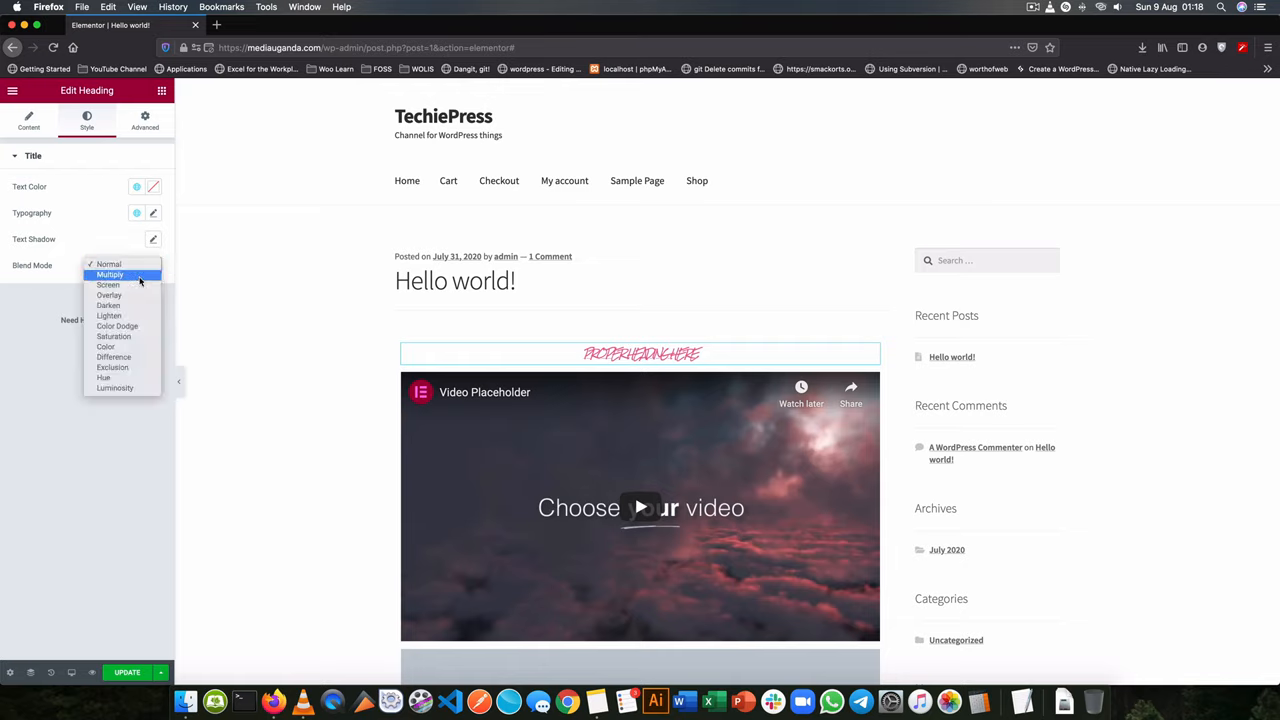
mouse_move(112, 326)
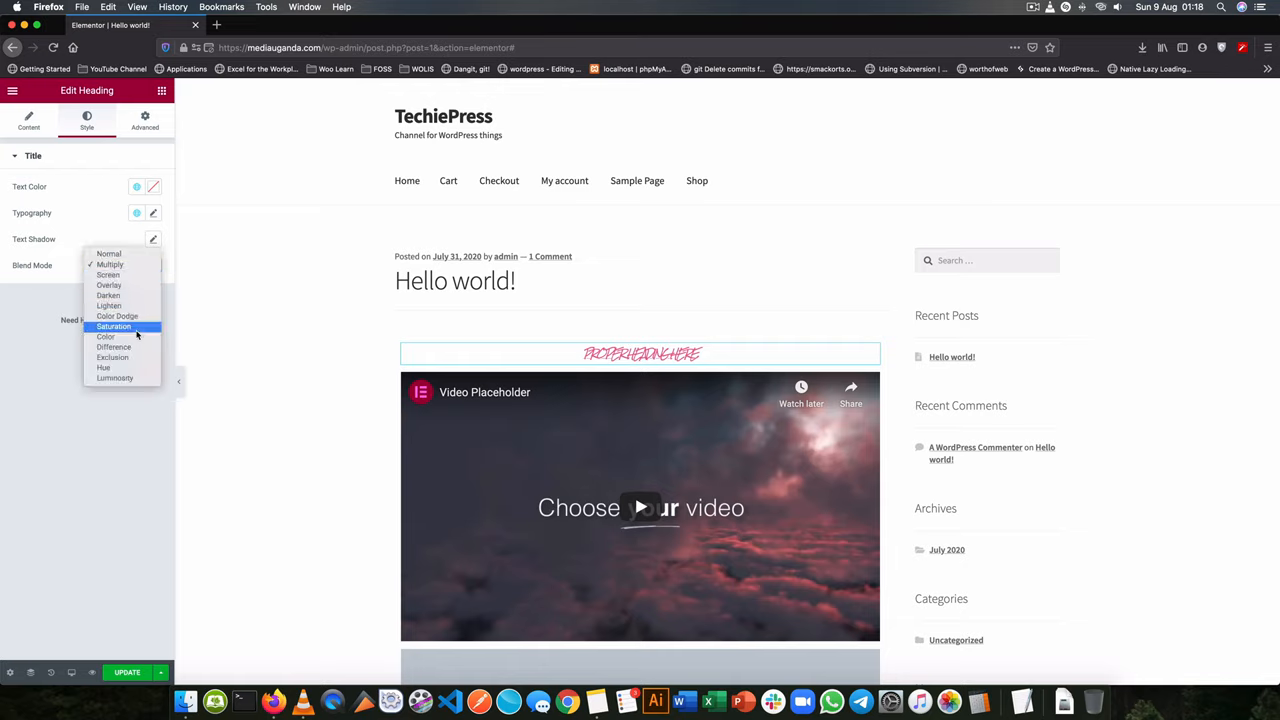
left_click(112, 356)
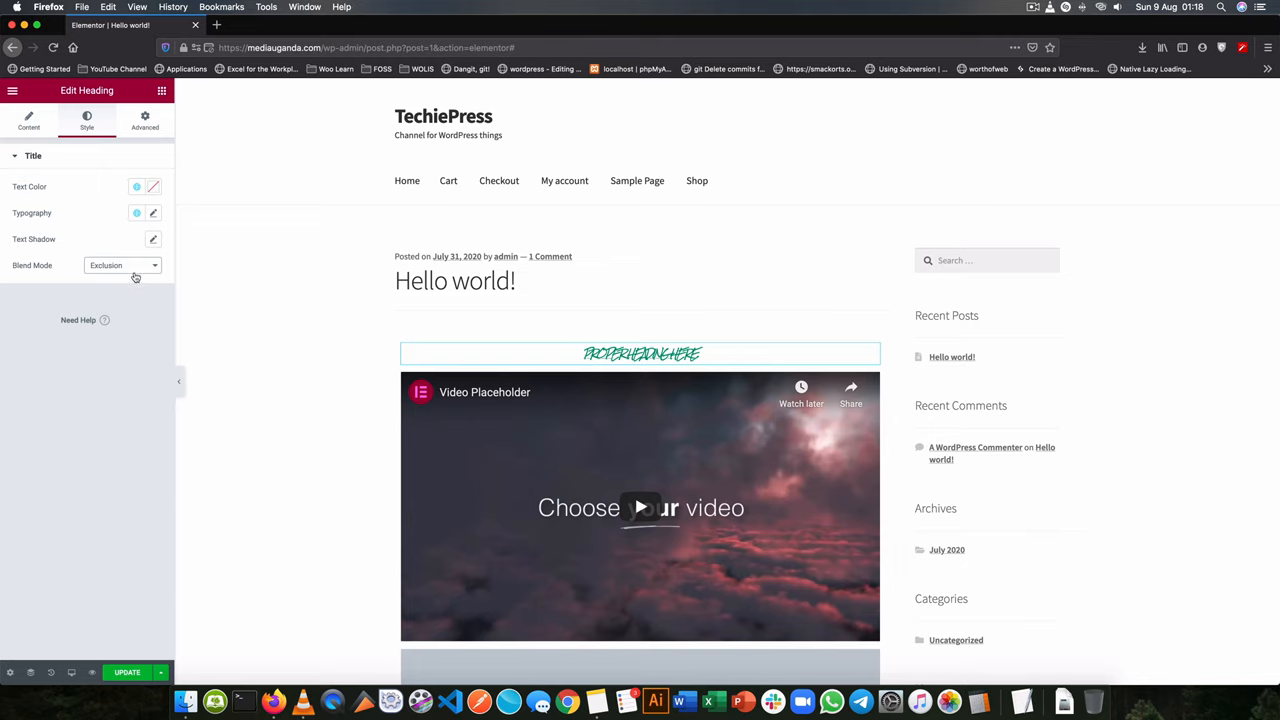
left_click(120, 264)
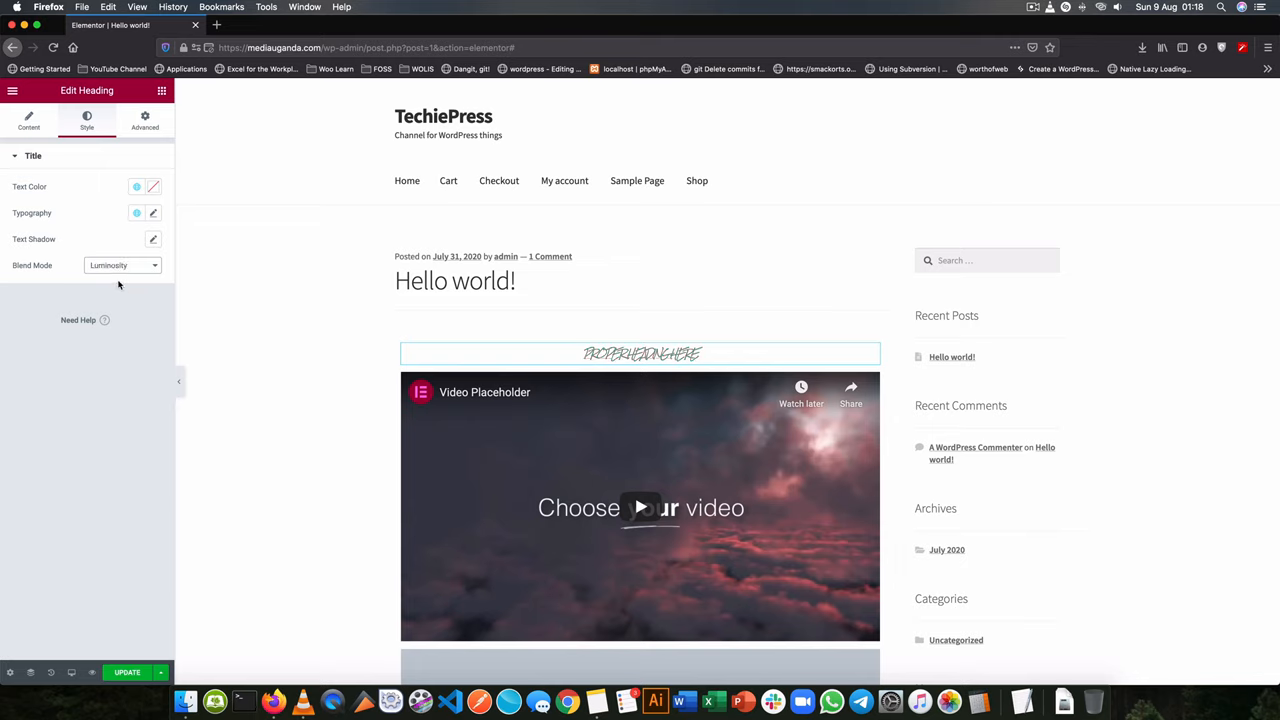
left_click(120, 264)
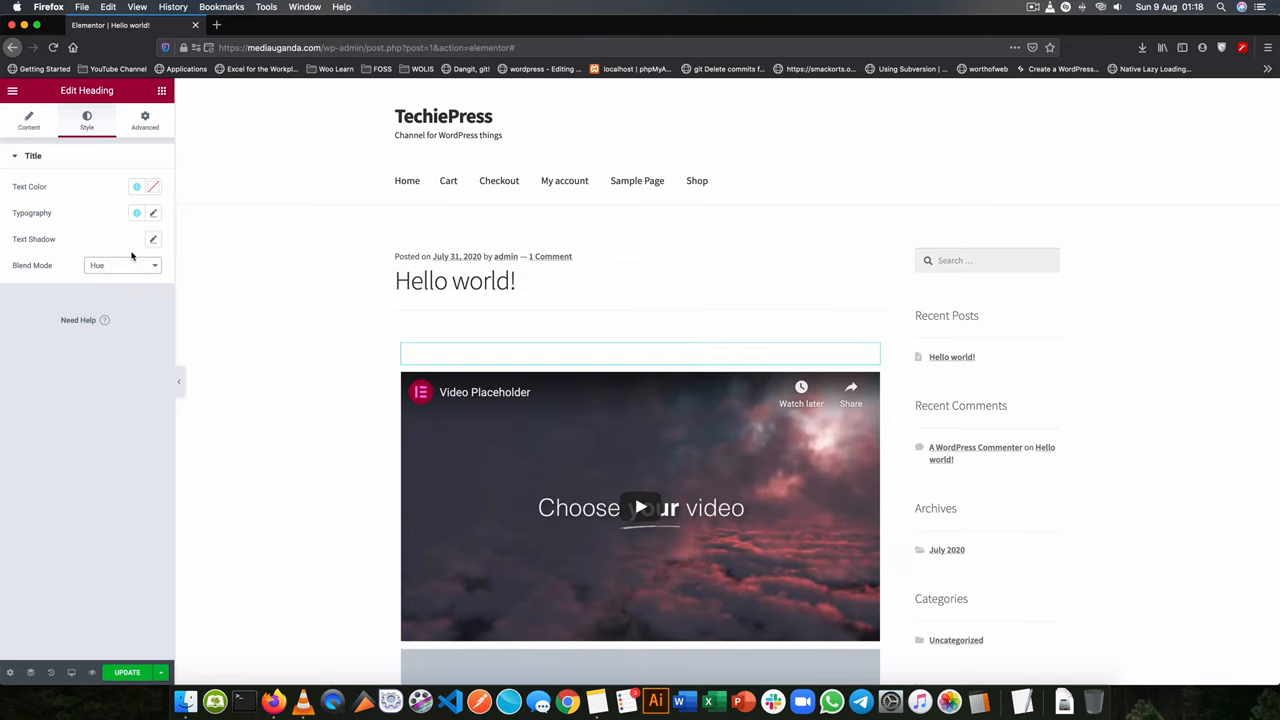
left_click(120, 264)
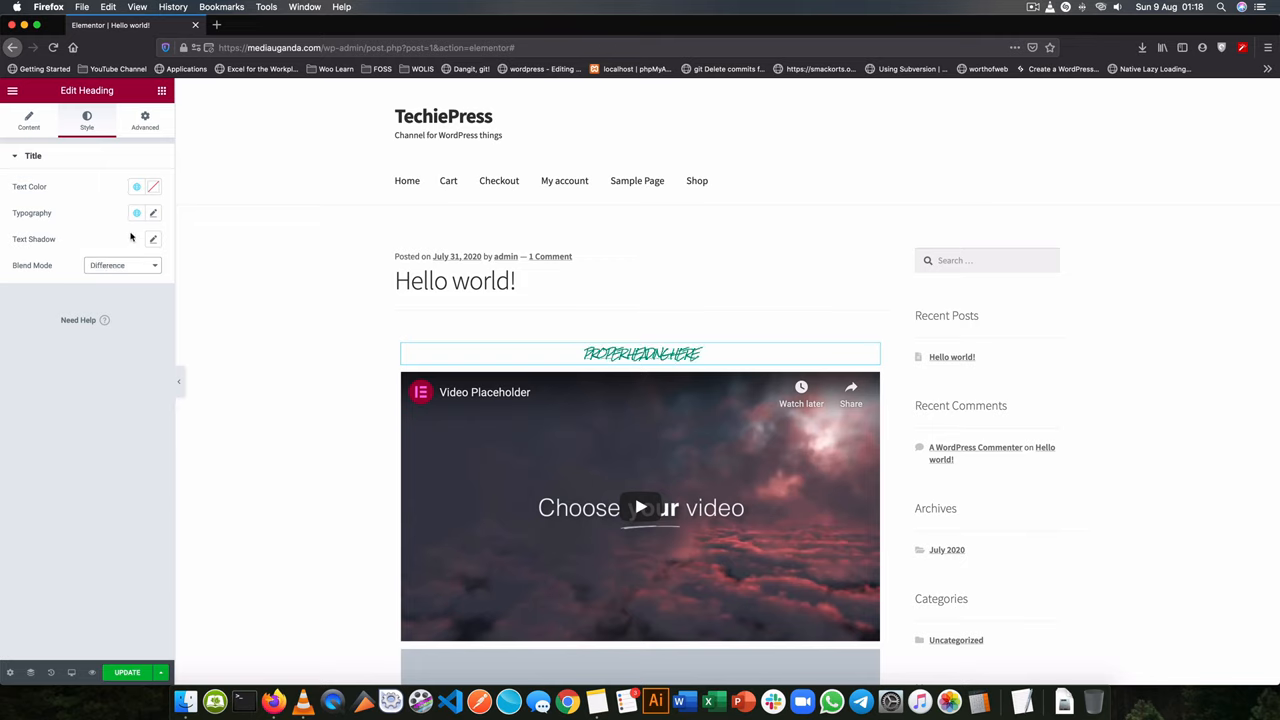
Step: Make the heading text red and return its blend mode to Normal
left_click(152, 186)
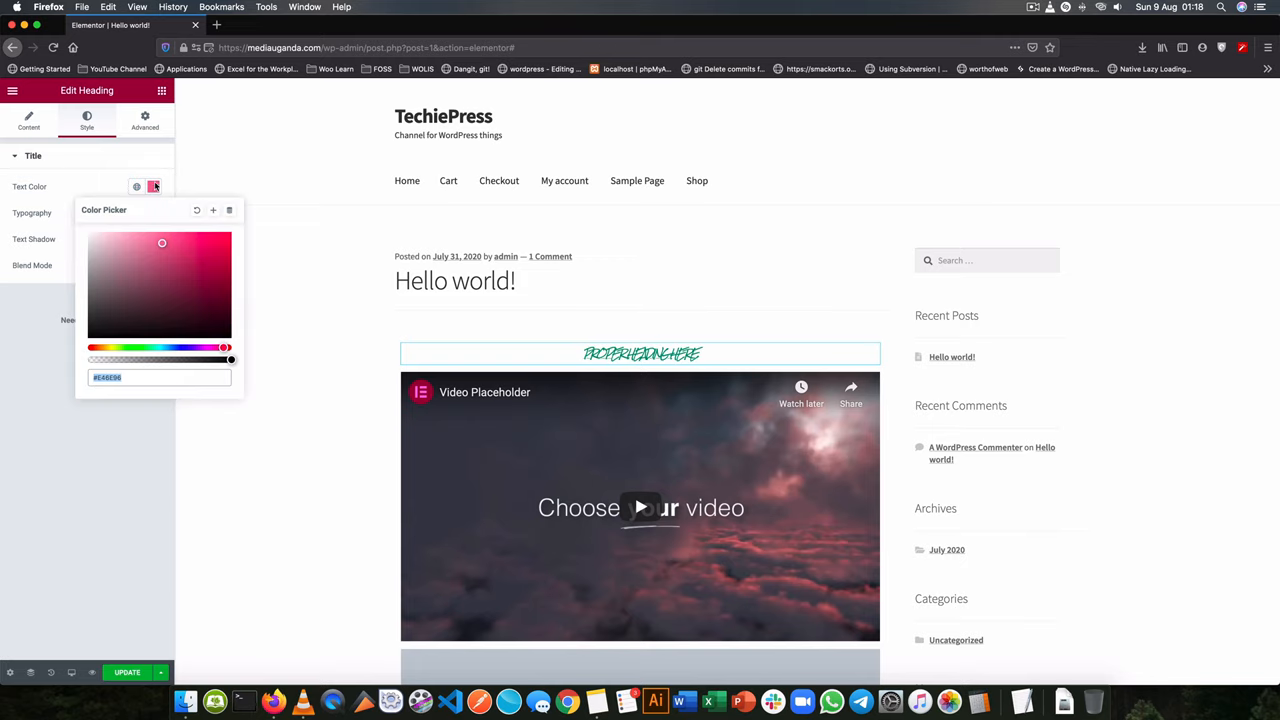
left_click(228, 240)
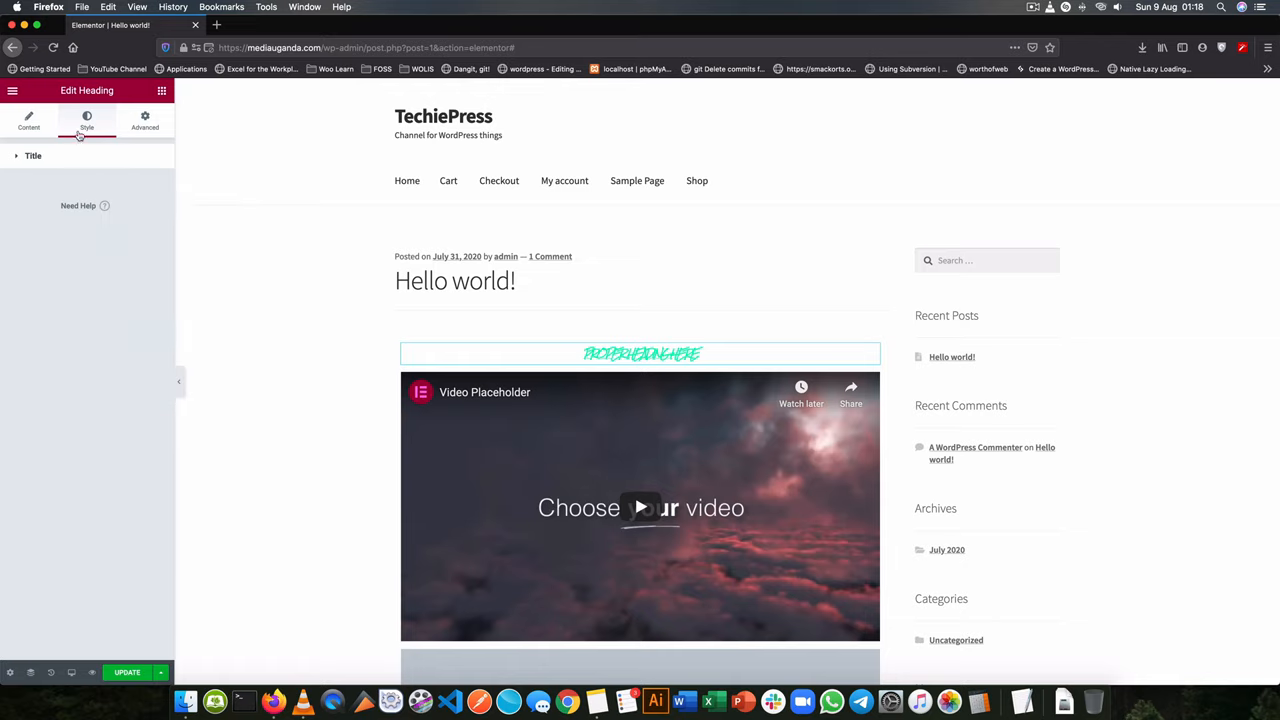
left_click(32, 156)
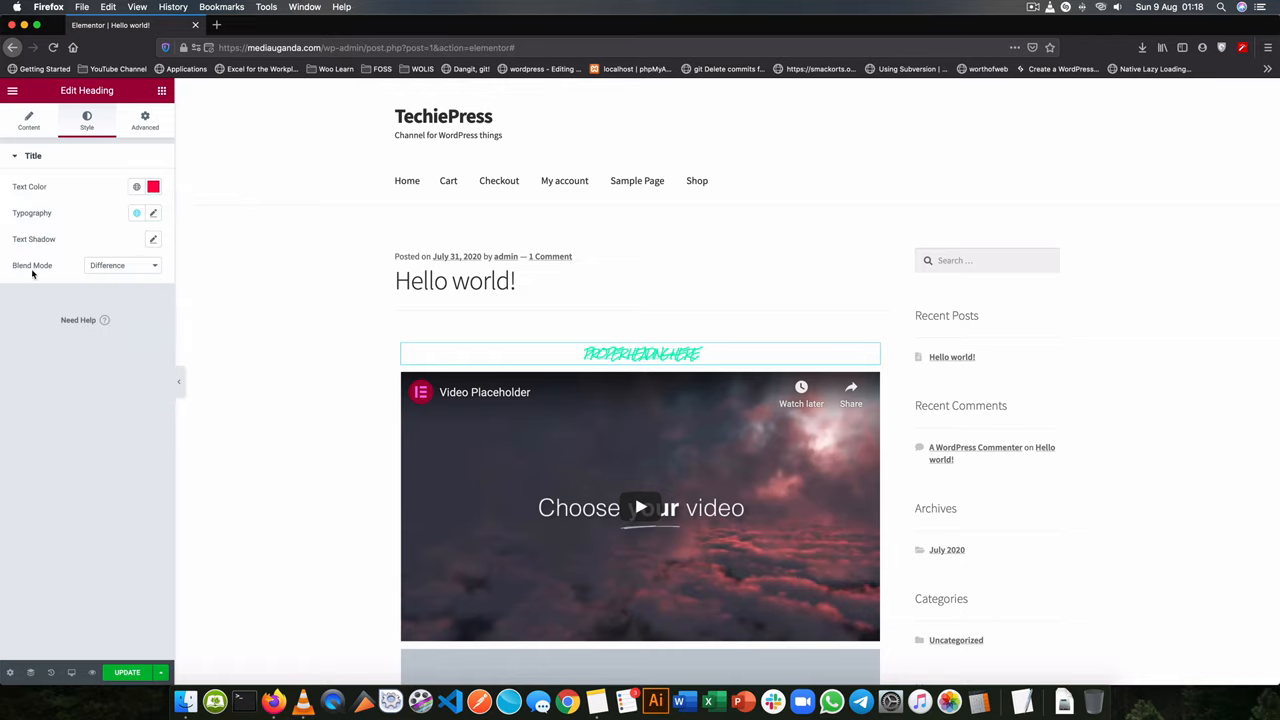
left_click(124, 264)
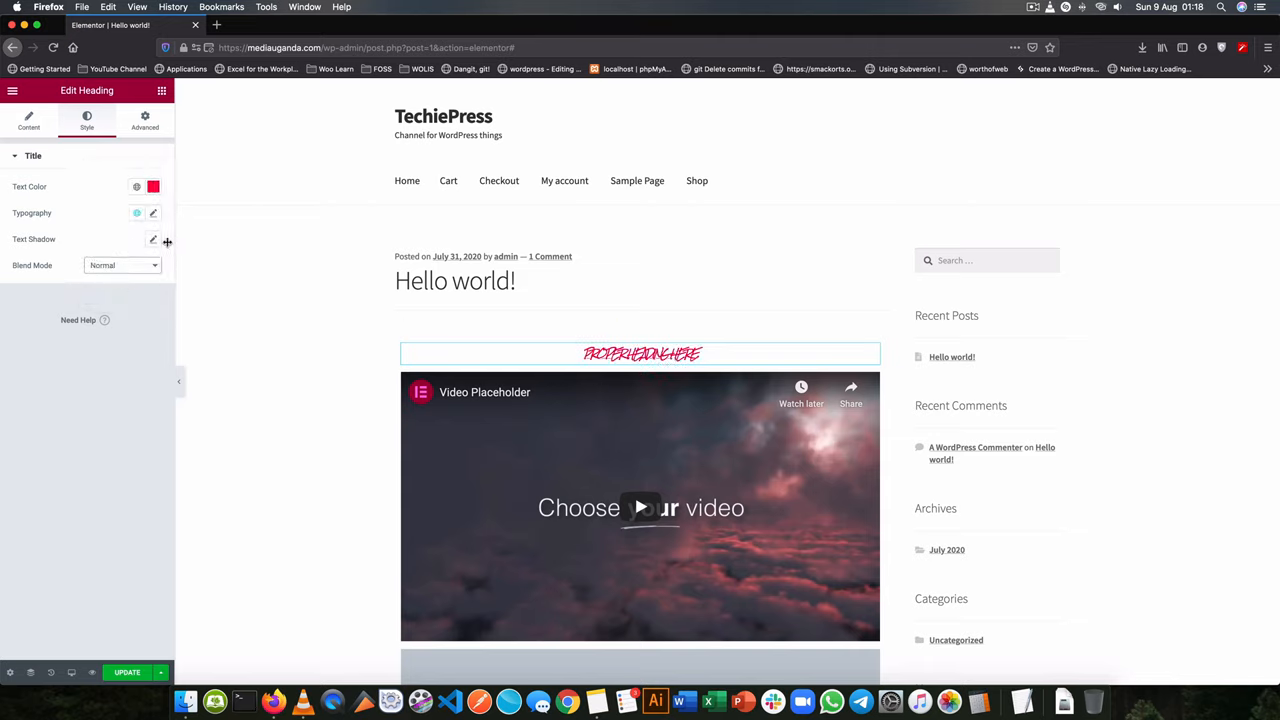
Step: Change the heading's font size and font family in Typography
left_click(152, 212)
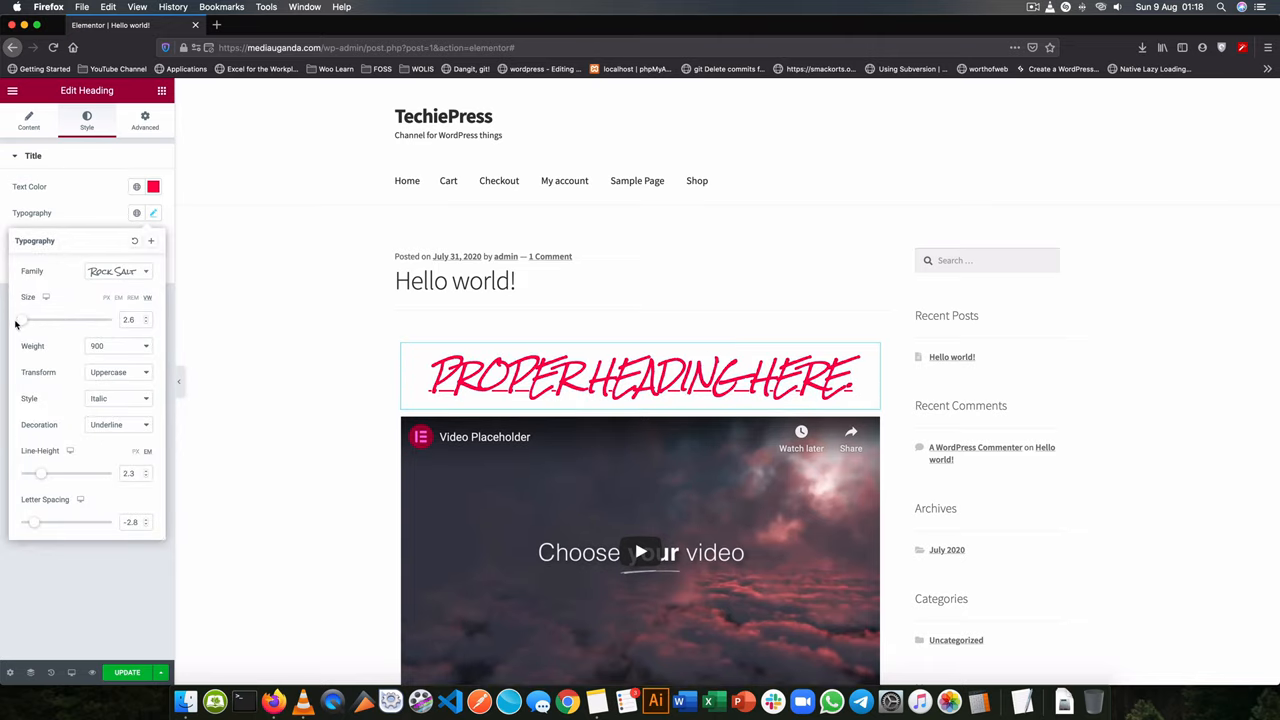
left_click_drag(20, 320, 40, 320)
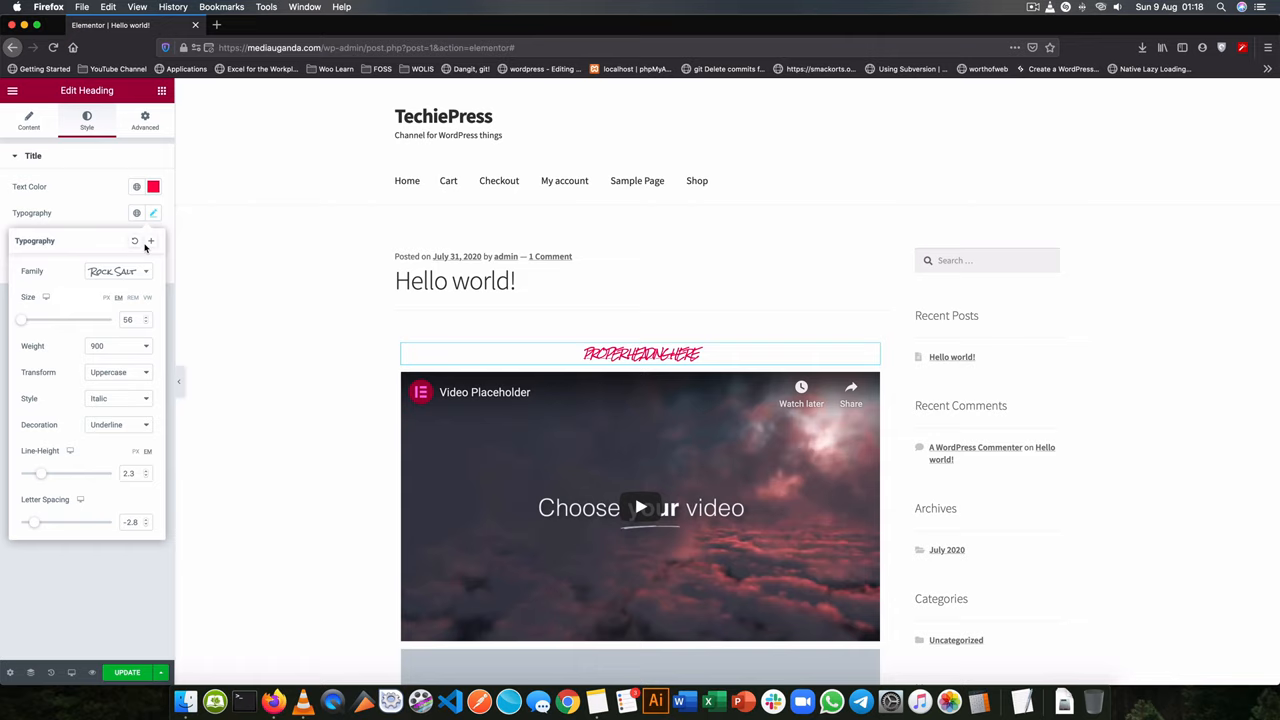
left_click(118, 272)
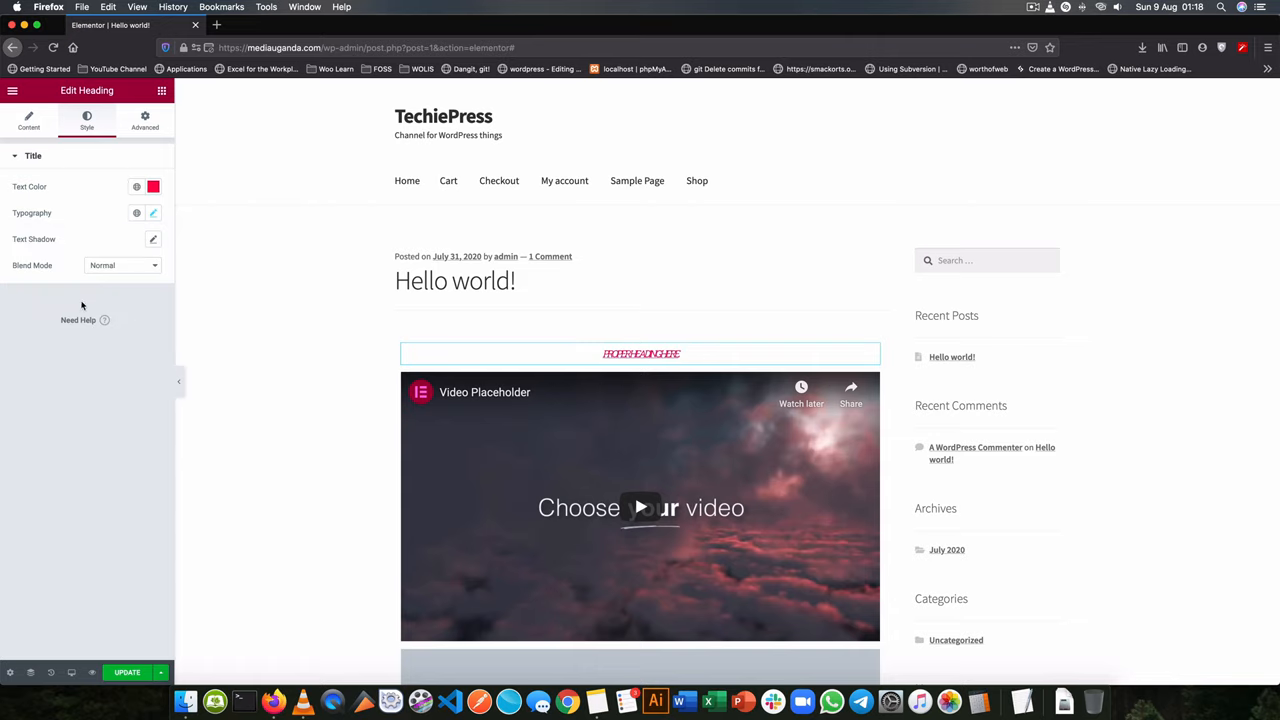
left_click(152, 212)
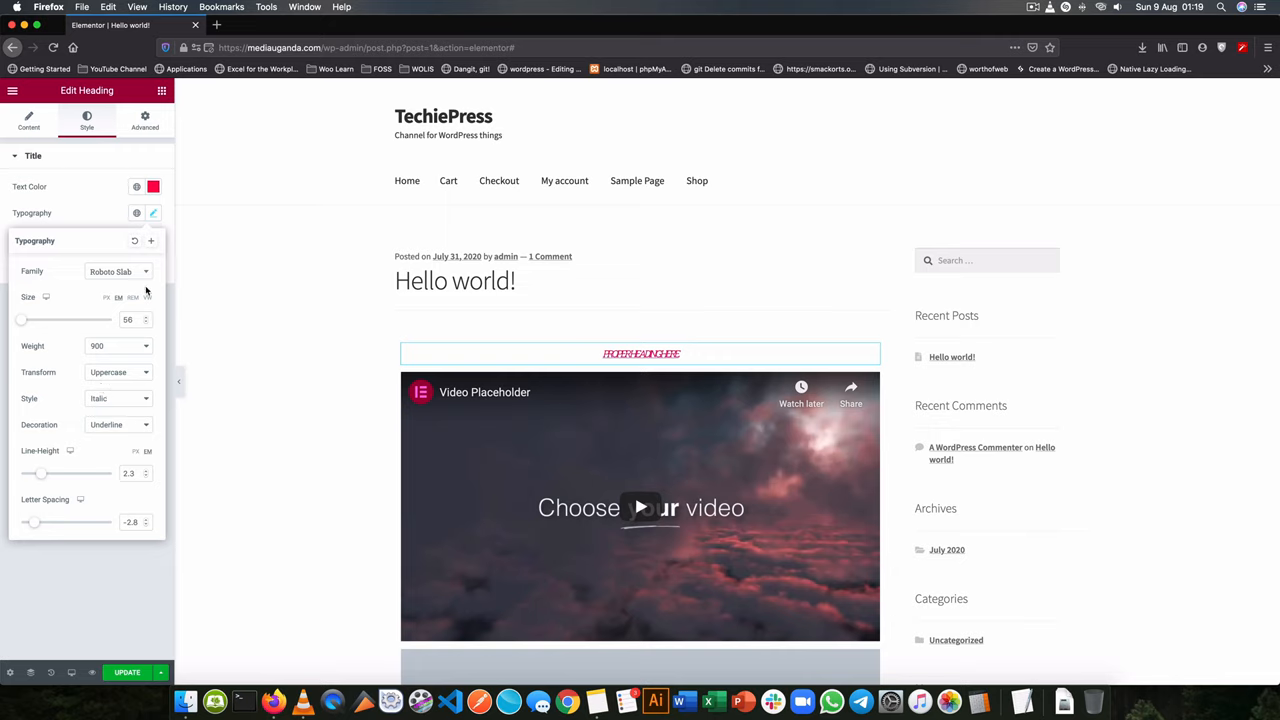
left_click(152, 212)
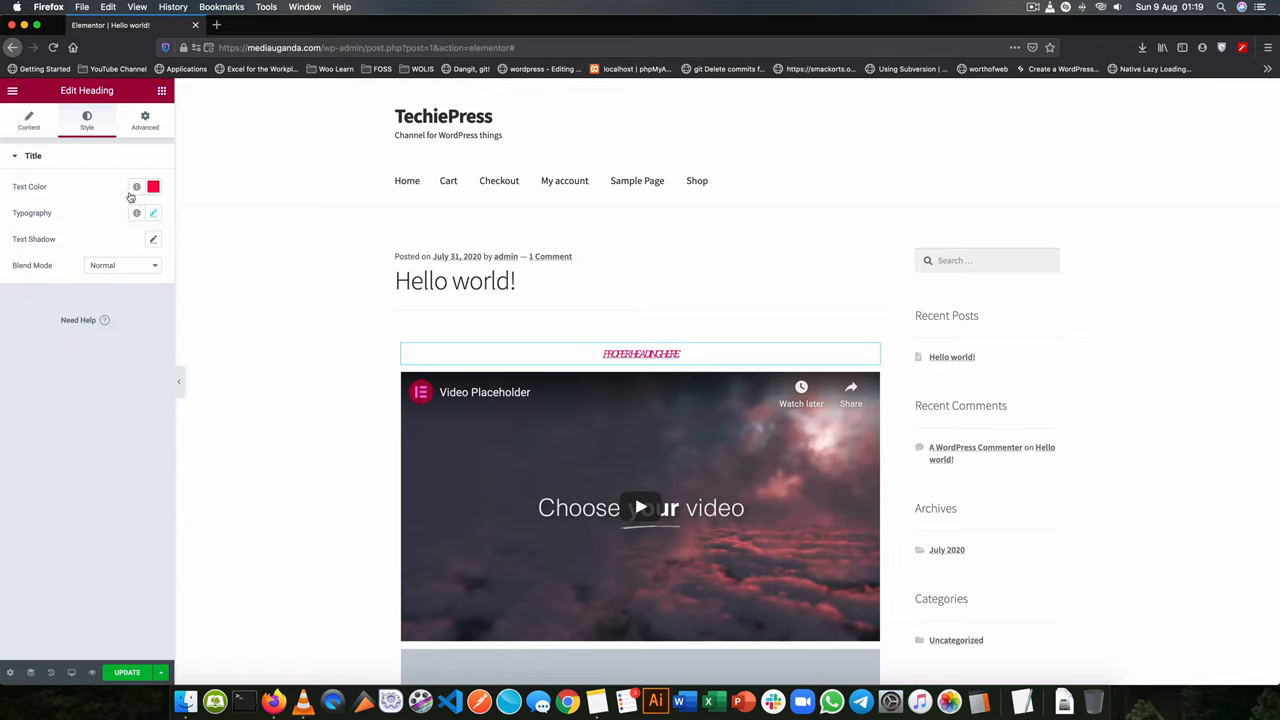
Step: Apply a global colour and global font style to the heading
left_click(136, 188)
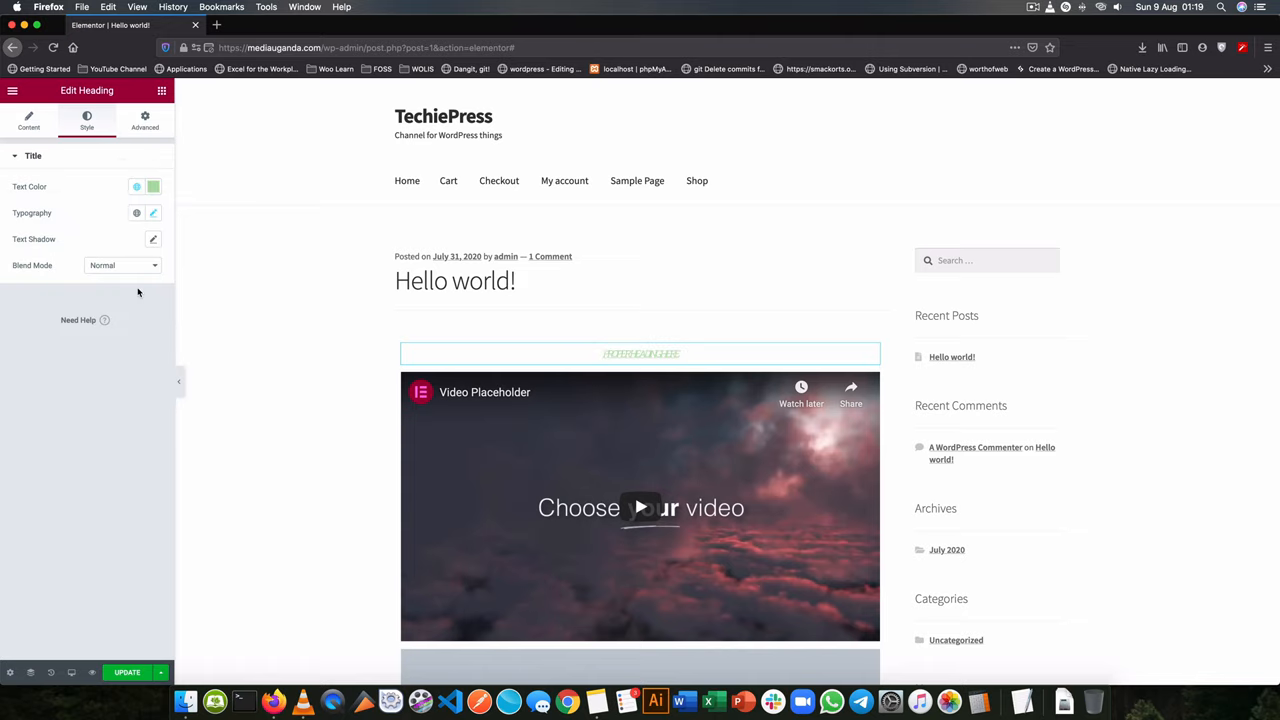
mouse_move(136, 190)
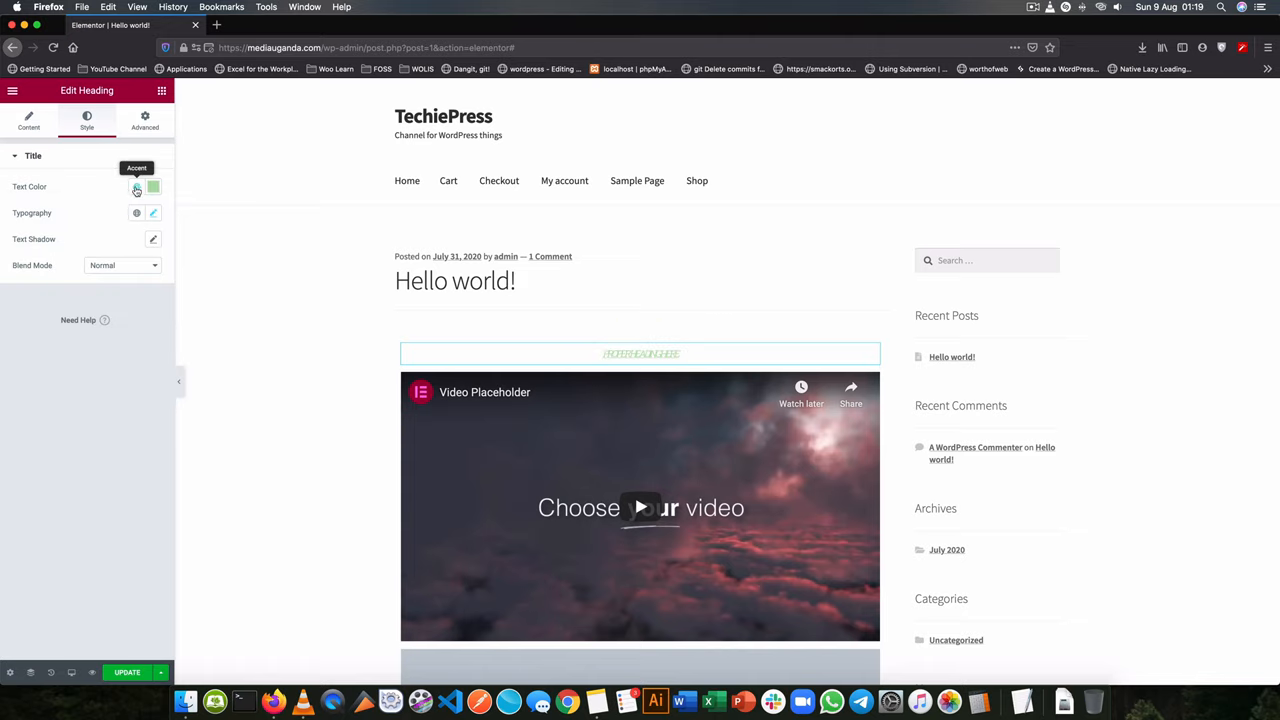
left_click(136, 188)
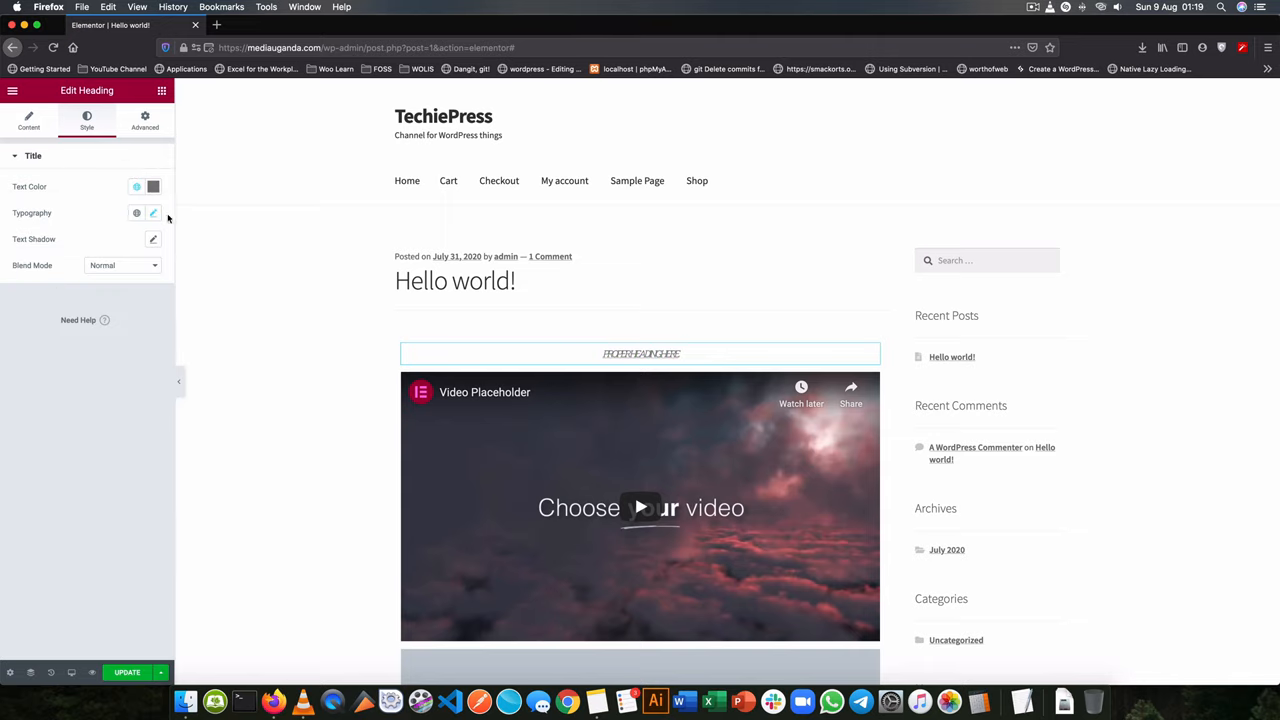
left_click(152, 212)
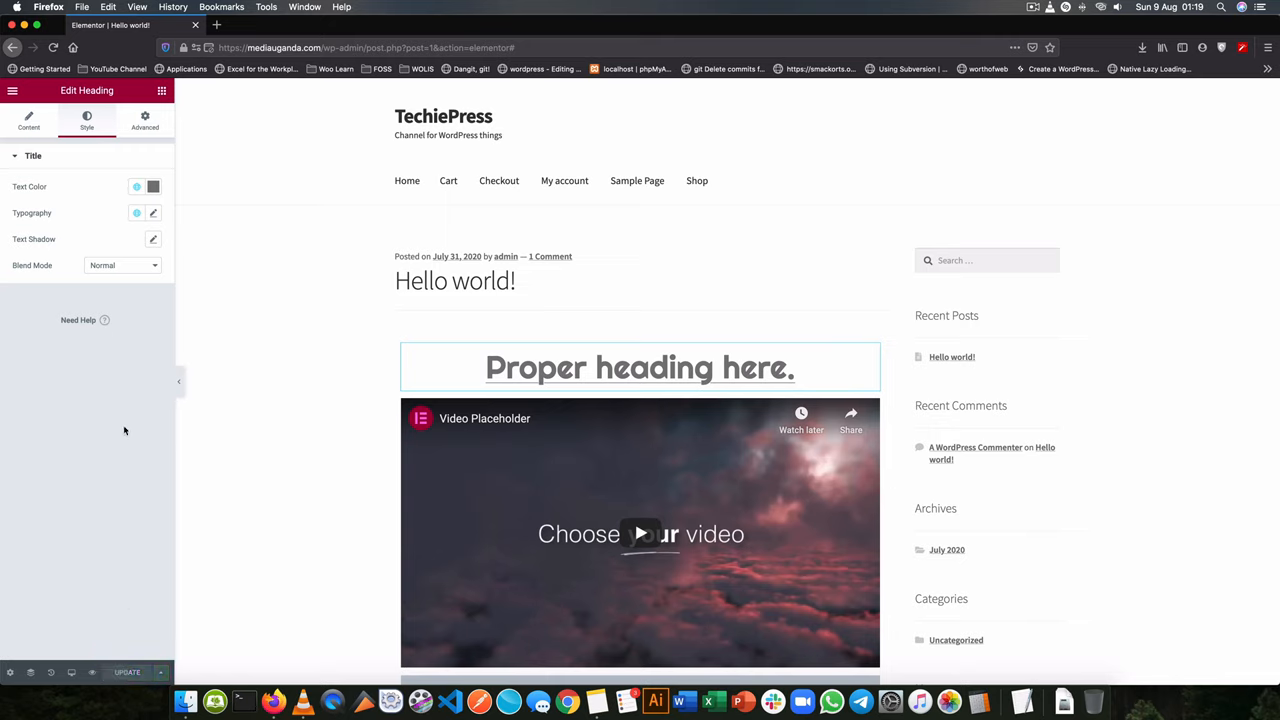
mouse_move(156, 434)
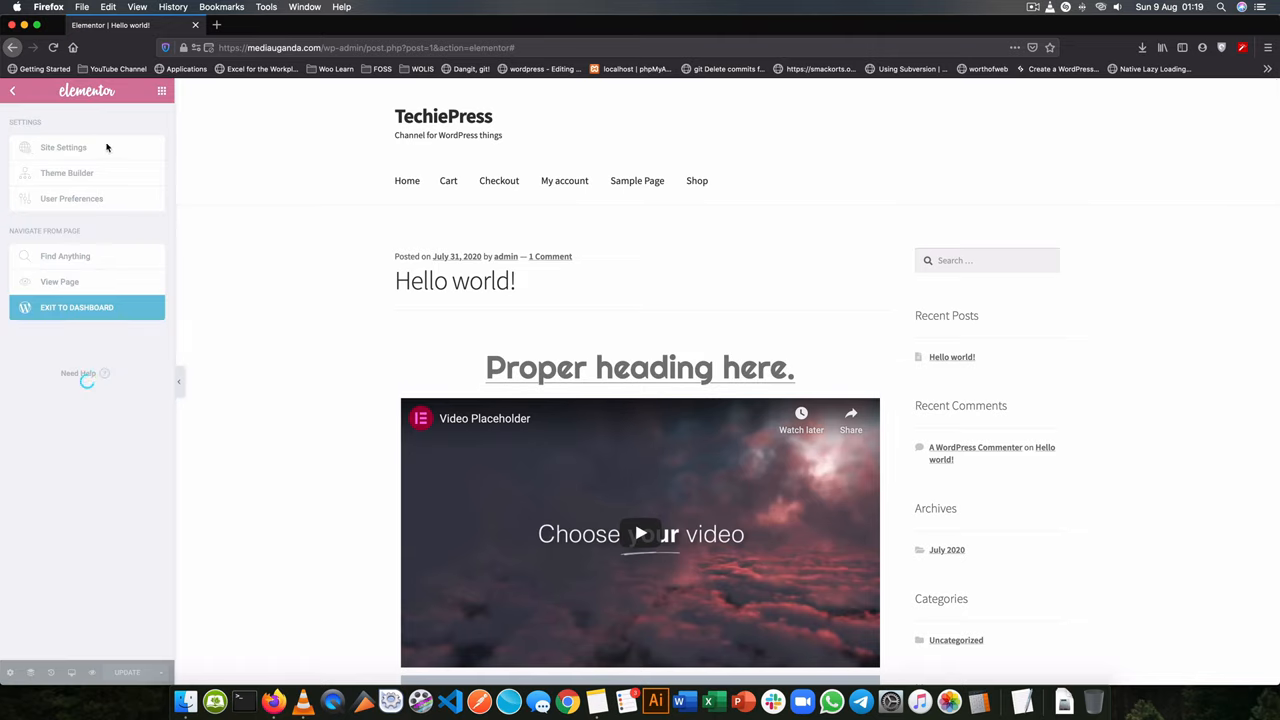
Step: Change the global buttons colour to blue in Site Settings, then return to the heading
left_click(64, 148)
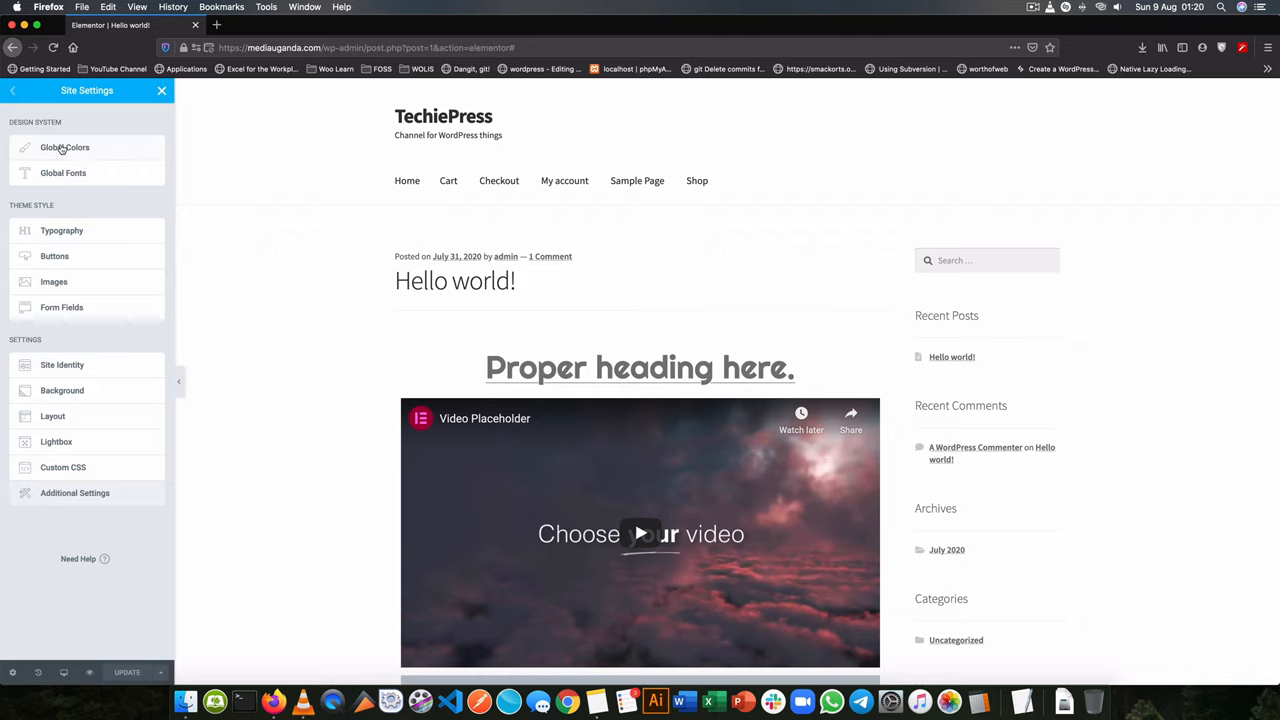
left_click(64, 148)
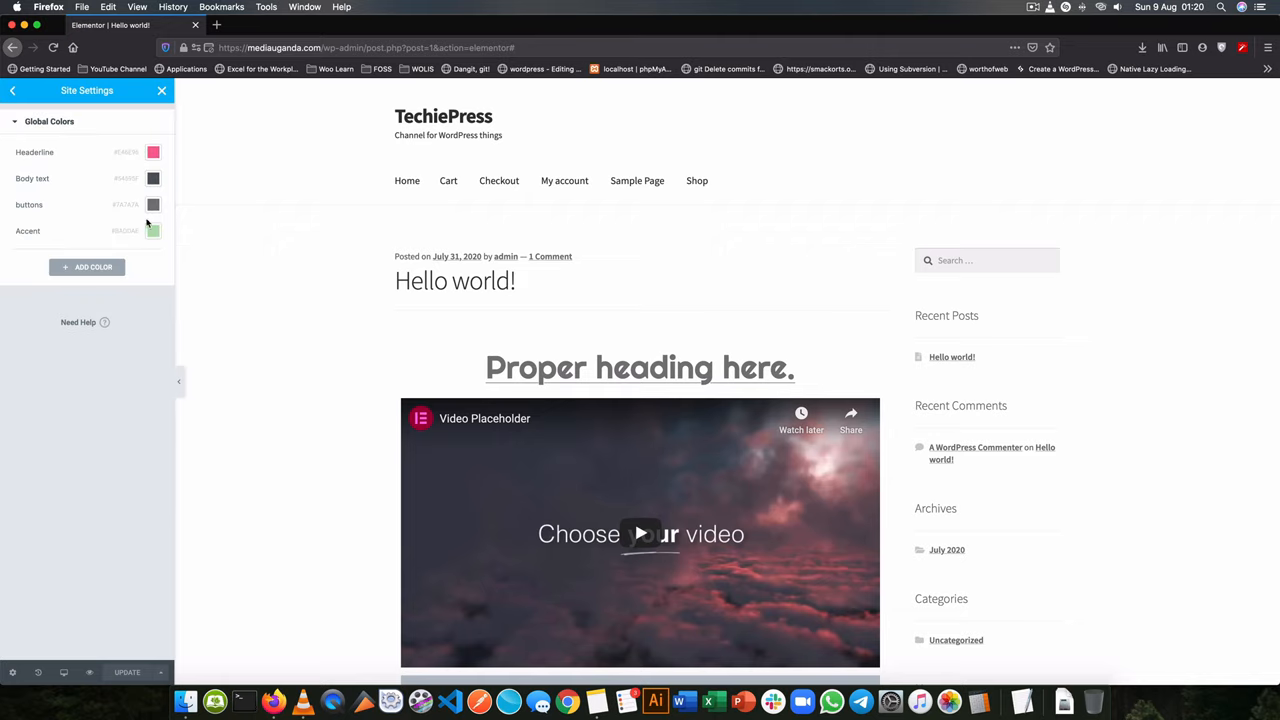
left_click(152, 204)
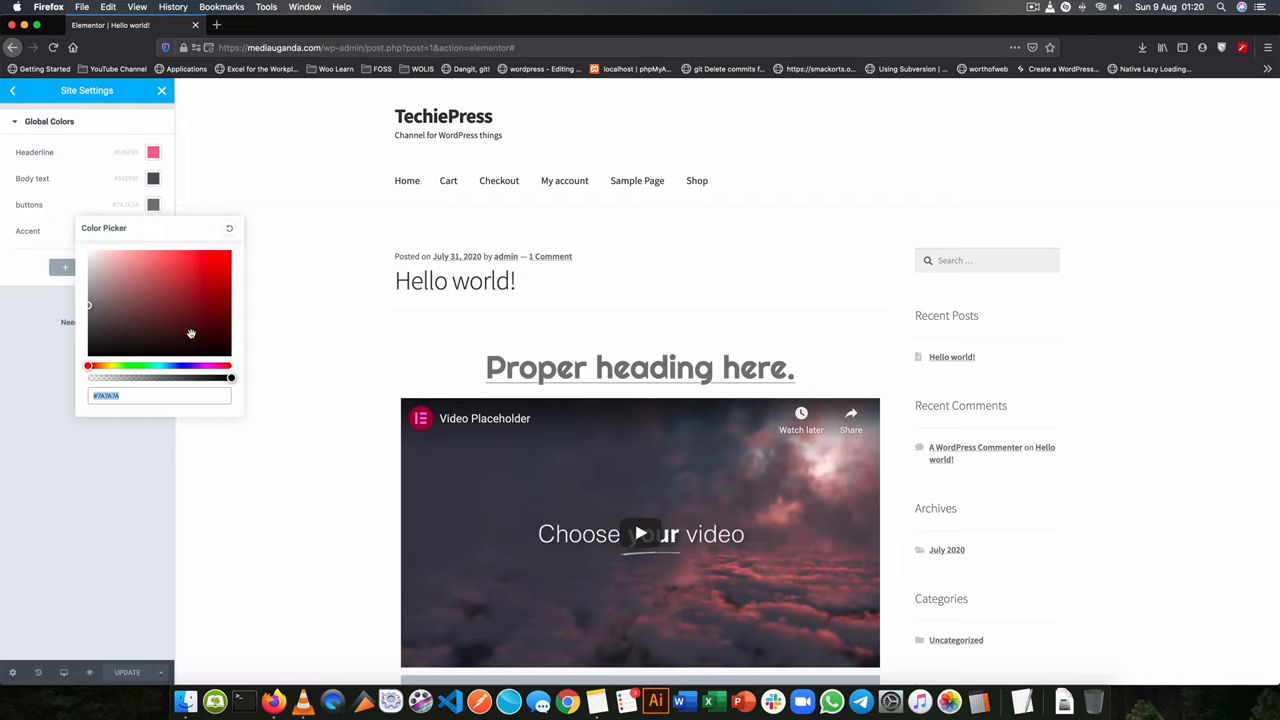
left_click_drag(88, 364, 178, 364)
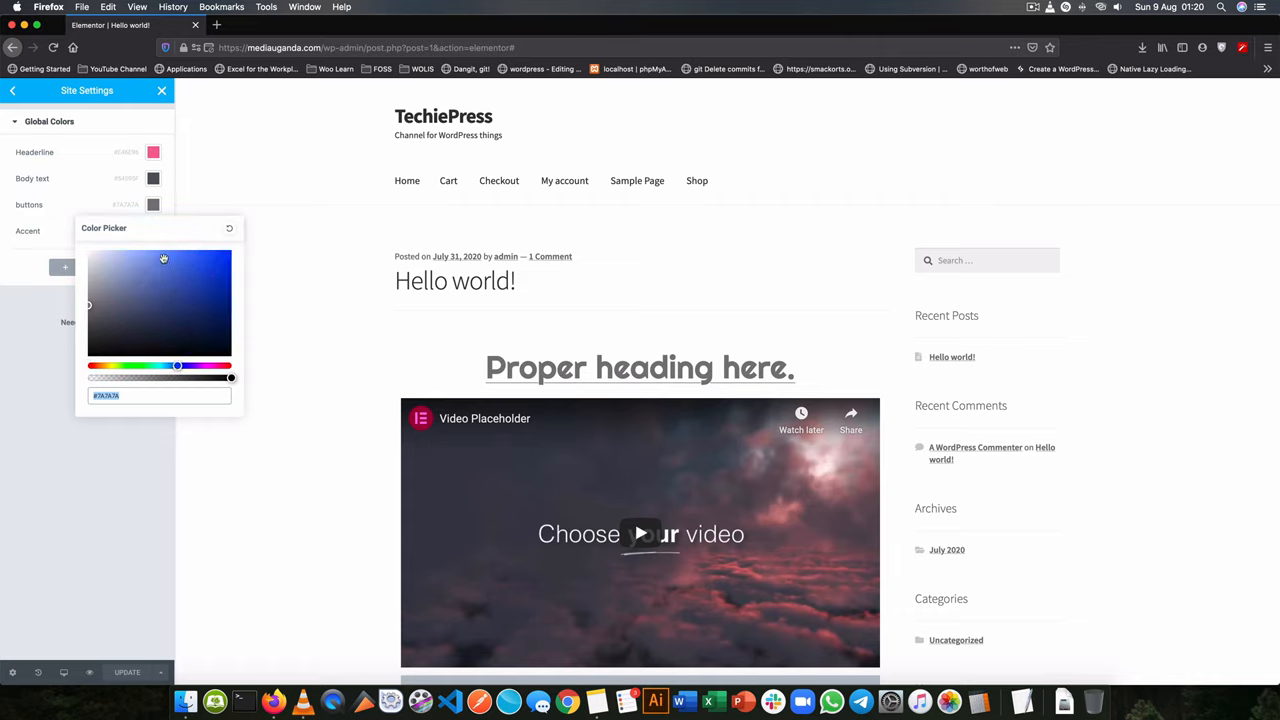
left_click(160, 258)
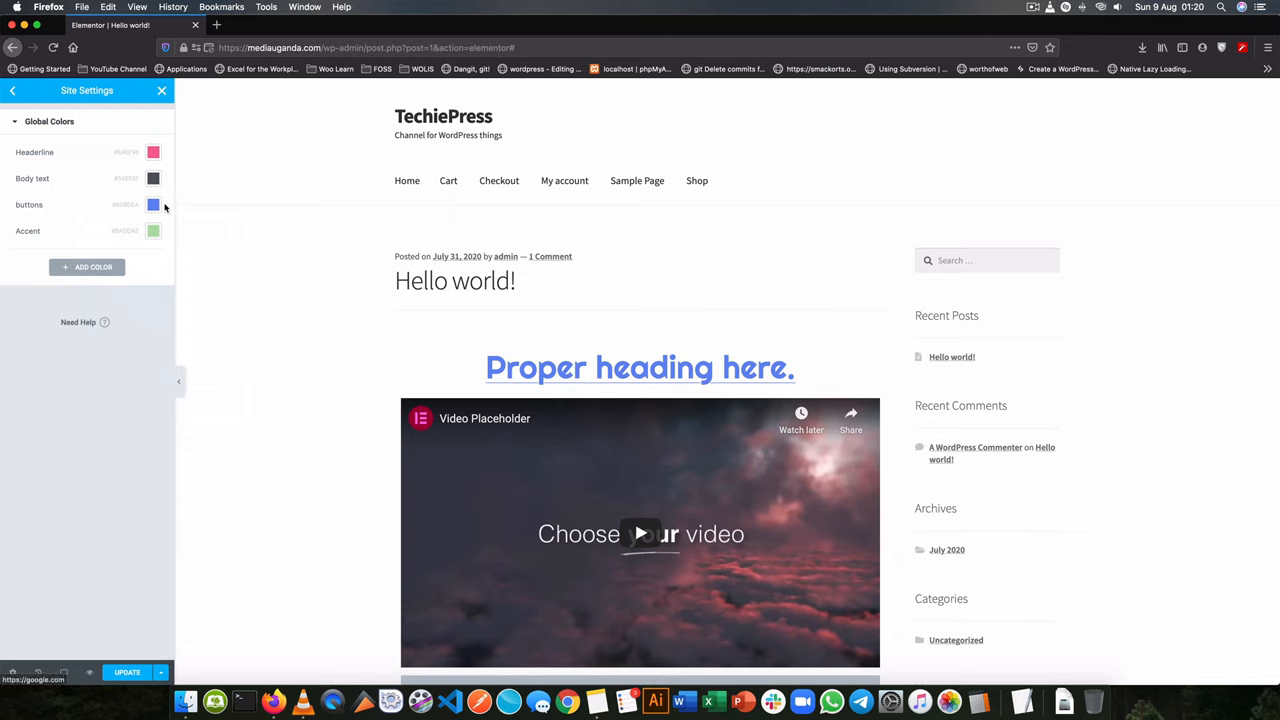
mouse_move(632, 348)
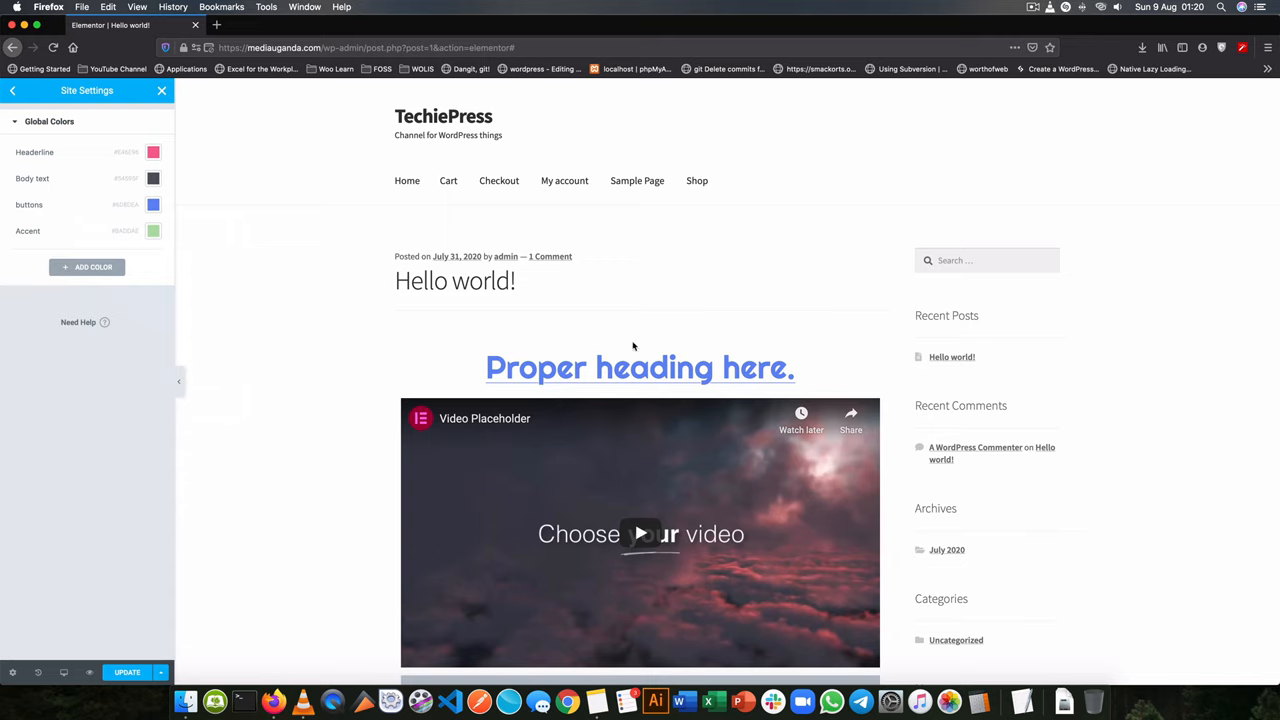
mouse_move(816, 368)
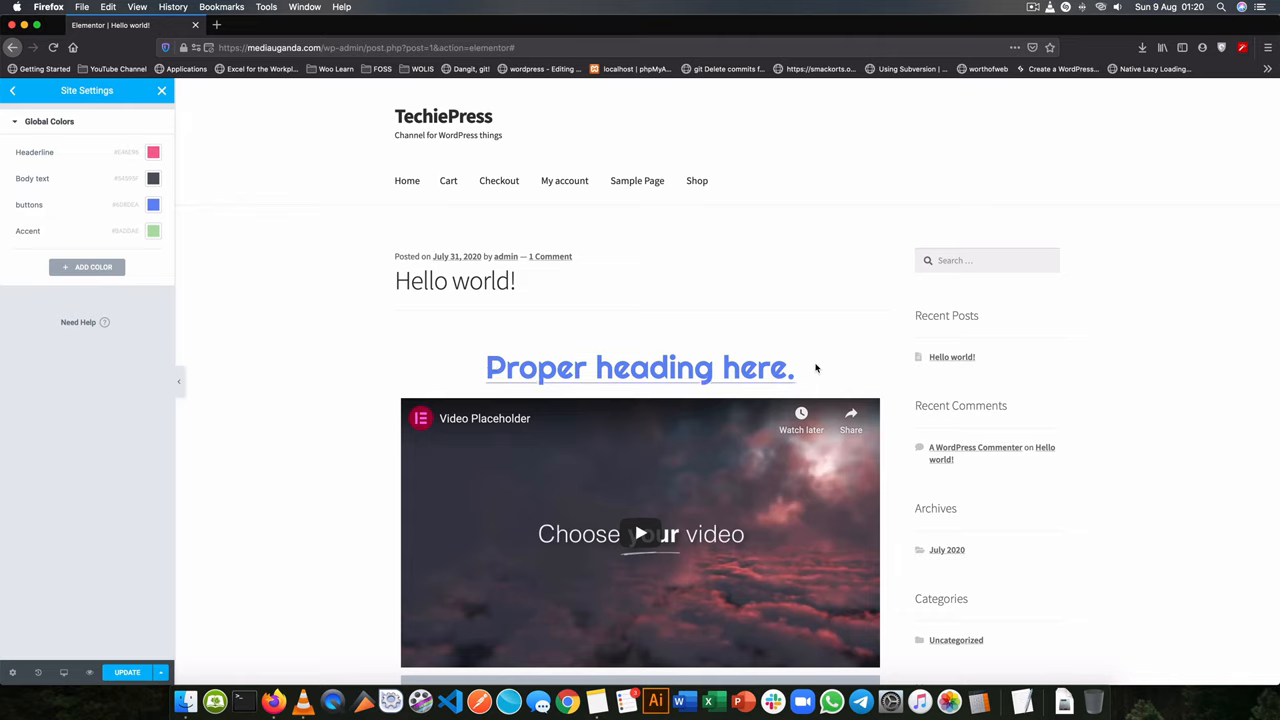
mouse_move(356, 344)
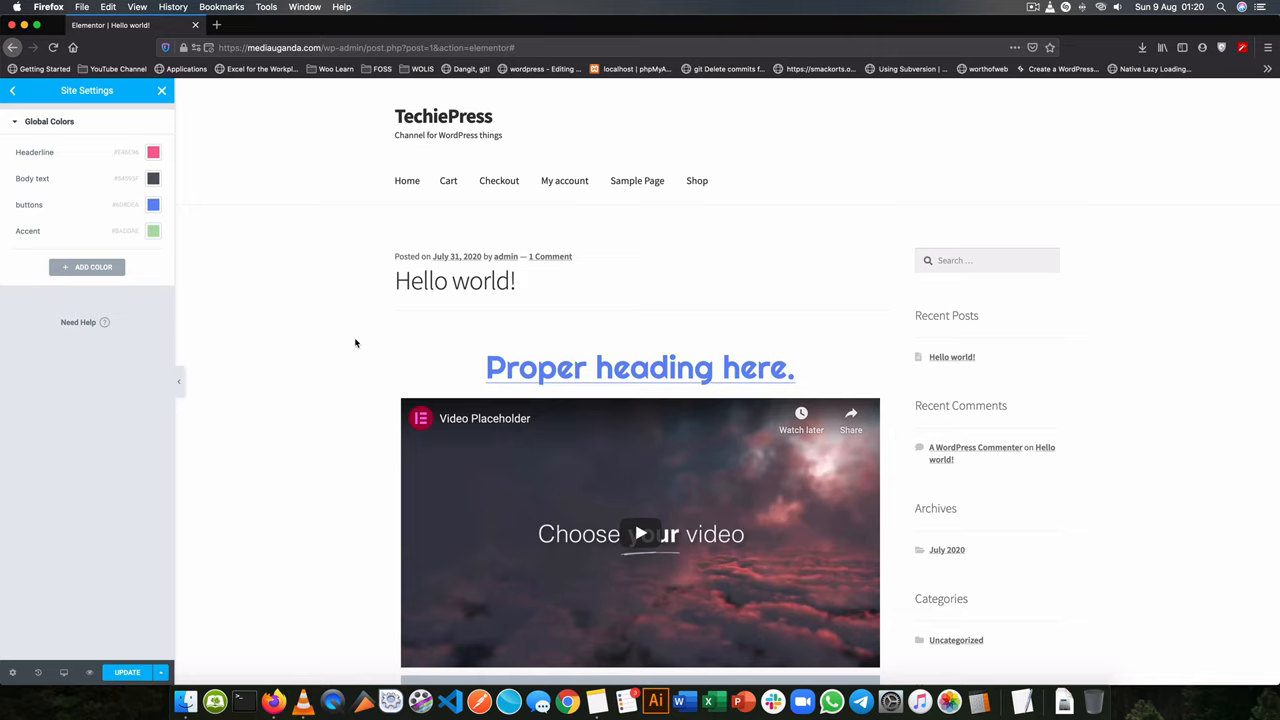
mouse_move(376, 344)
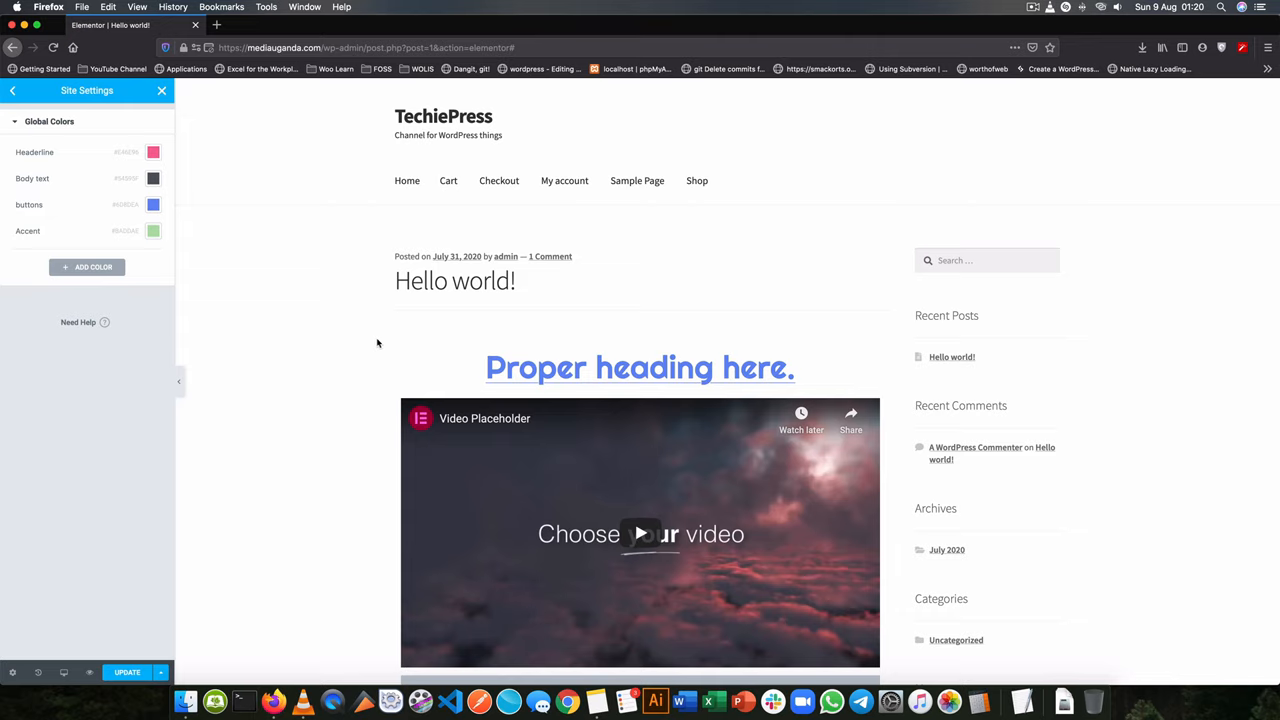
mouse_move(328, 330)
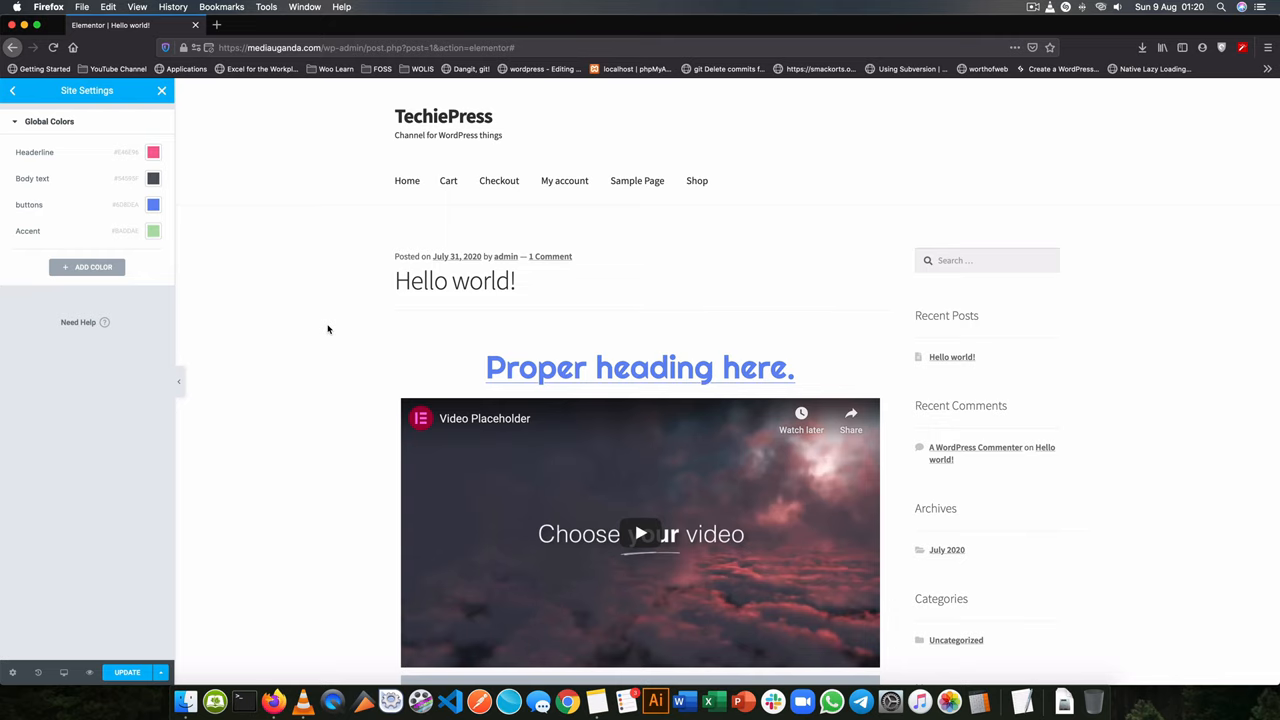
left_click(640, 368)
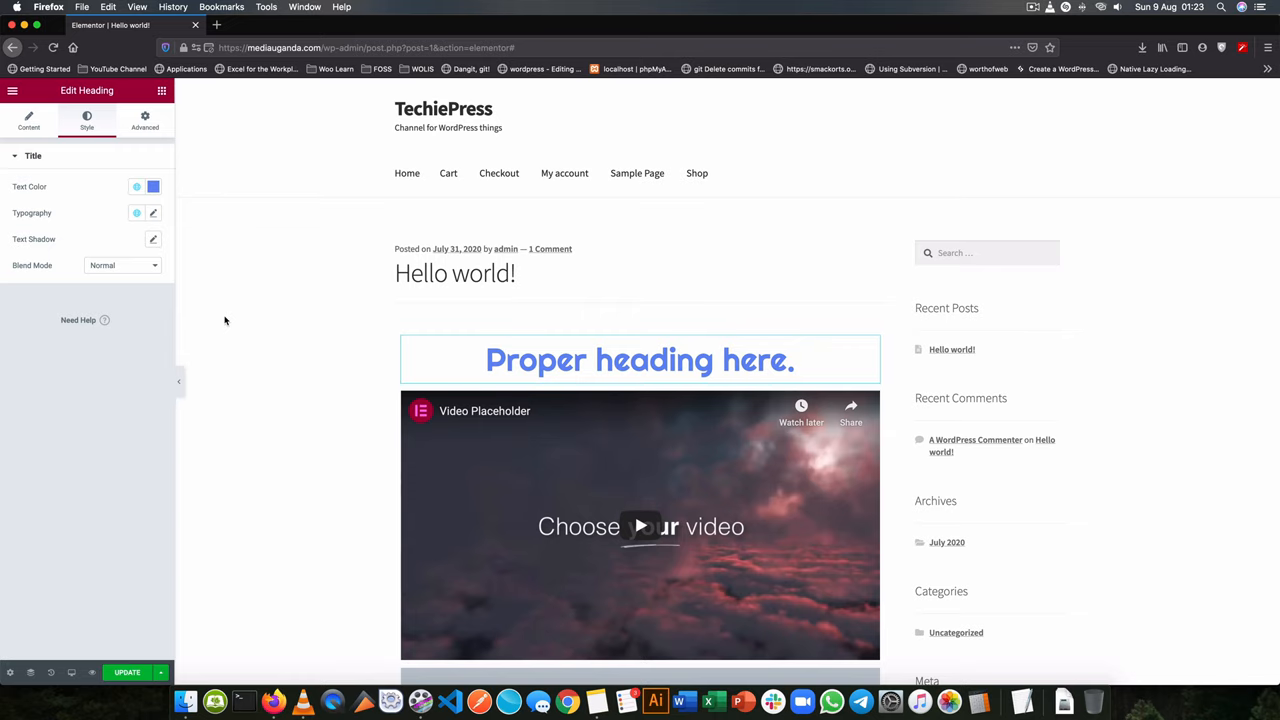
mouse_move(368, 244)
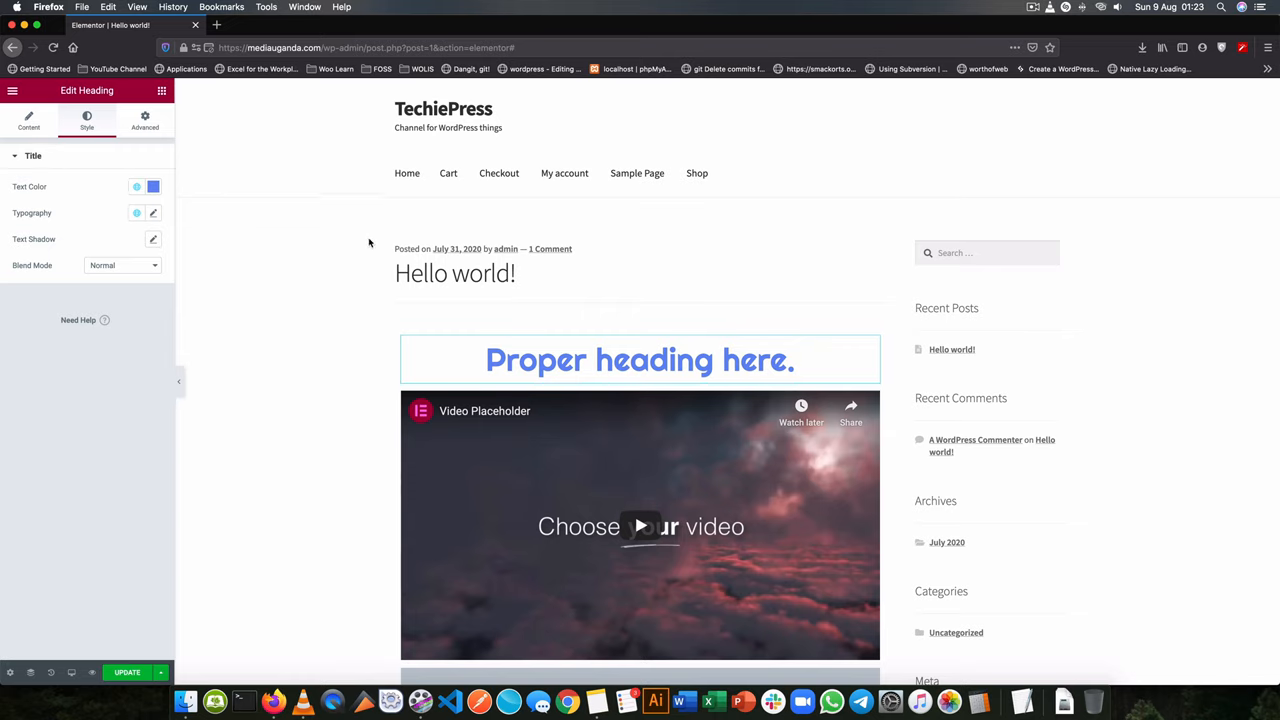
Step: Set the heading's margin to 50 on every side in its Advanced settings
scroll("down", 3)
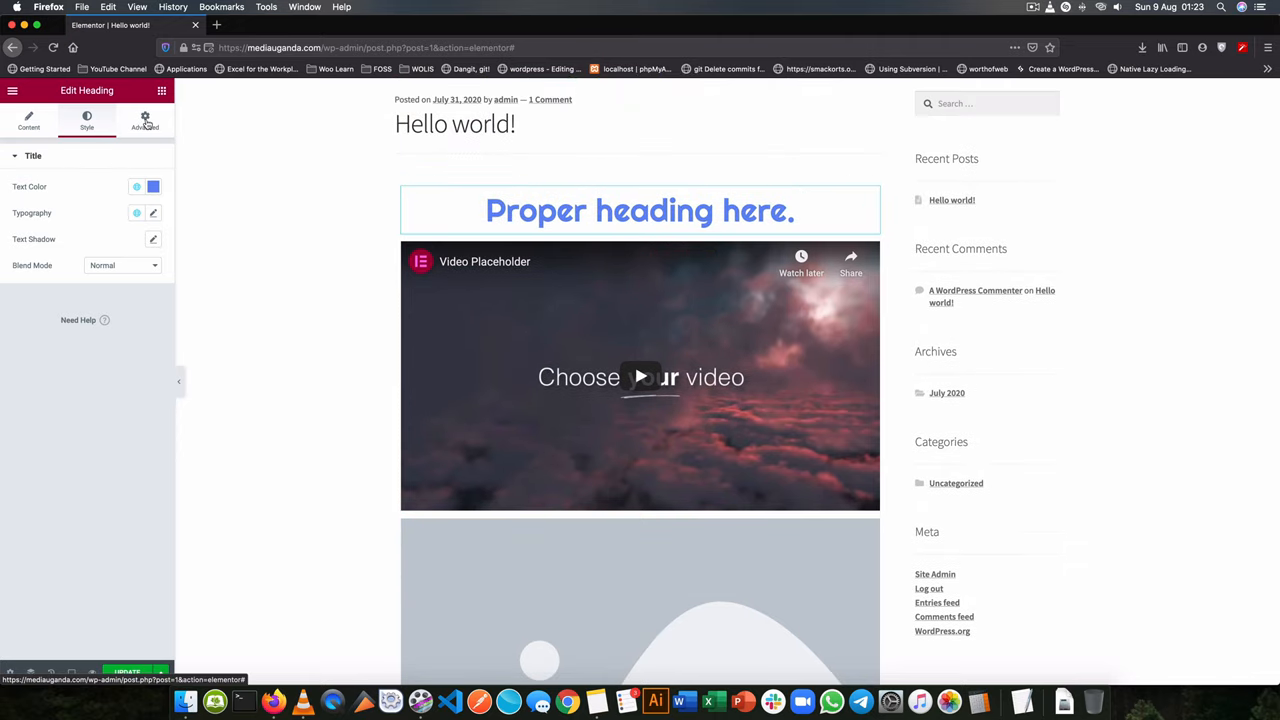
left_click(144, 120)
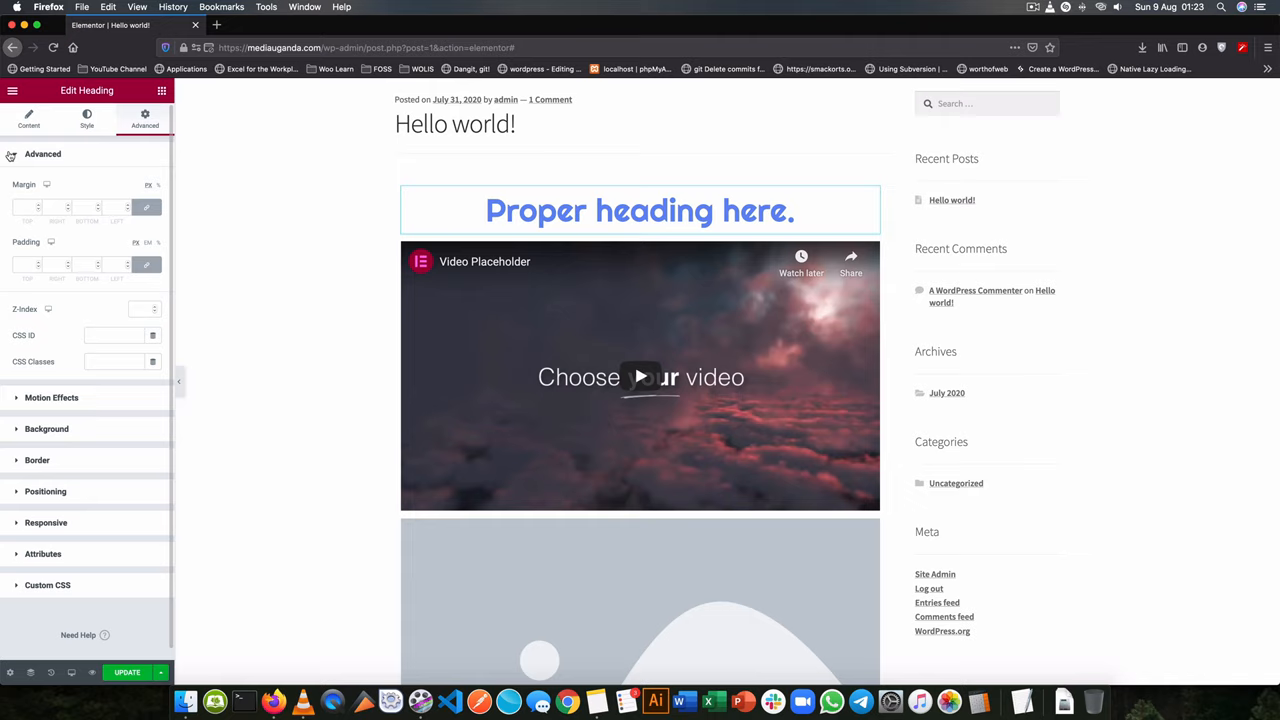
left_click(42, 156)
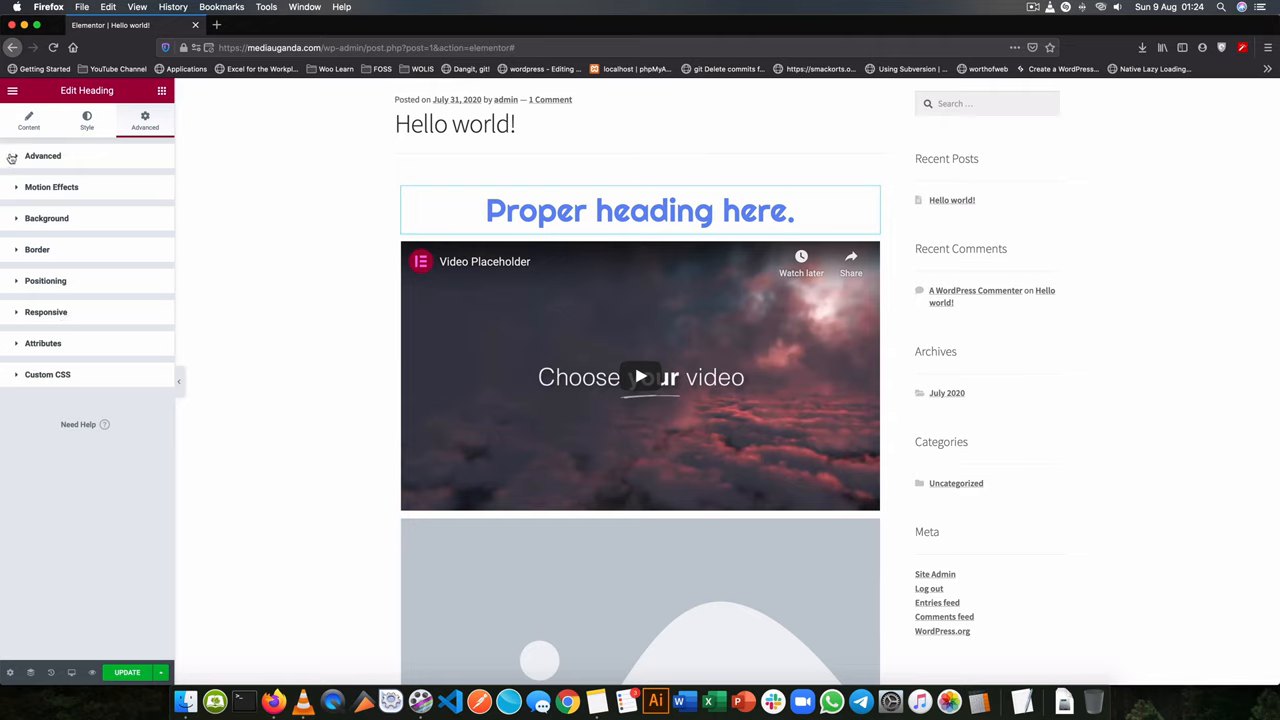
mouse_move(8, 164)
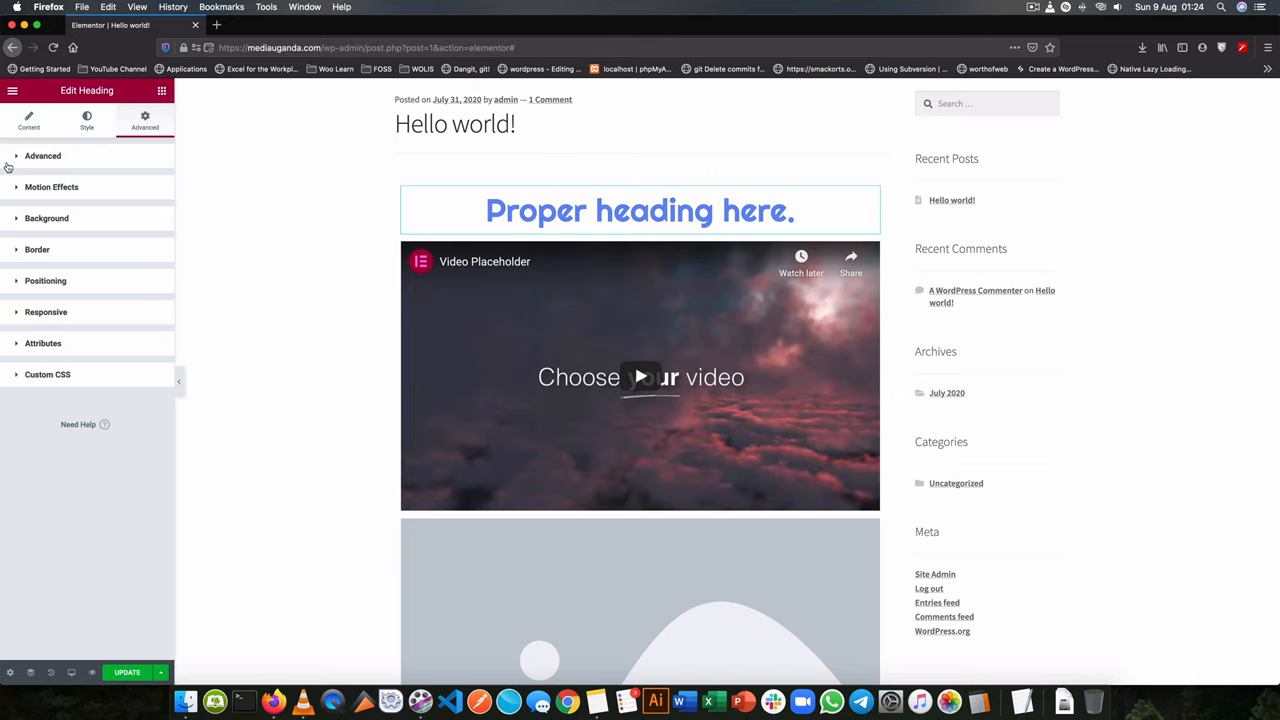
left_click(42, 156)
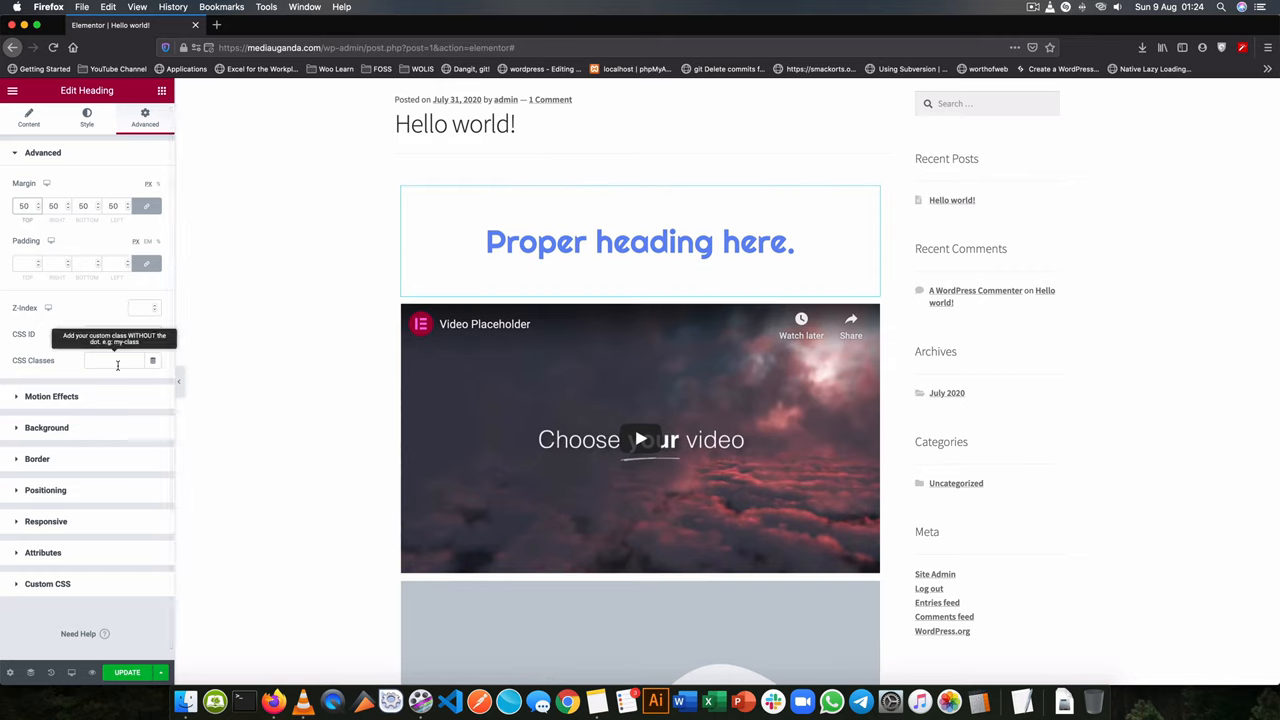
mouse_move(32, 448)
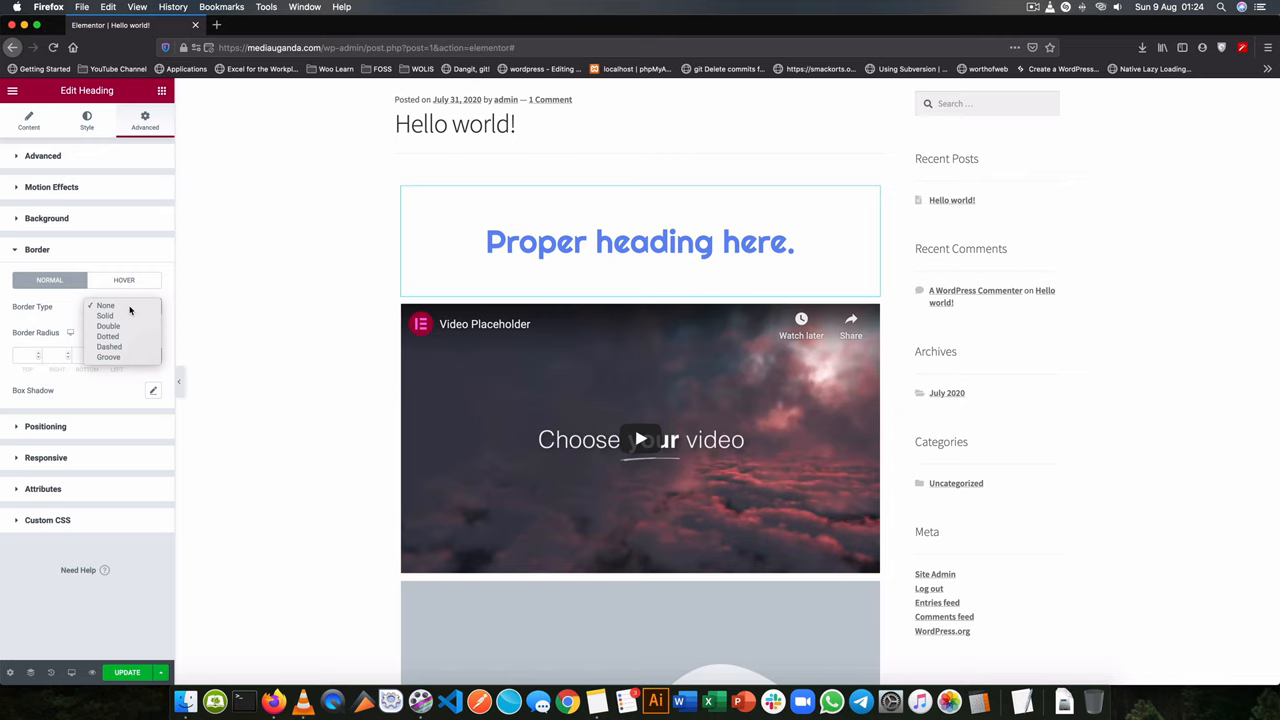
Step: Give the heading a solid border, a 10 px margin and 70 px padding all round
left_click(104, 316)
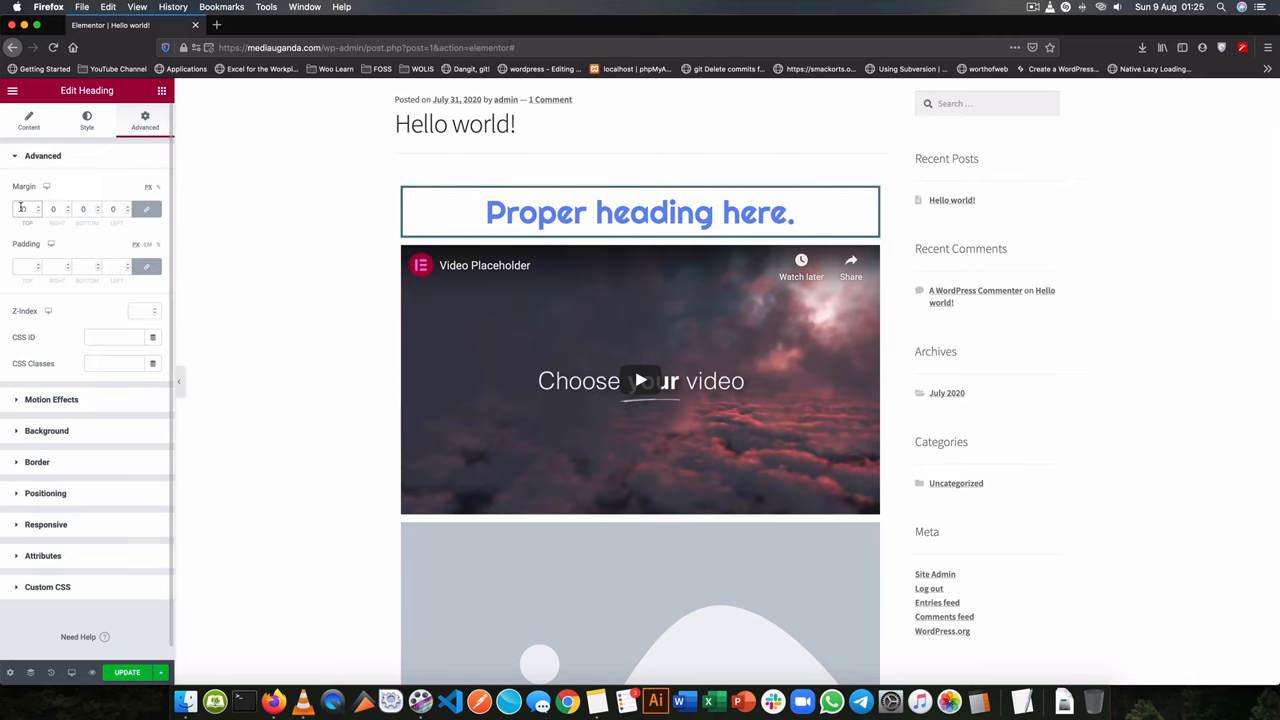
type("50")
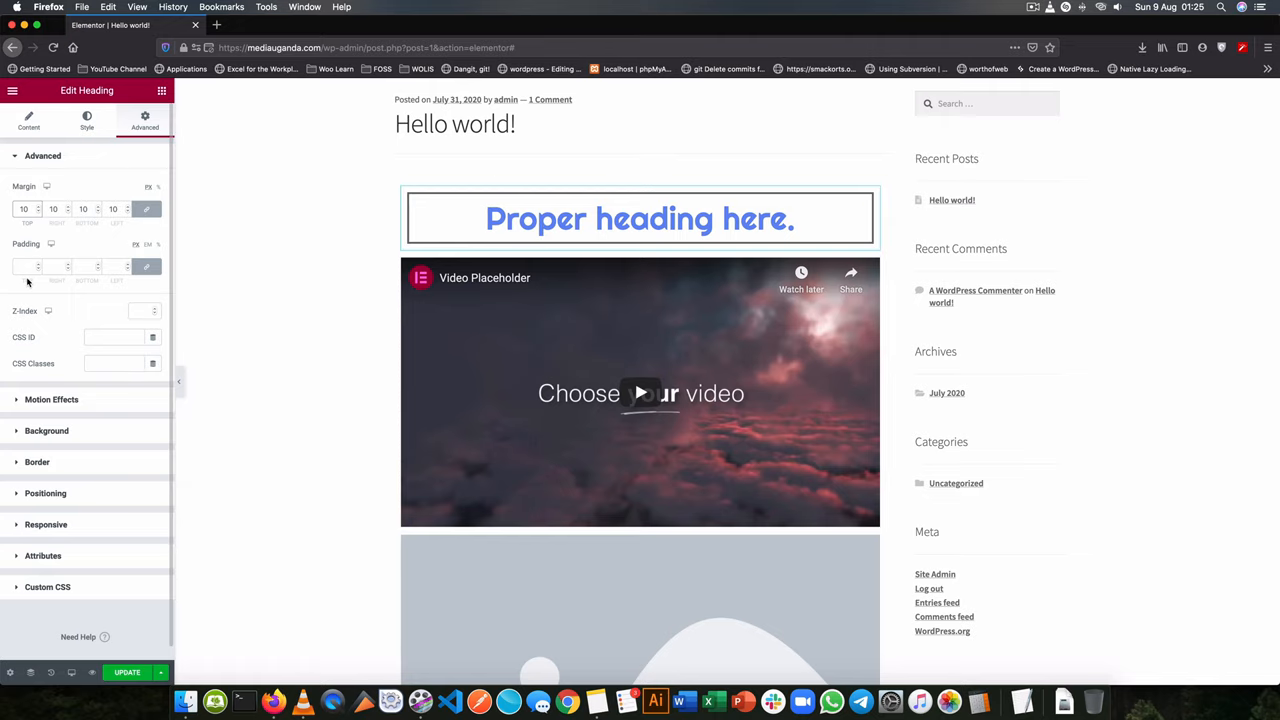
left_click(28, 266)
type("70")
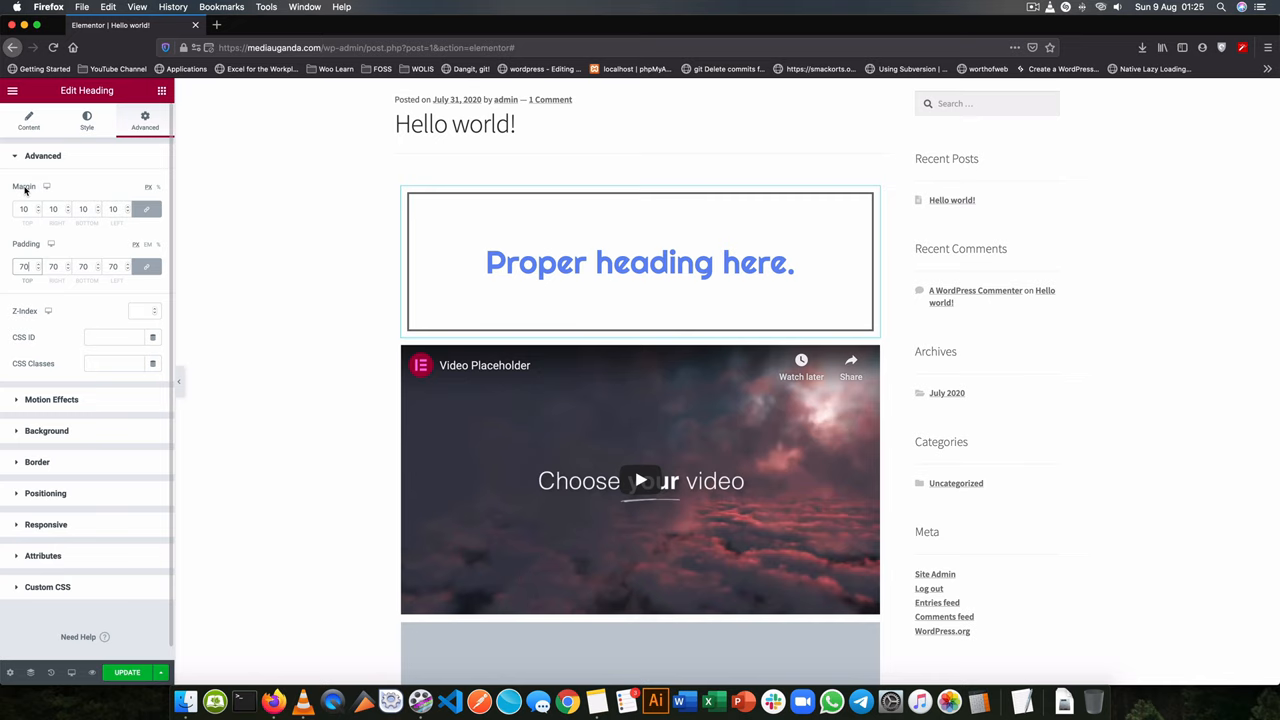
mouse_move(236, 262)
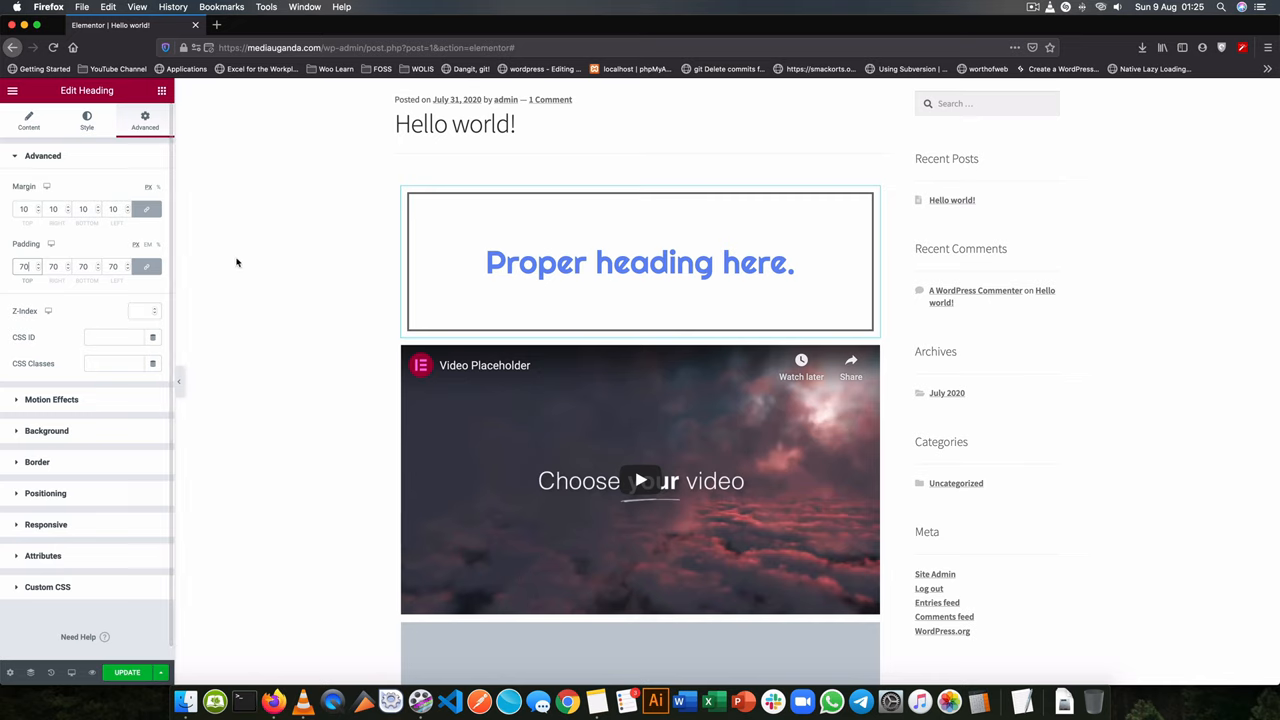
left_click(640, 262)
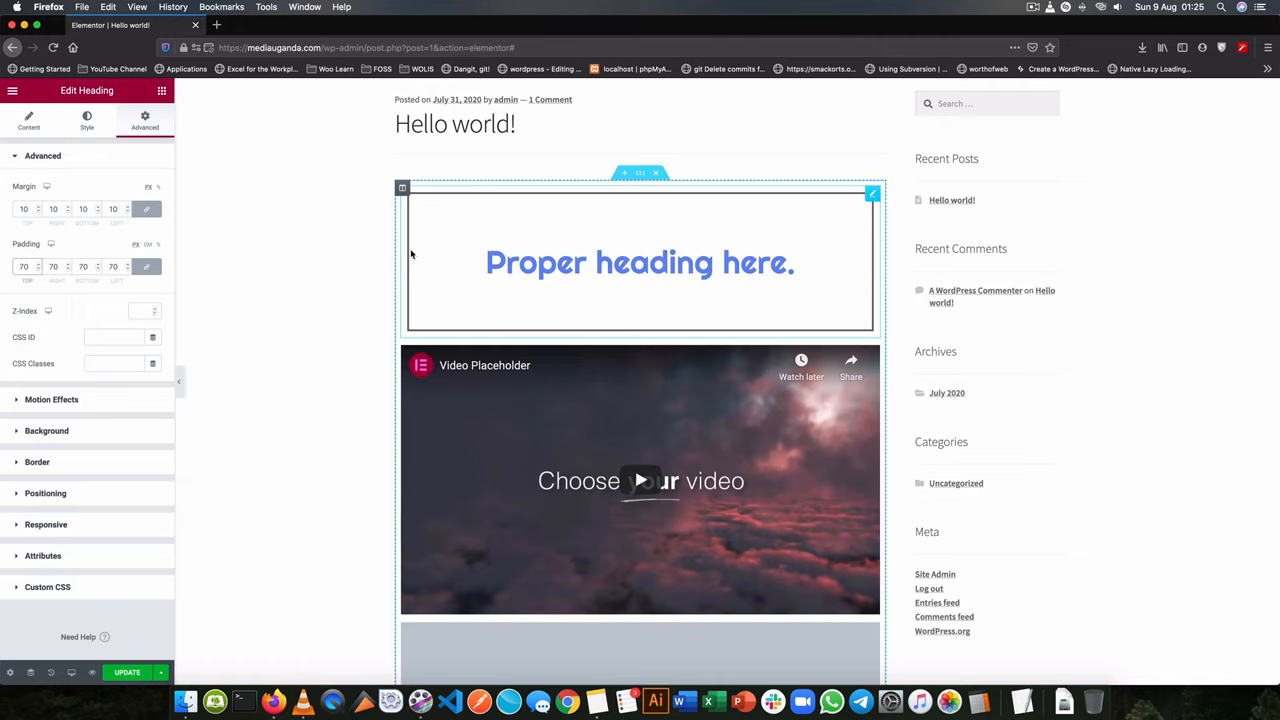
mouse_move(472, 280)
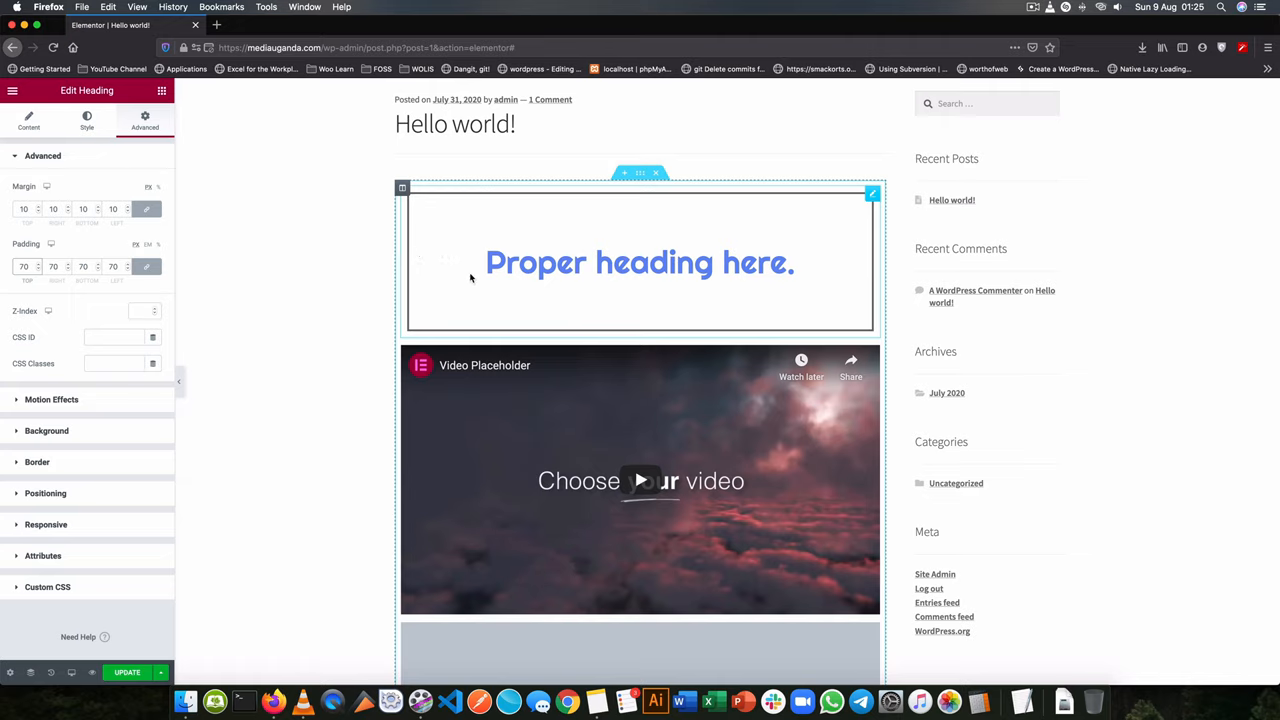
left_click(112, 312)
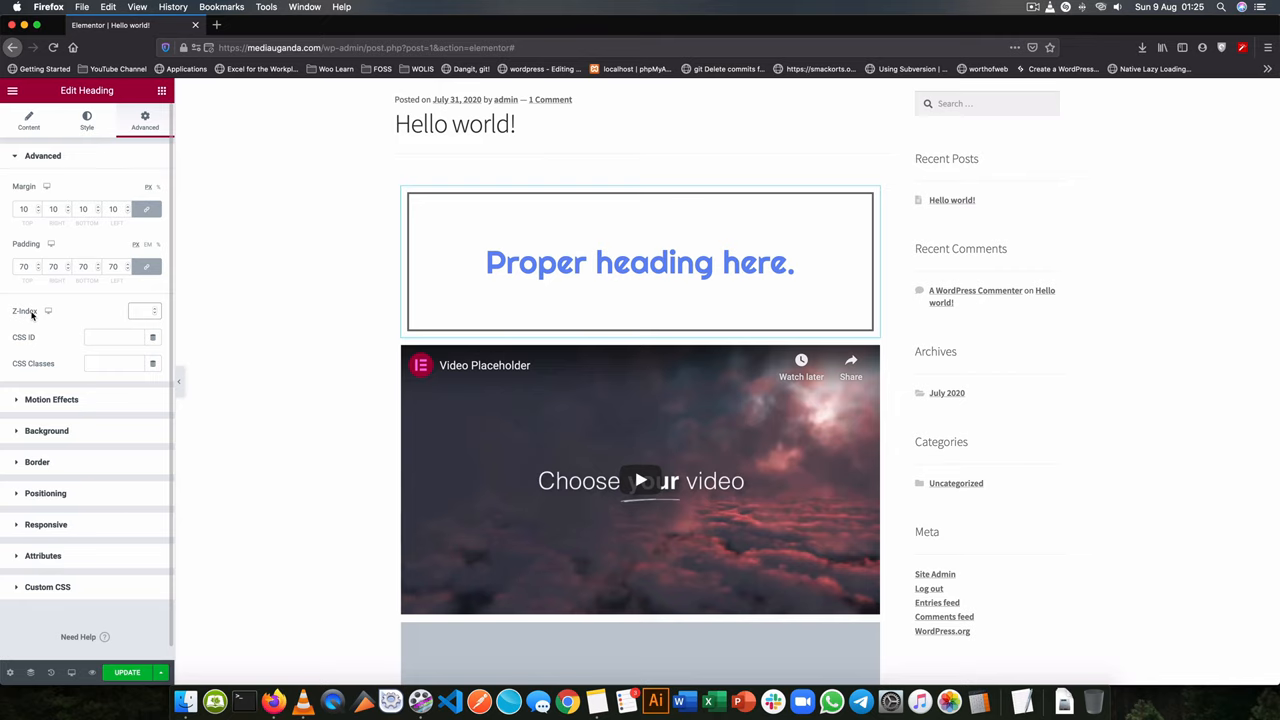
left_click(116, 312)
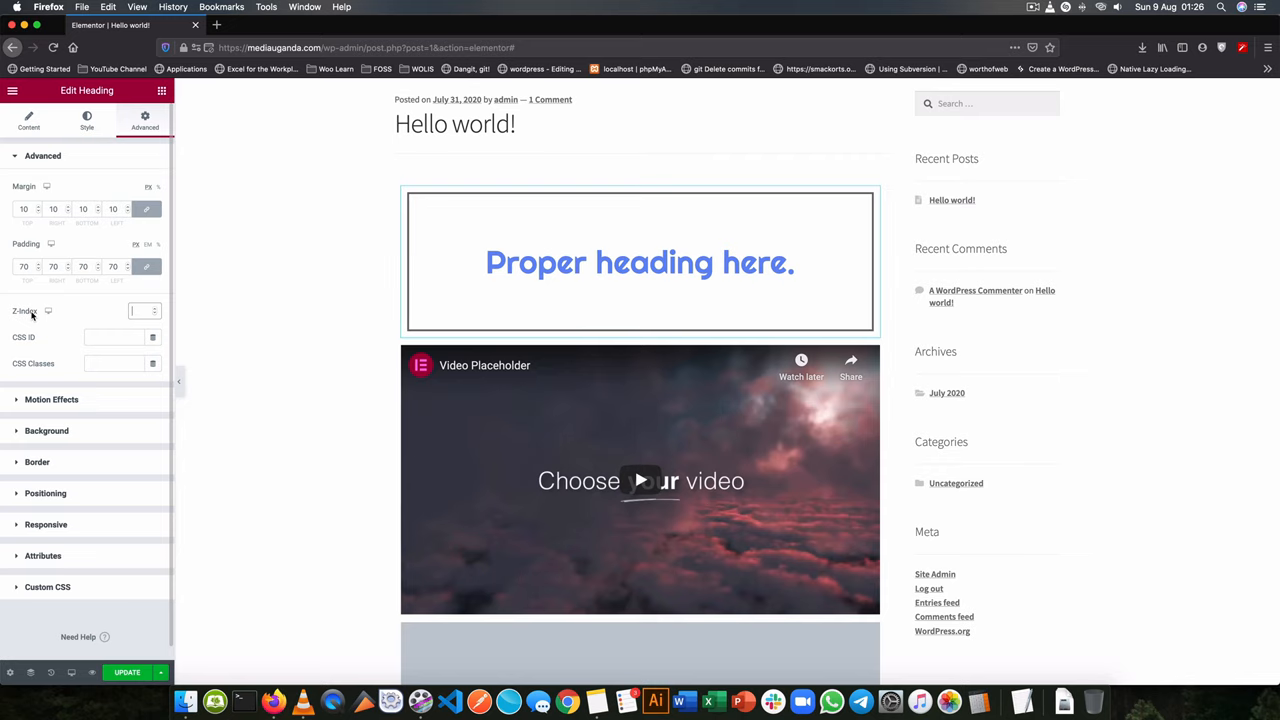
scroll("down", 3)
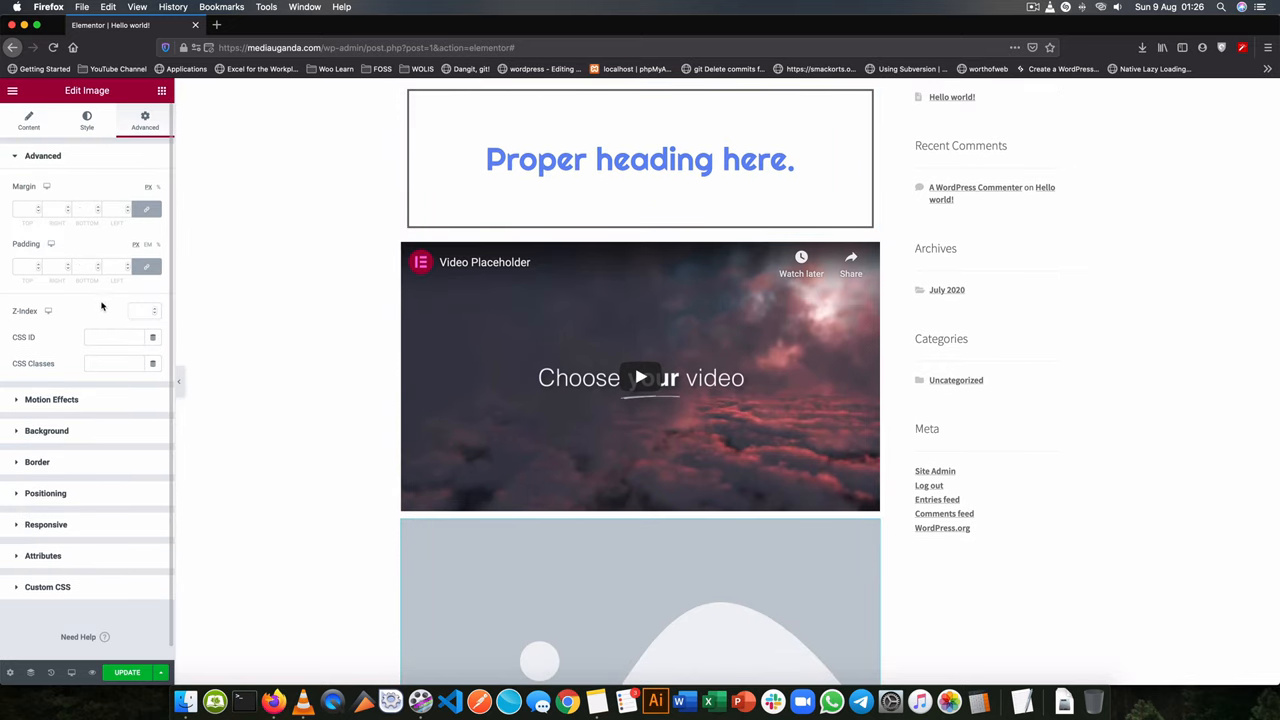
mouse_move(120, 314)
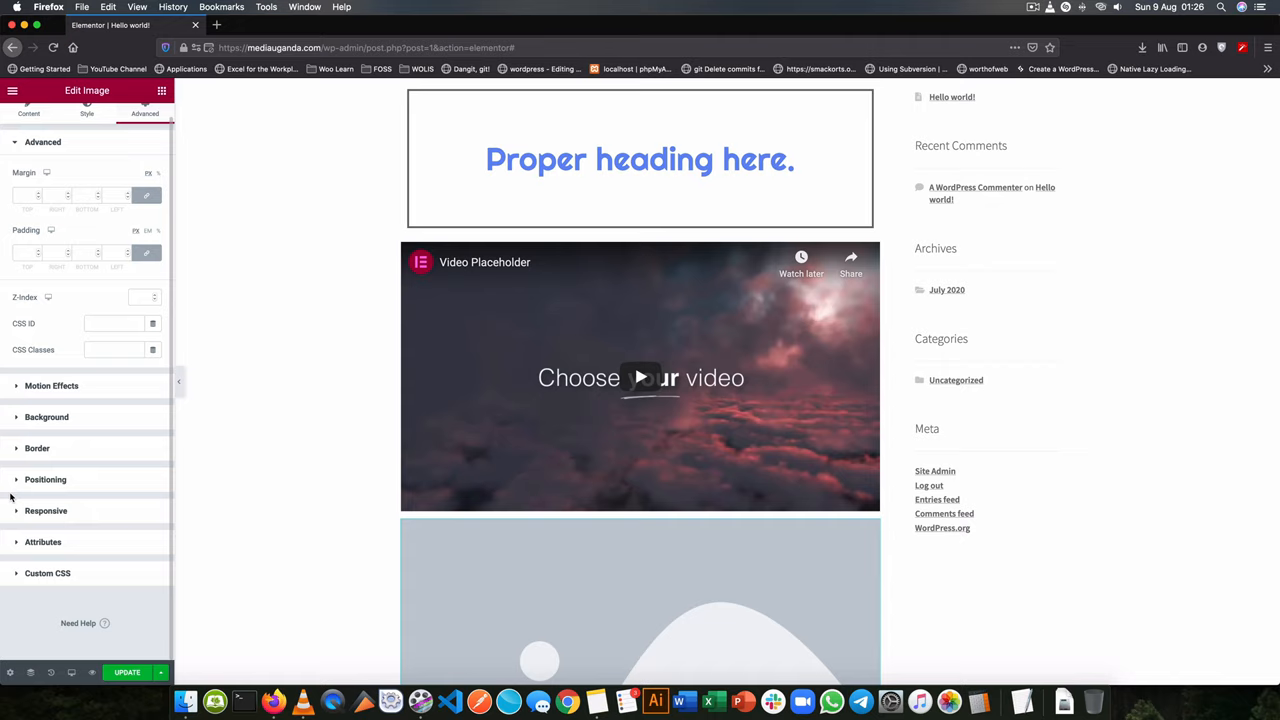
Step: Position the image Absolute and offset it left and up over the heading and video
scroll("down", 3)
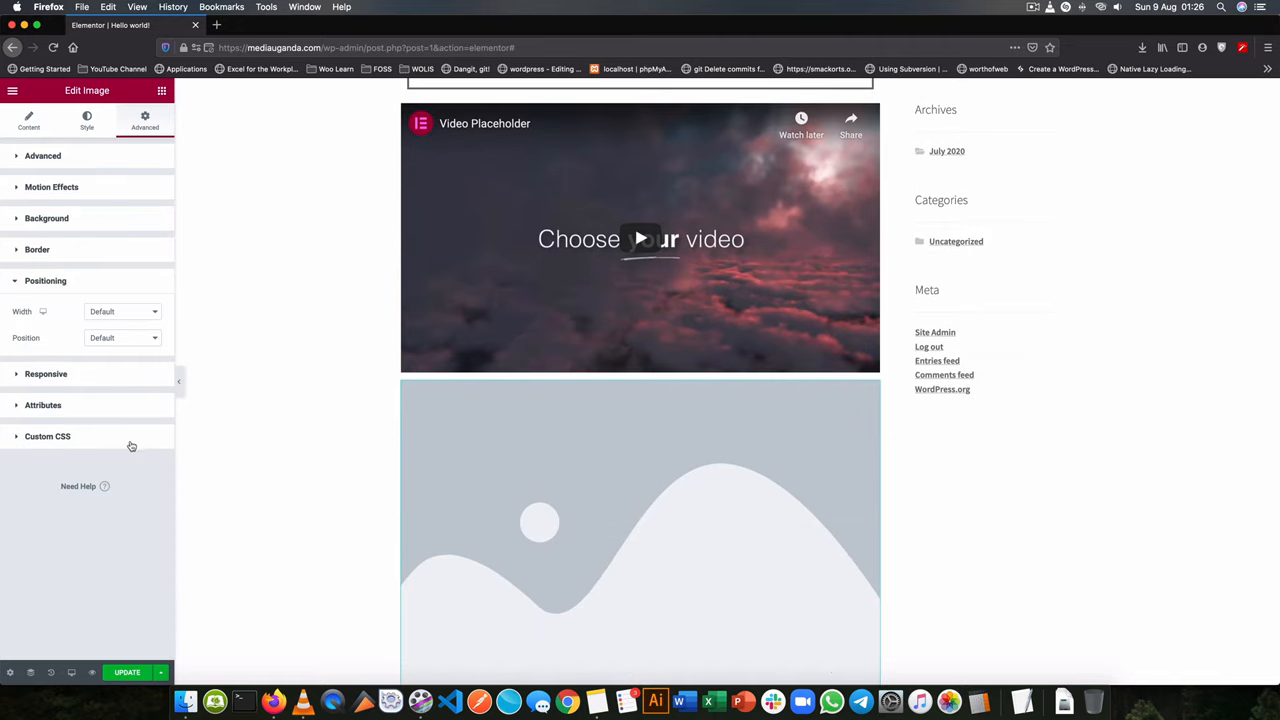
left_click(120, 336)
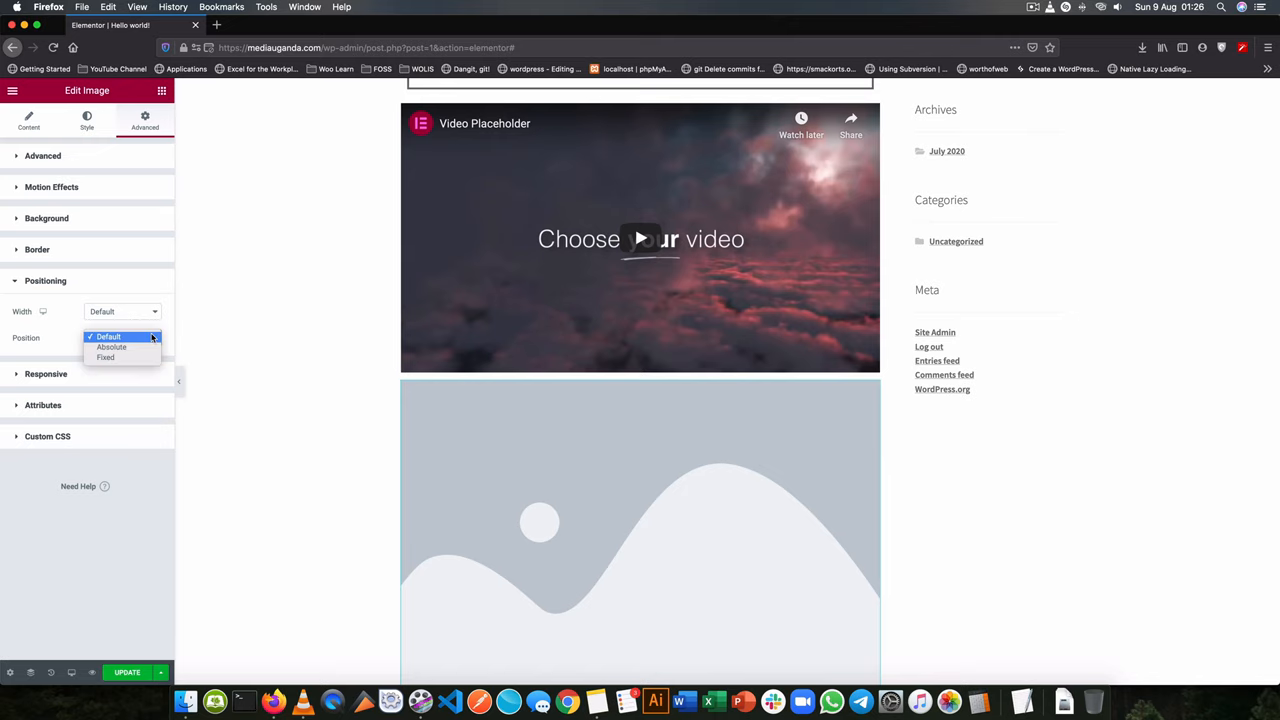
left_click(112, 348)
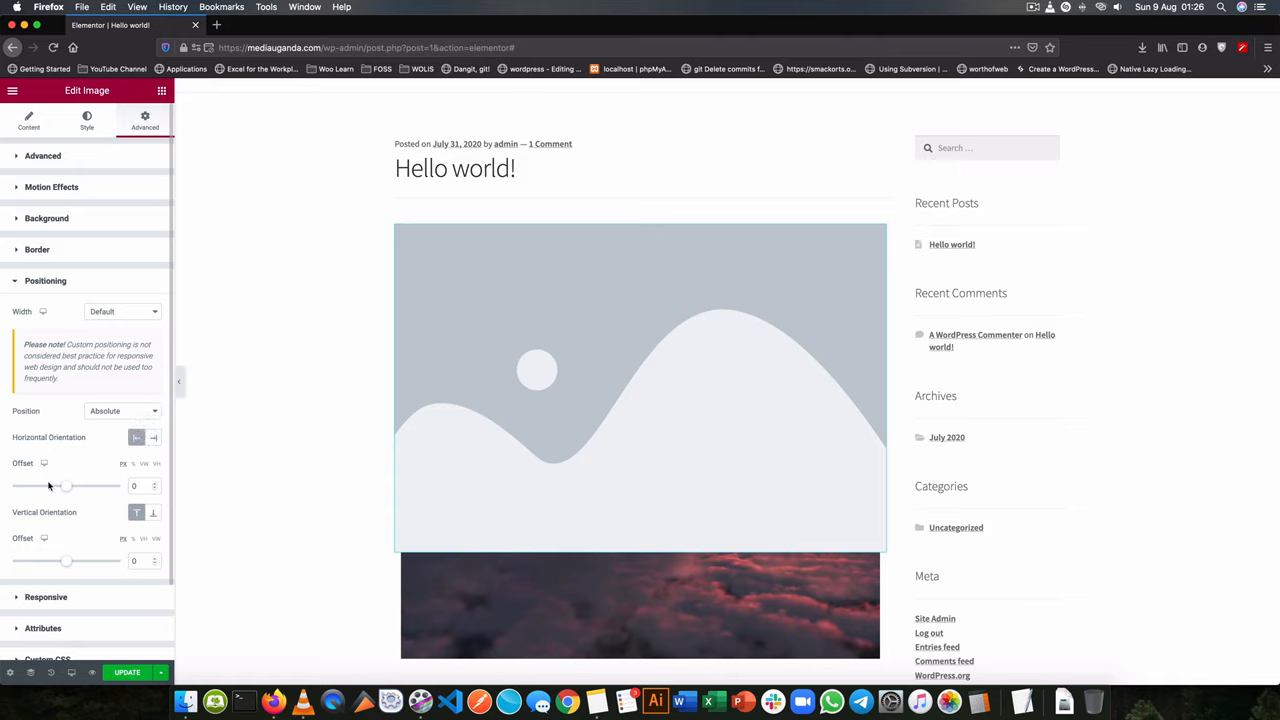
left_click_drag(66, 486, 20, 486)
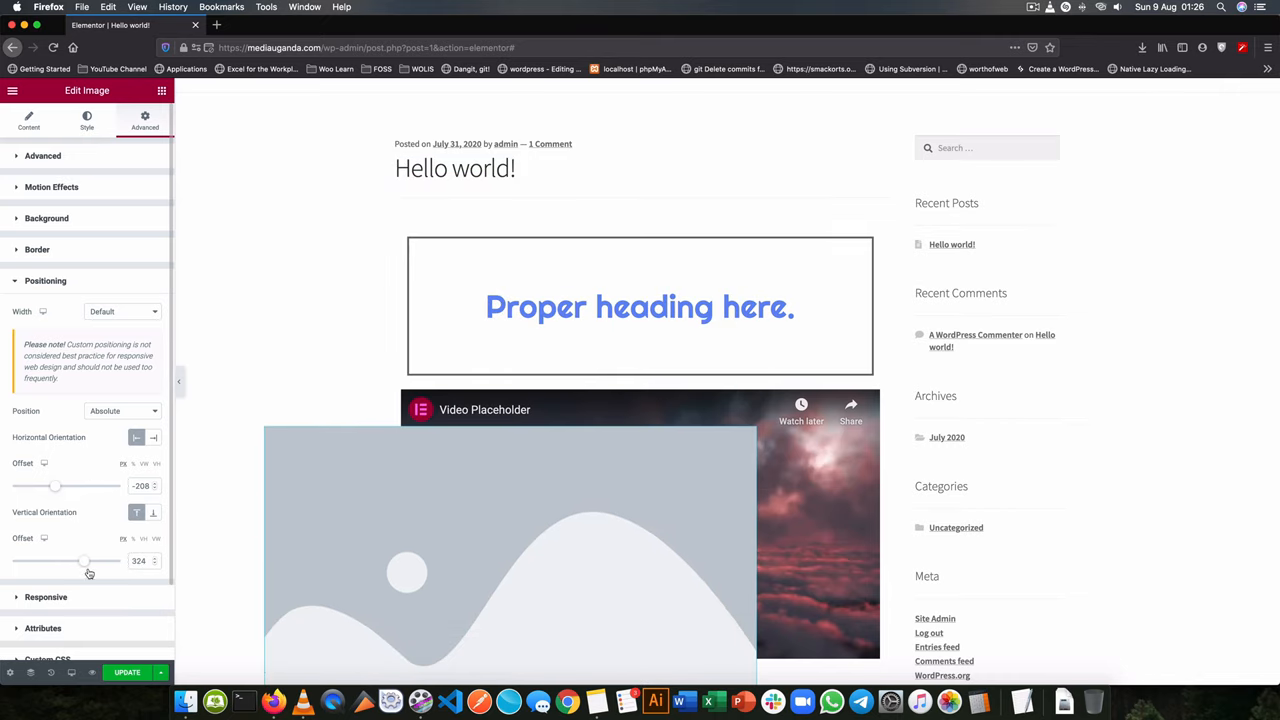
left_click_drag(84, 560, 82, 564)
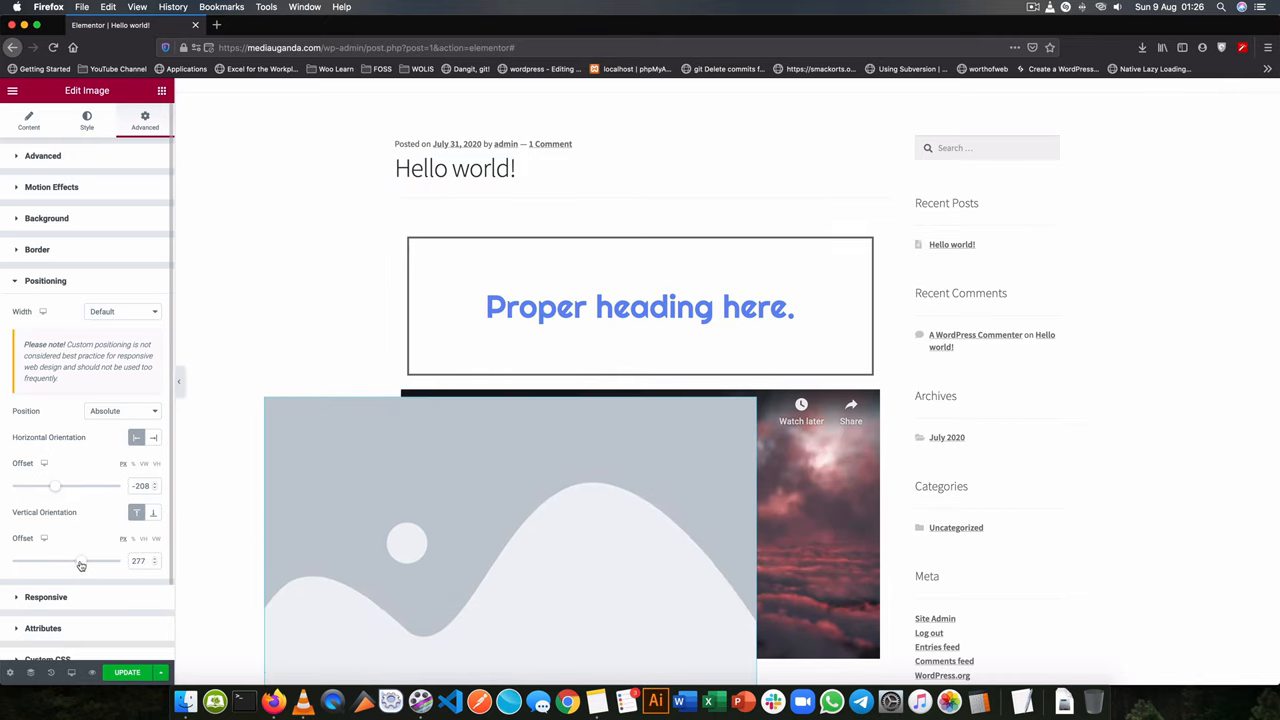
left_click_drag(82, 560, 76, 560)
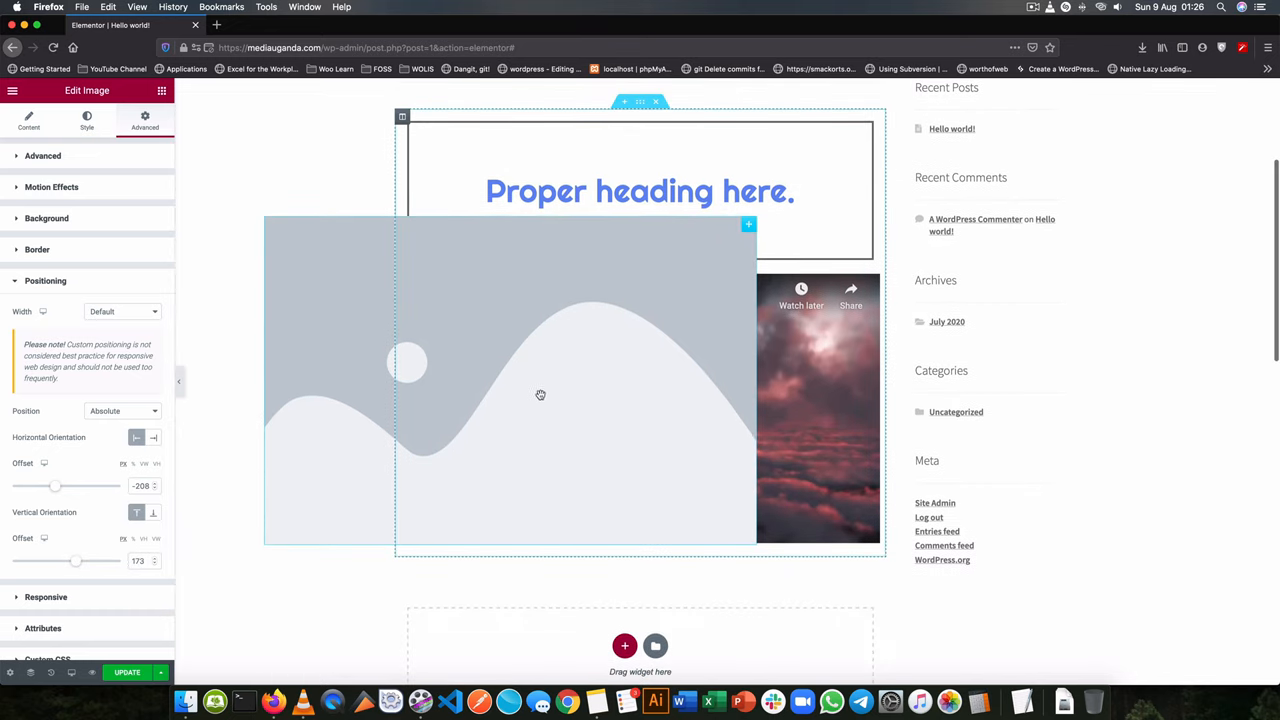
mouse_move(598, 404)
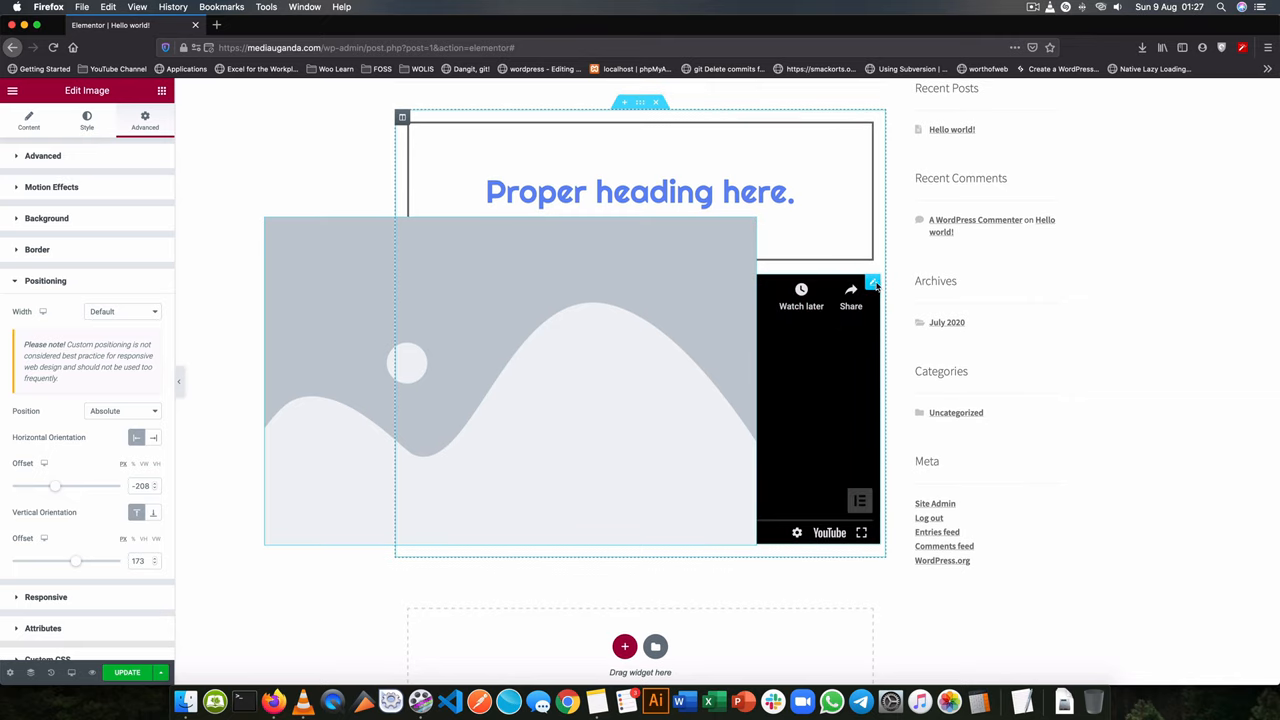
Step: Give the video widget a z-index so it sits above the overlapping image
left_click(28, 120)
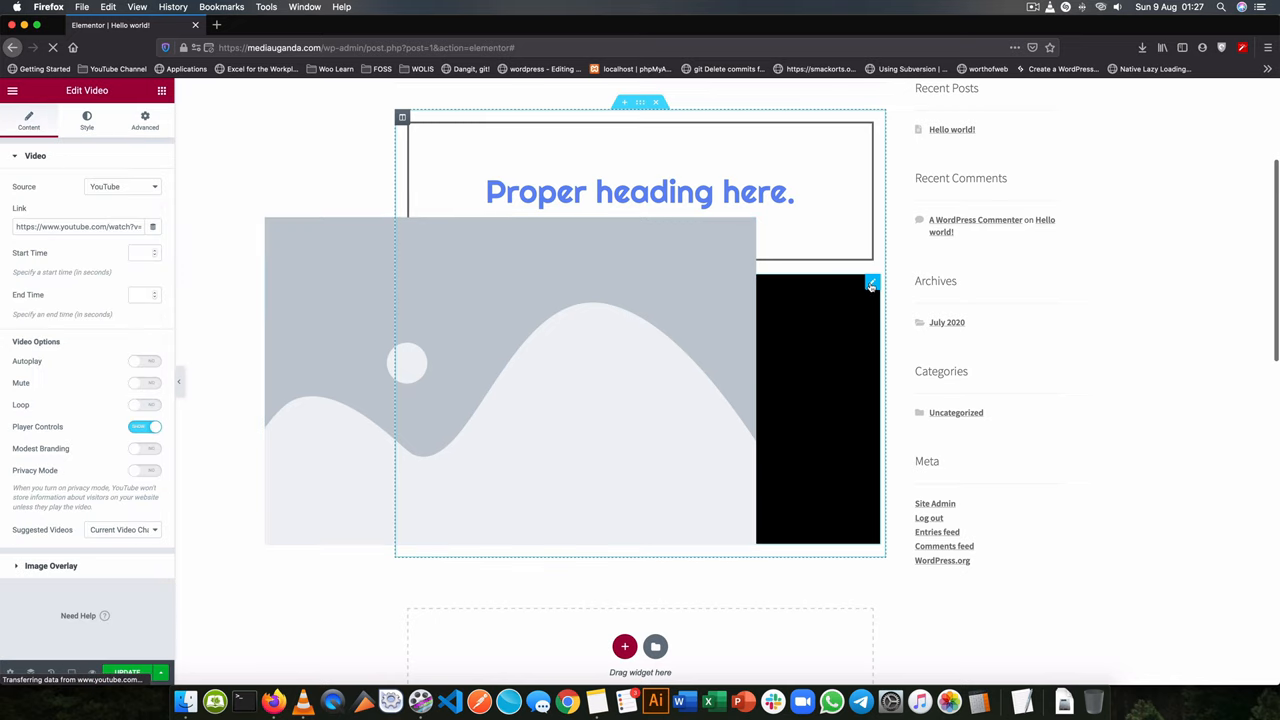
left_click(144, 120)
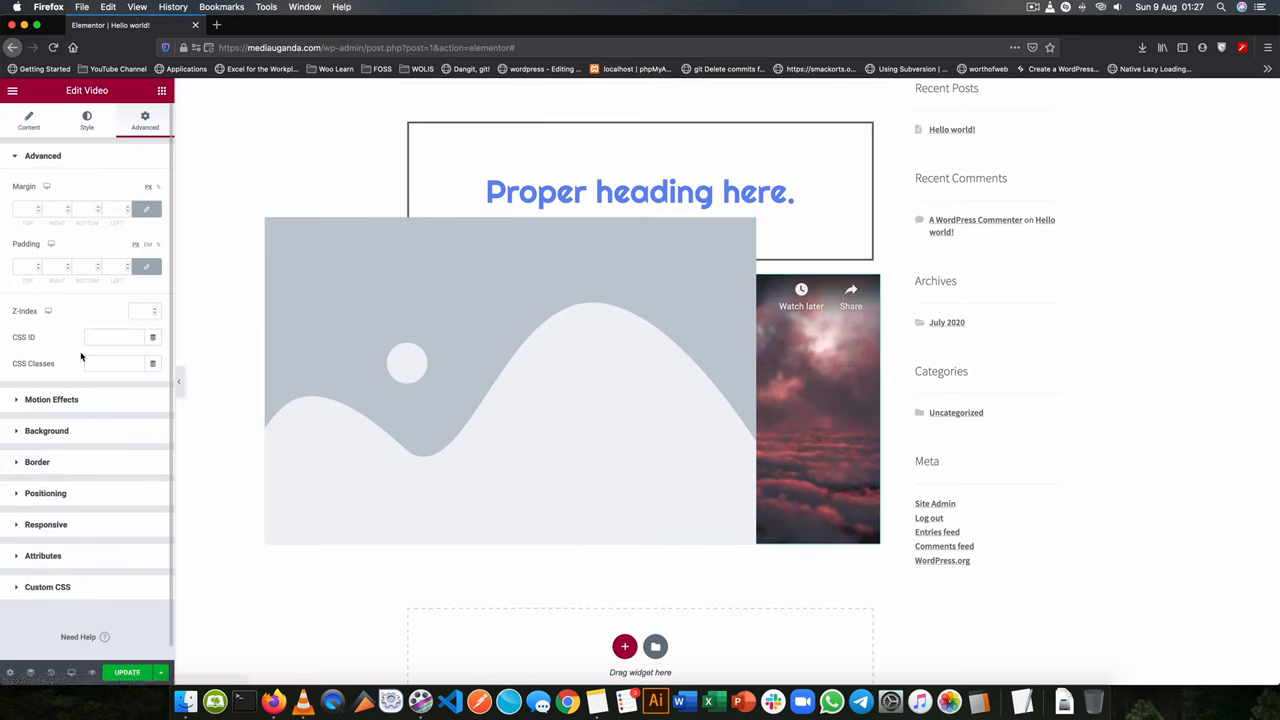
left_click(136, 312)
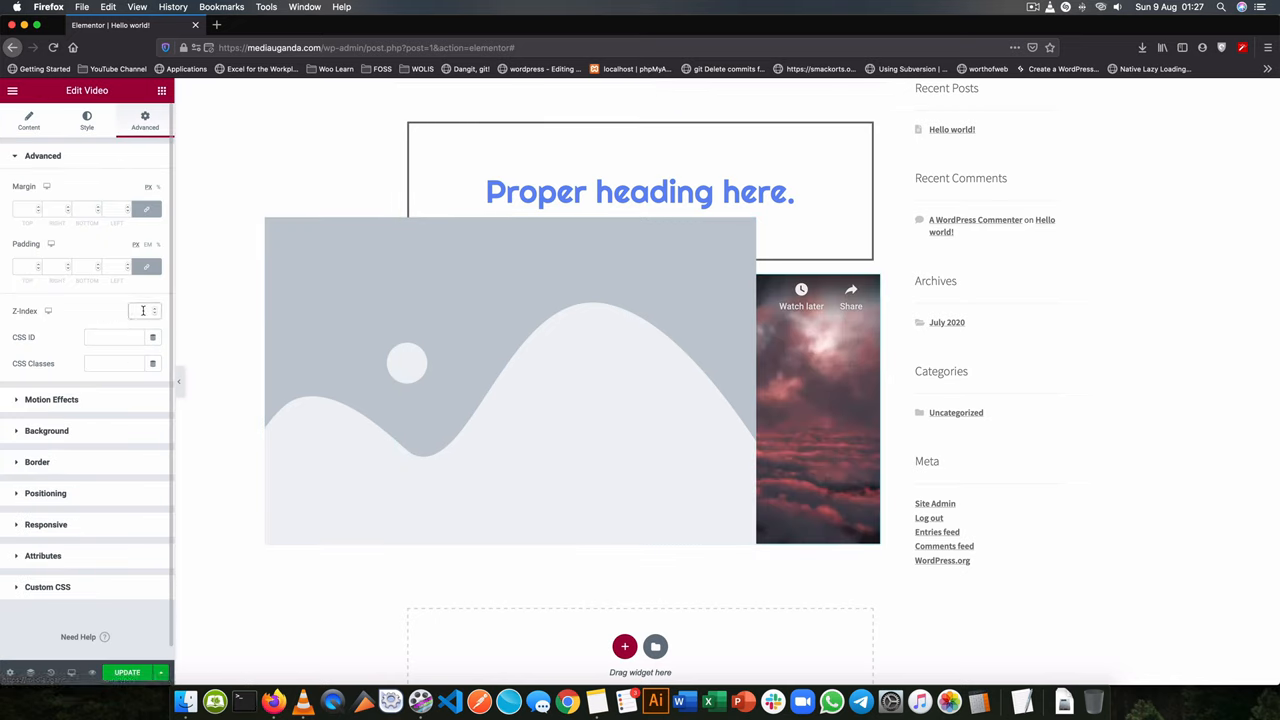
type("100")
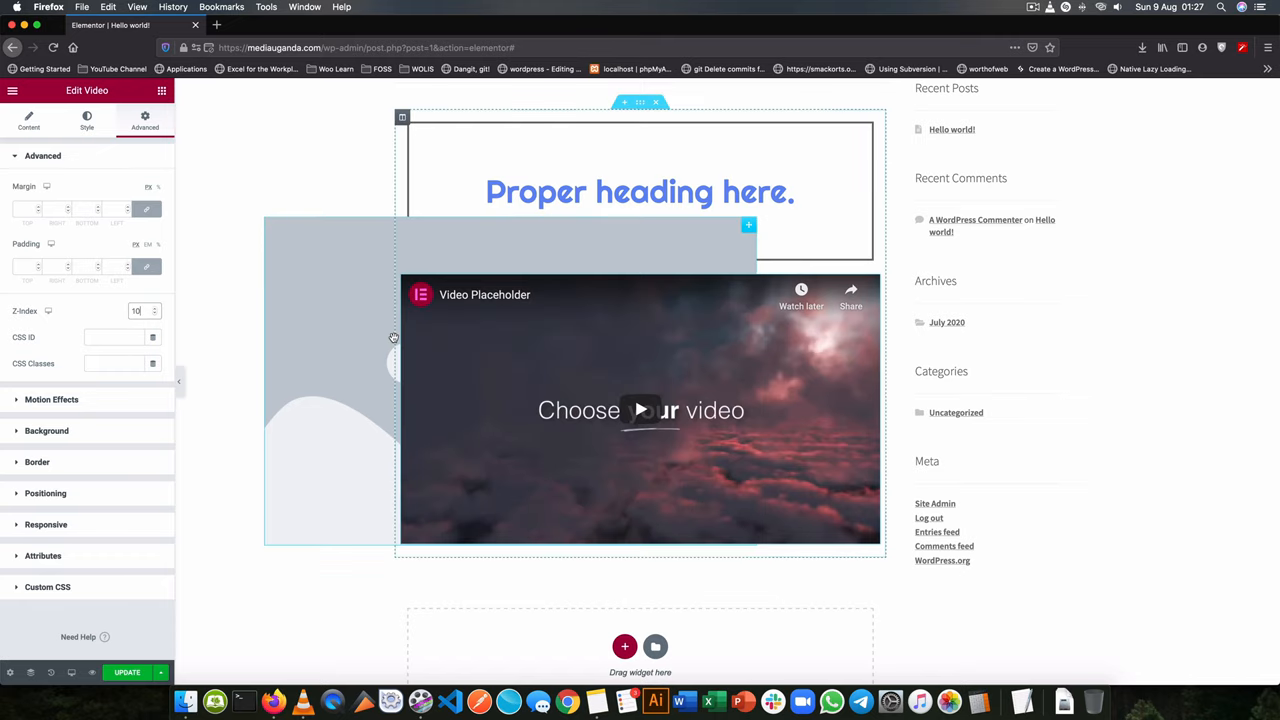
mouse_move(612, 228)
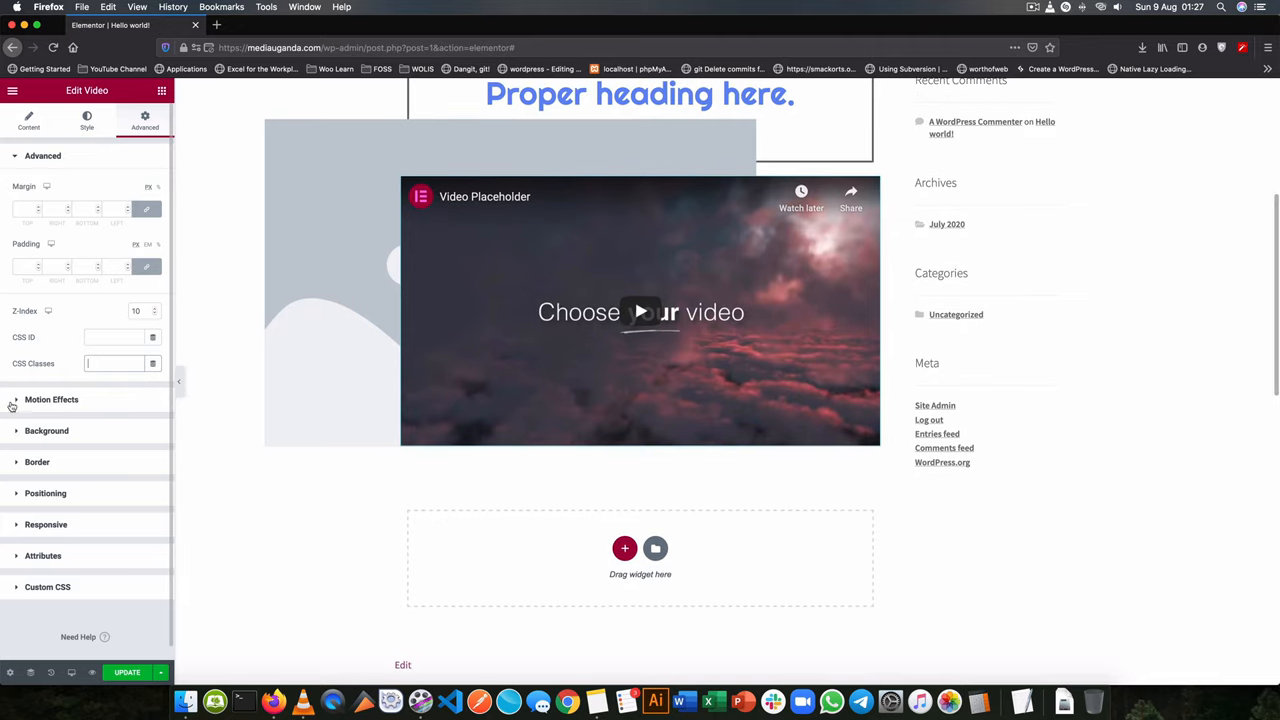
left_click(52, 400)
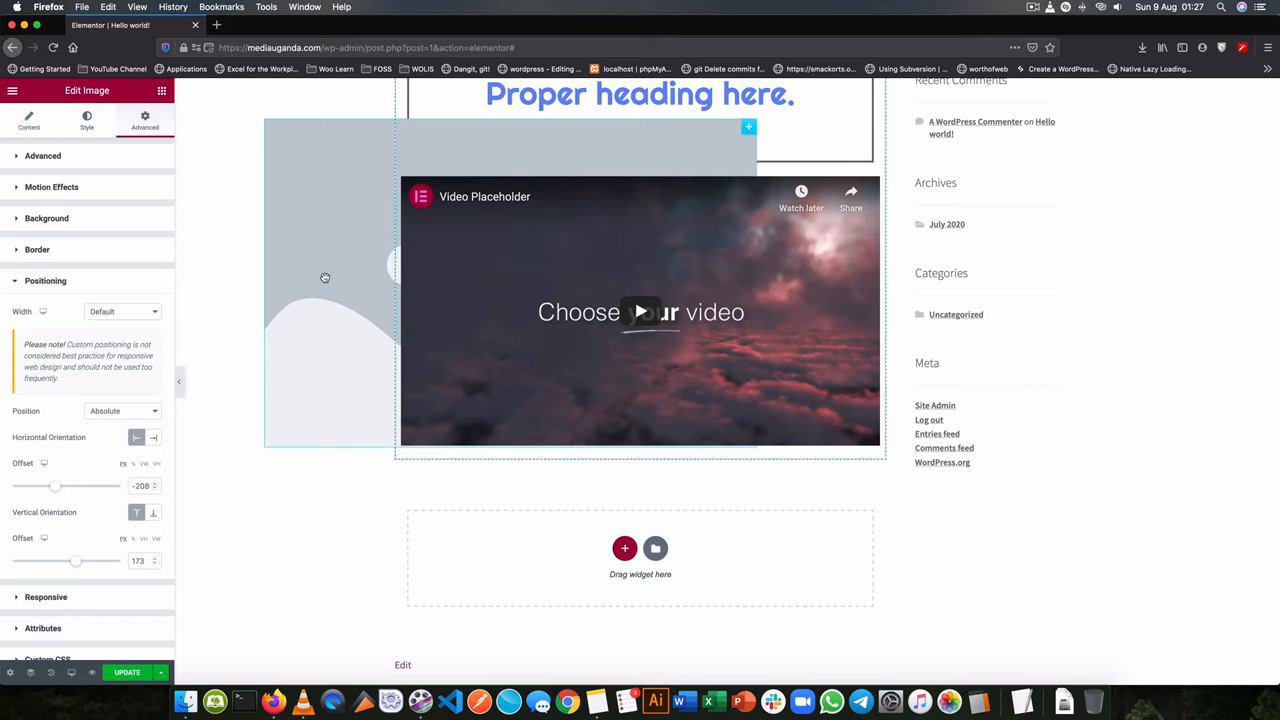
Step: Set the image's entrance animation to Fade In Right
left_click(52, 188)
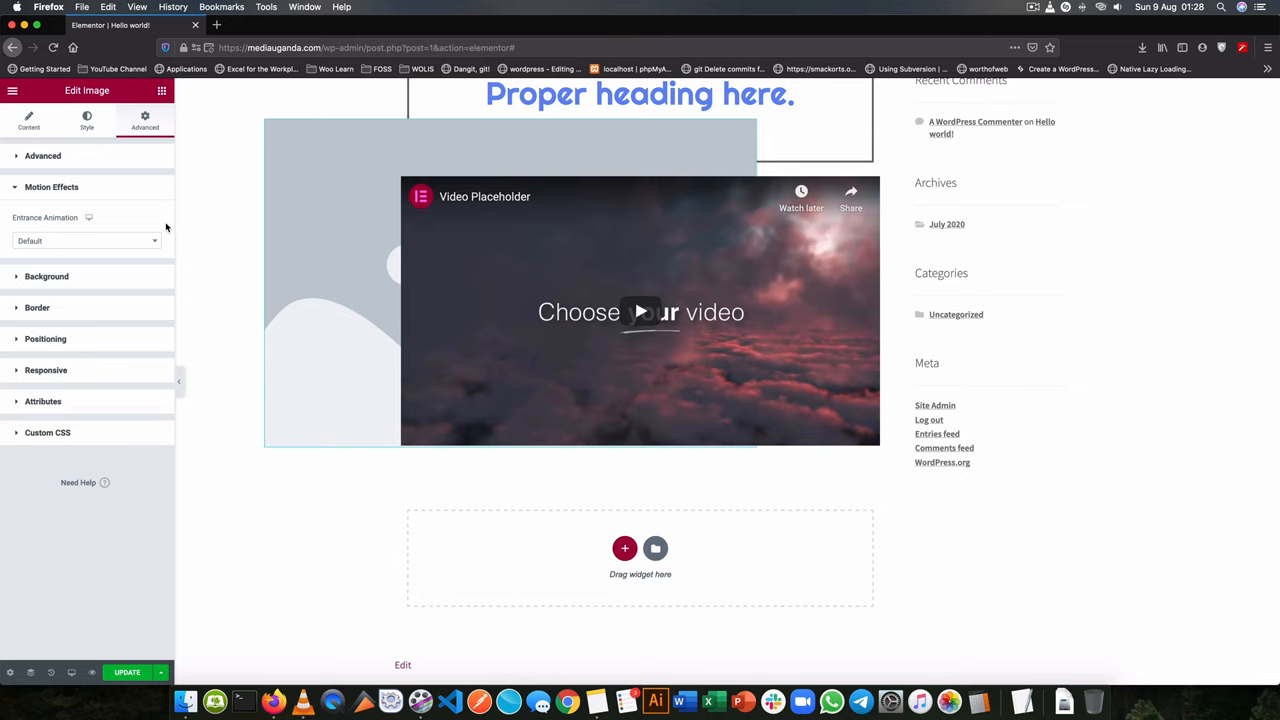
left_click(84, 240)
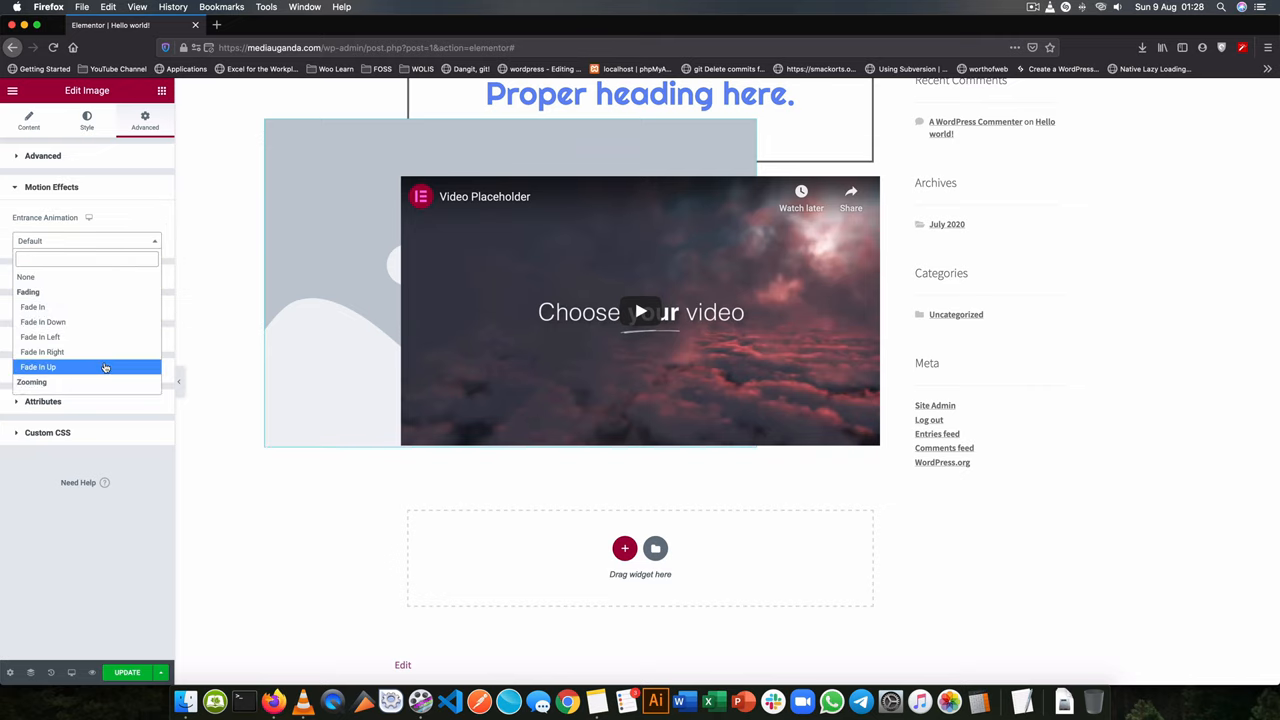
left_click(42, 352)
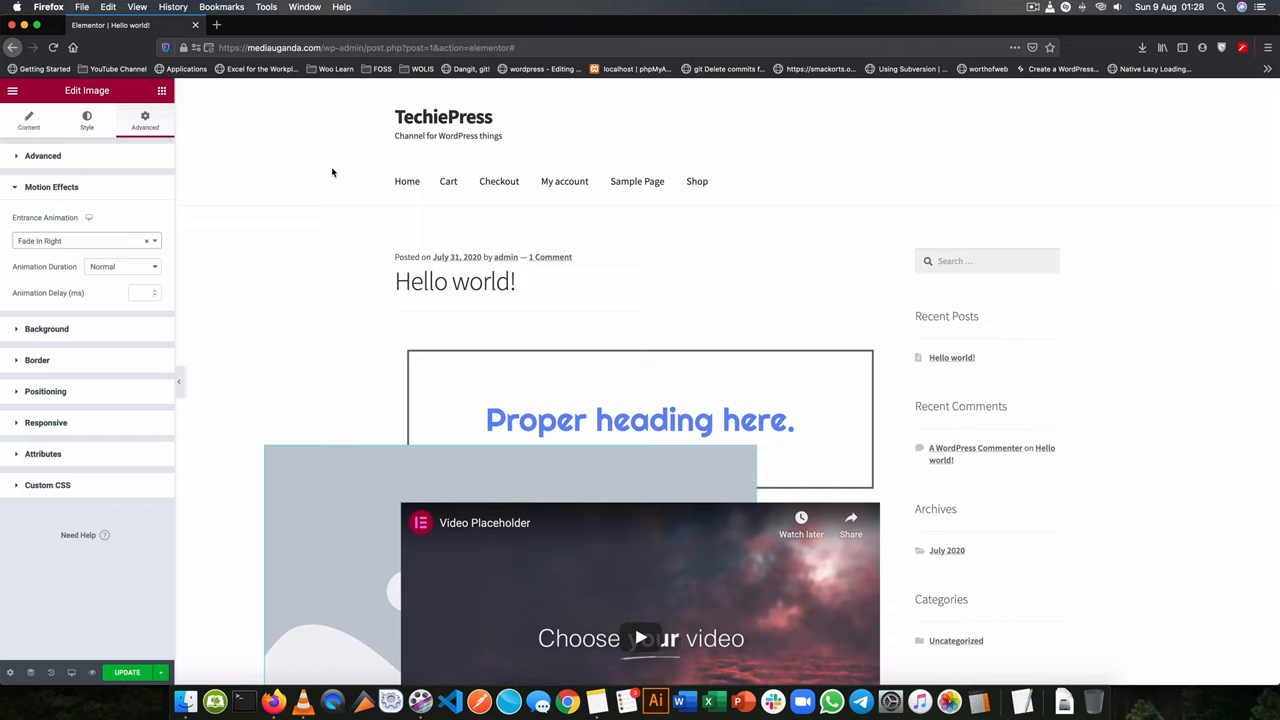
mouse_move(78, 240)
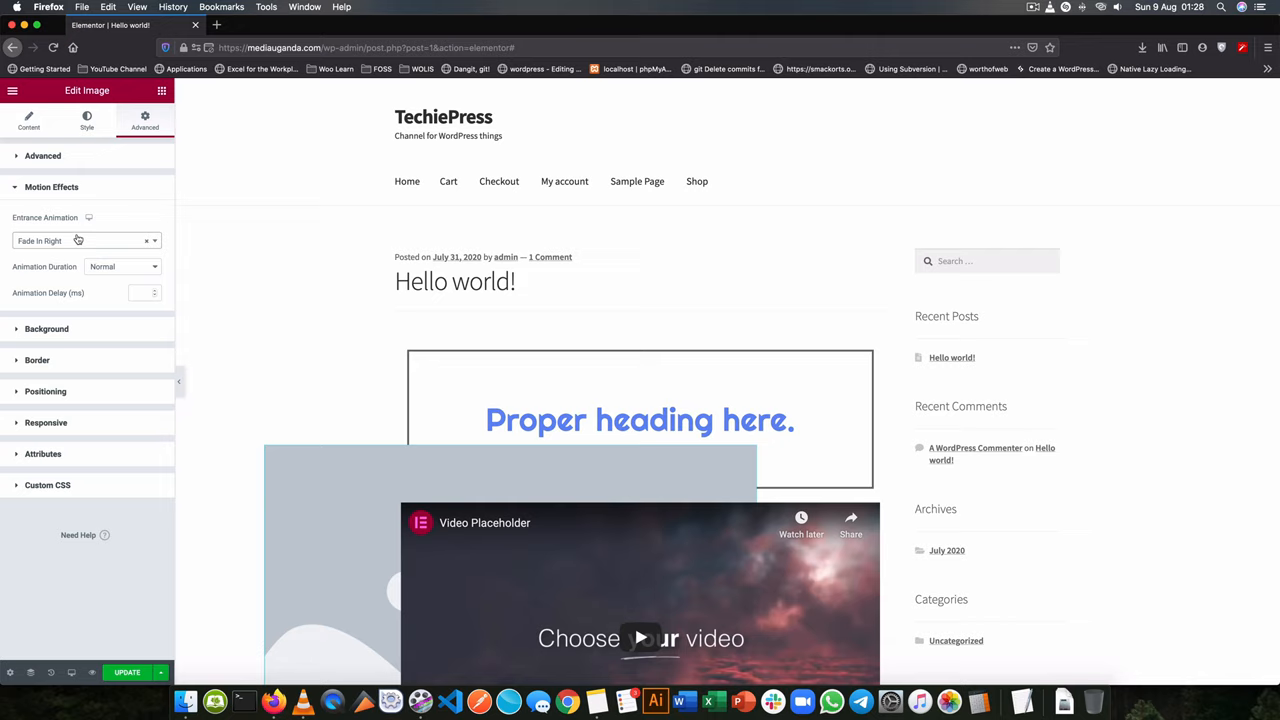
Step: Make the animation duration Slow with a 5000 ms delay
left_click(120, 266)
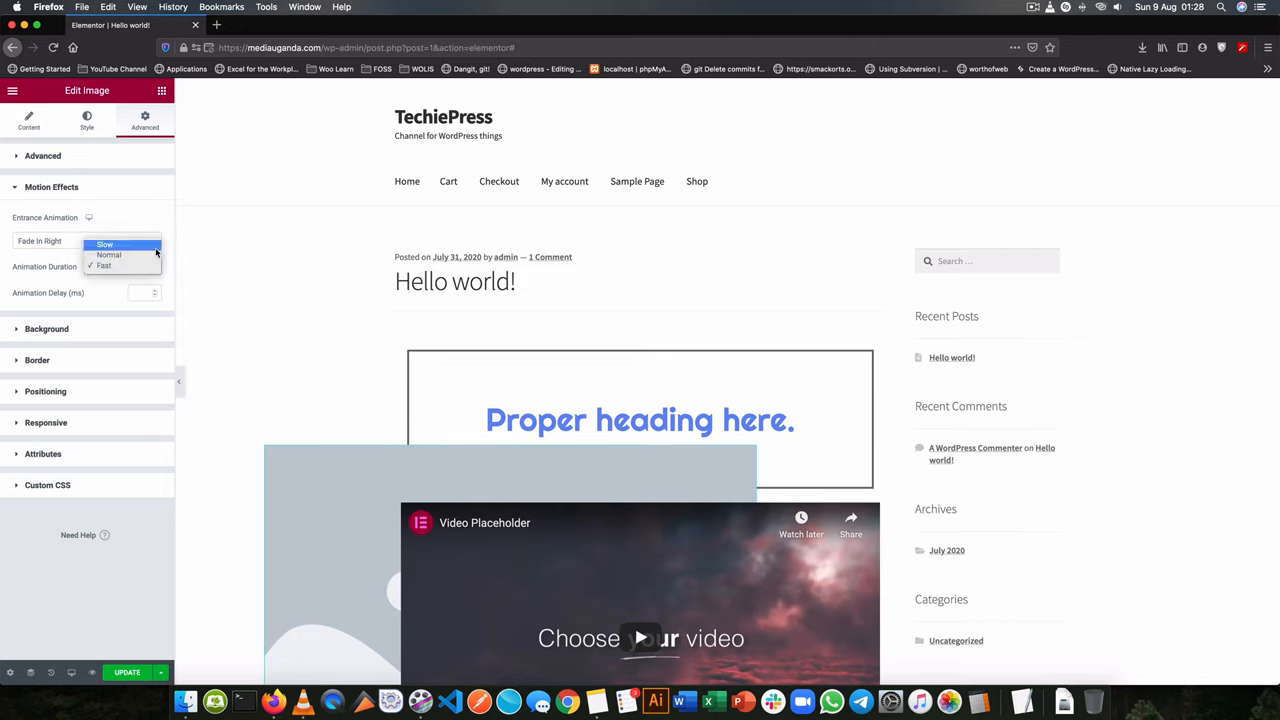
left_click(104, 244)
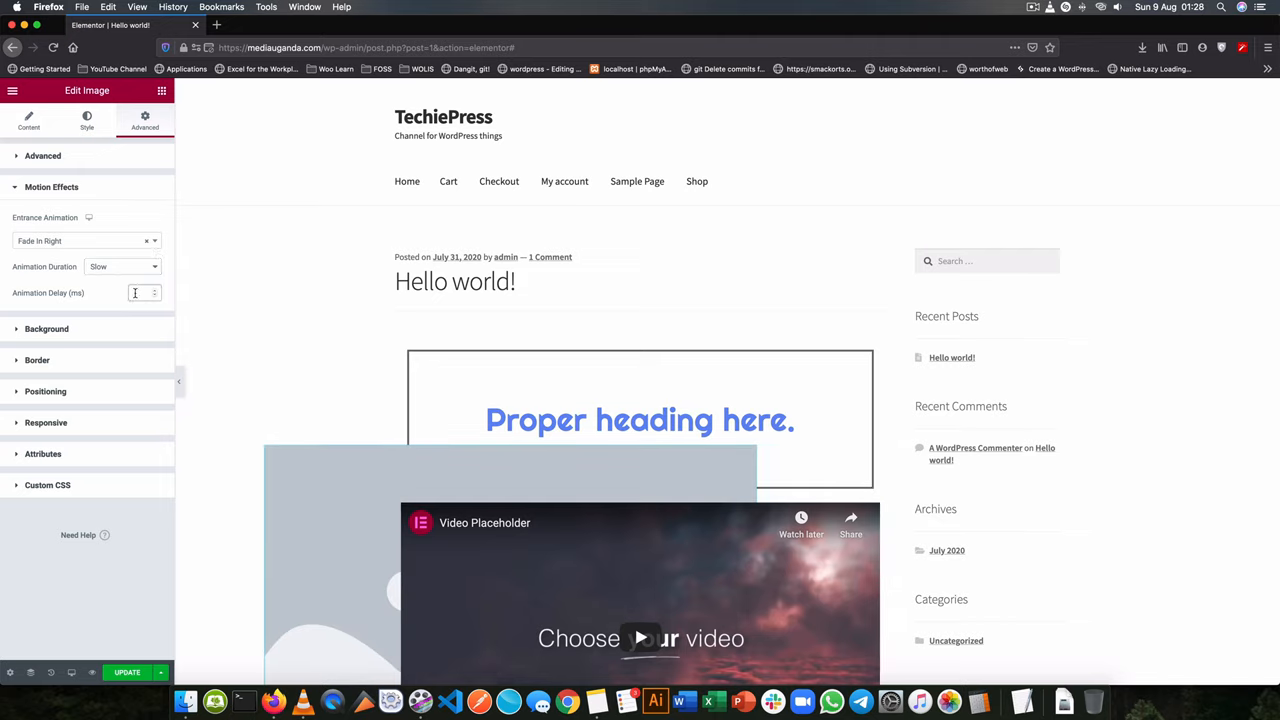
type("500")
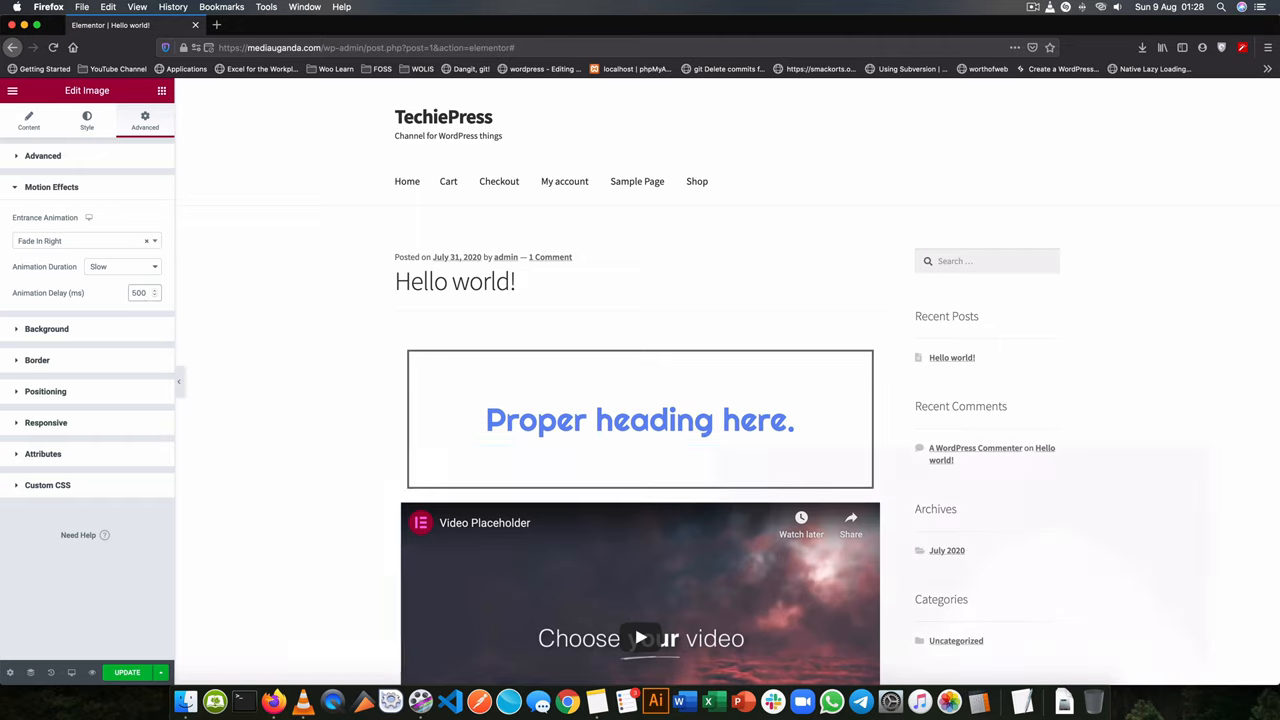
type("5000")
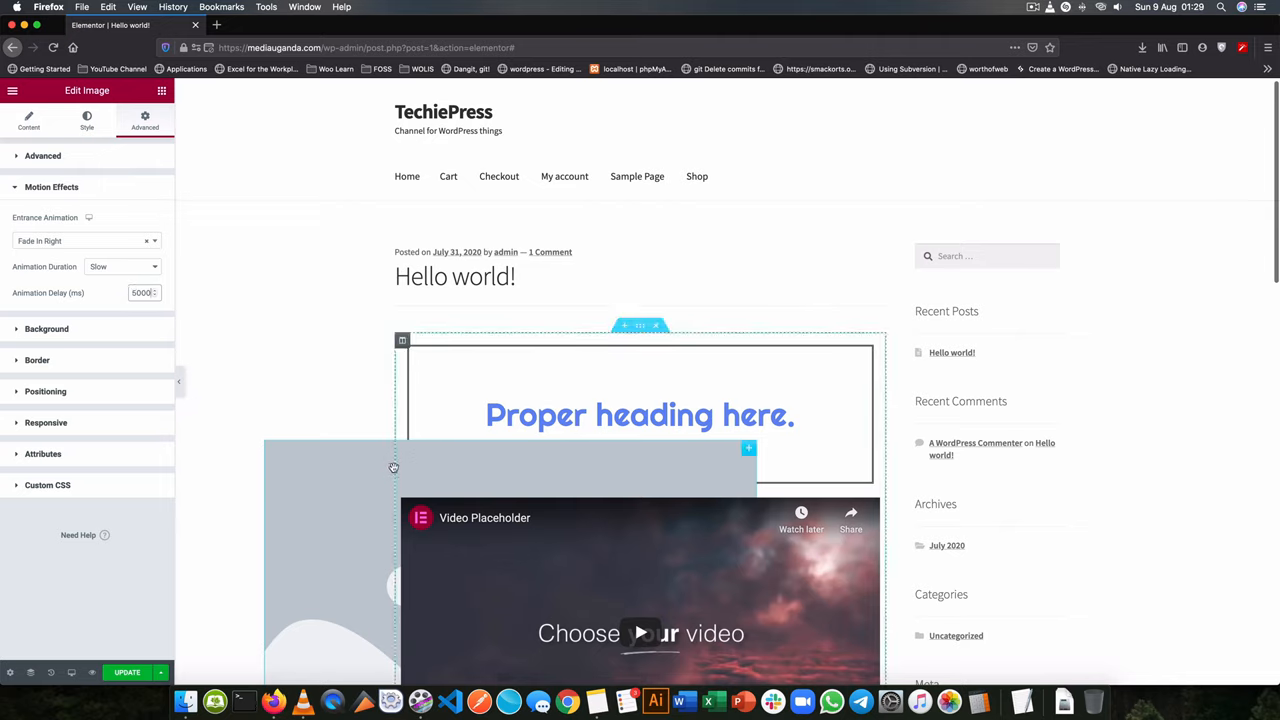
Step: Choose a Classic plain-colour background in the image's Background section
left_click(52, 188)
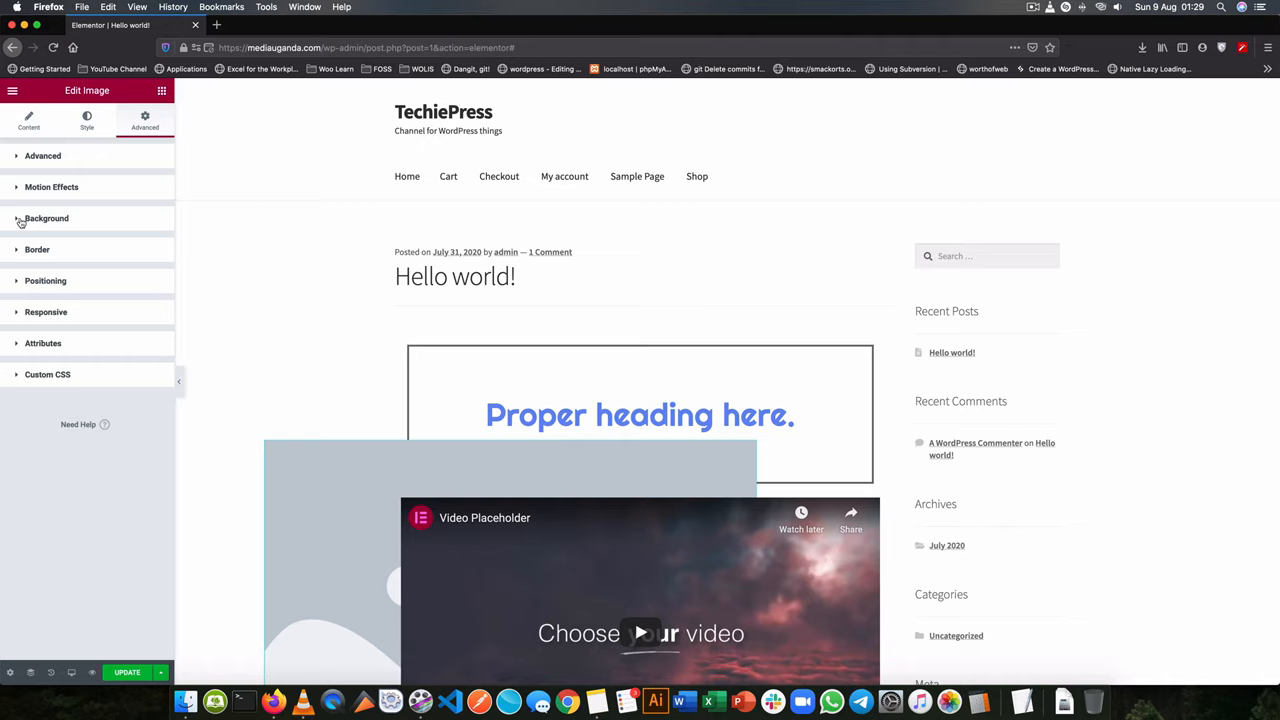
left_click(46, 218)
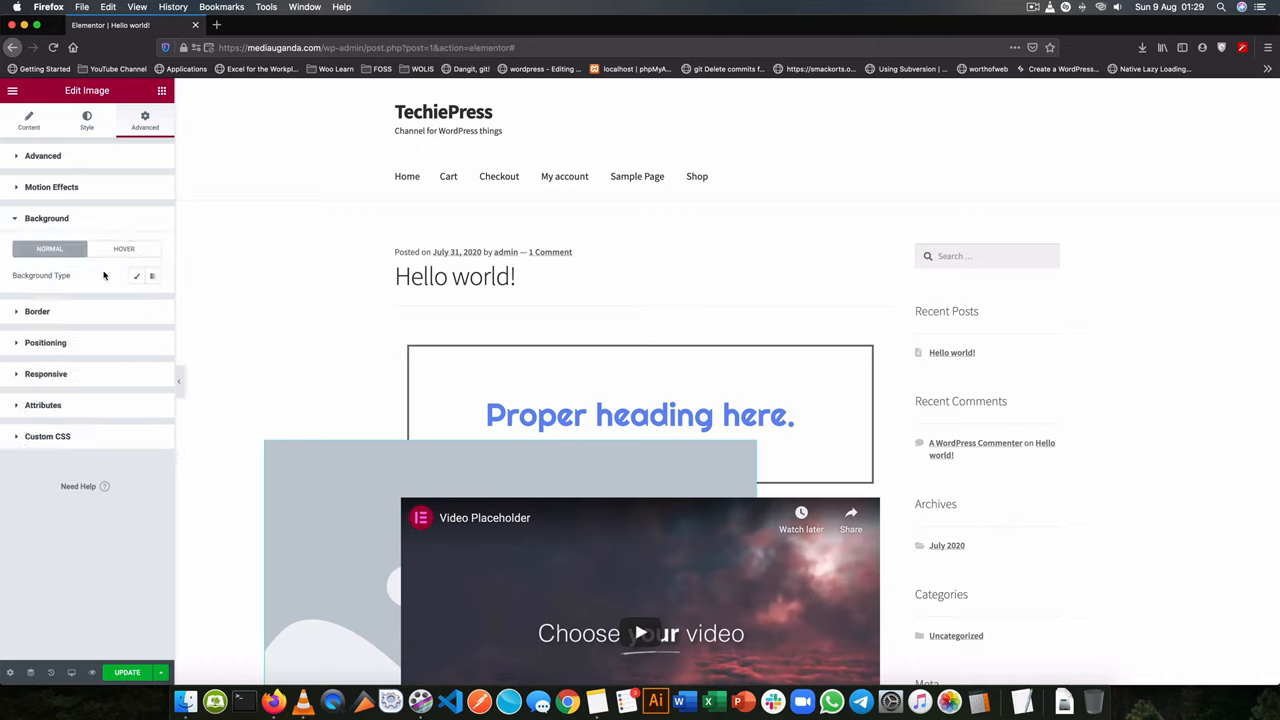
left_click(136, 276)
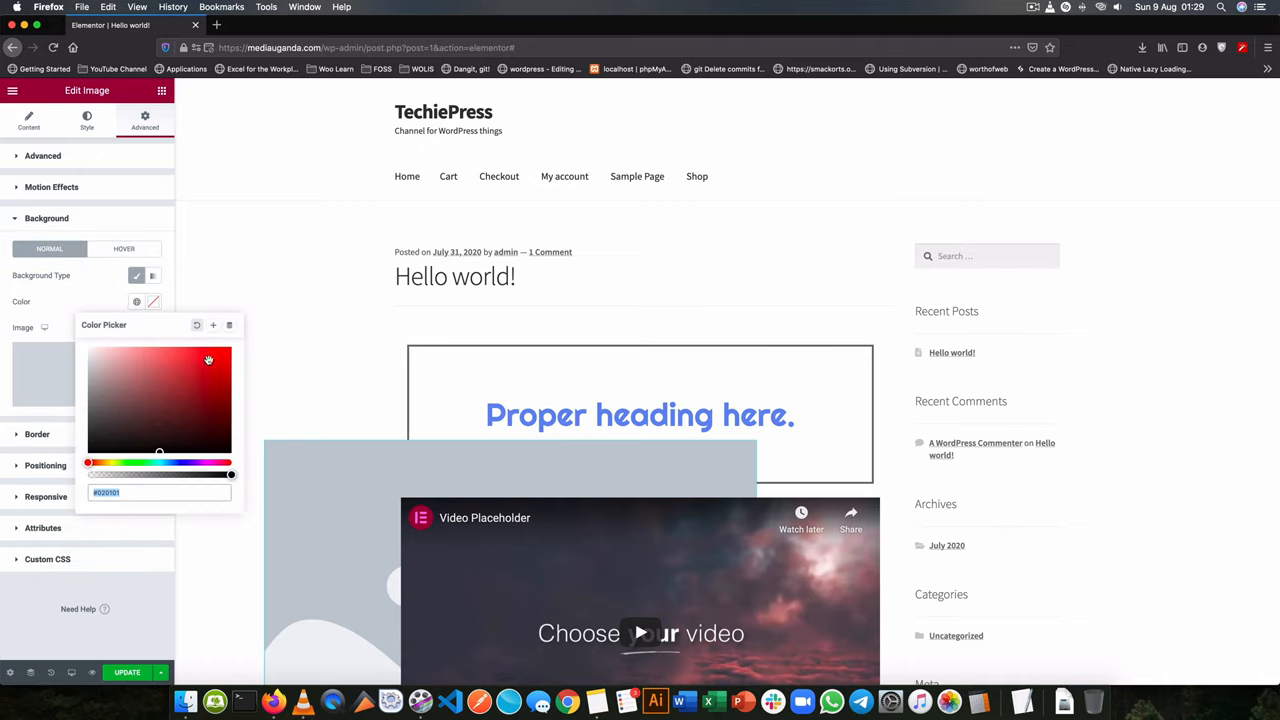
Step: Give the 'Proper heading here.' heading a solid red background colour
left_click(208, 360)
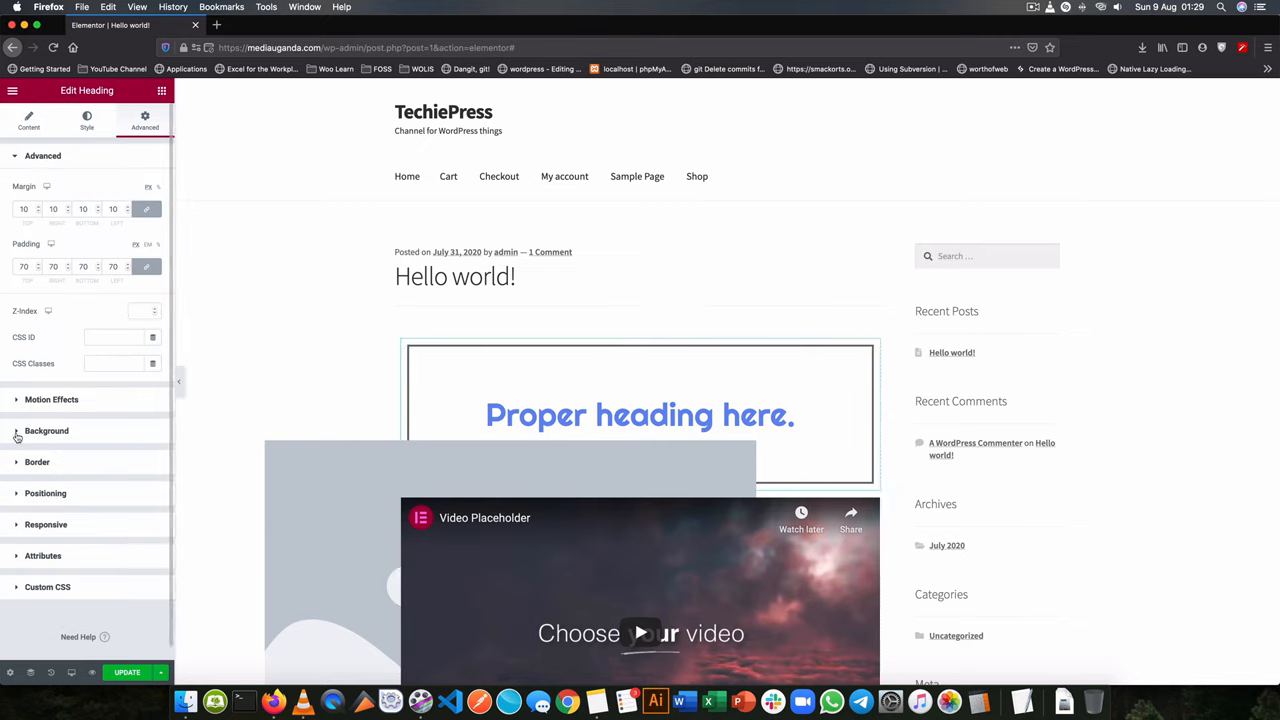
left_click(46, 430)
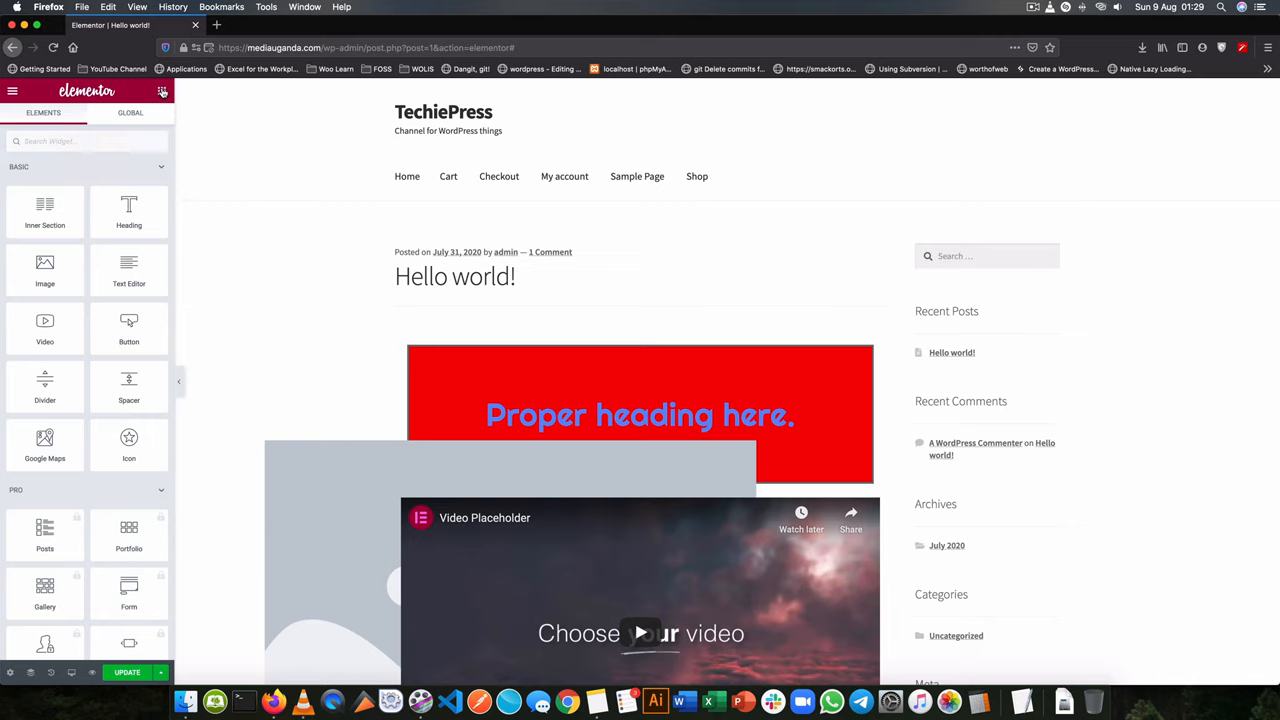
left_click(640, 414)
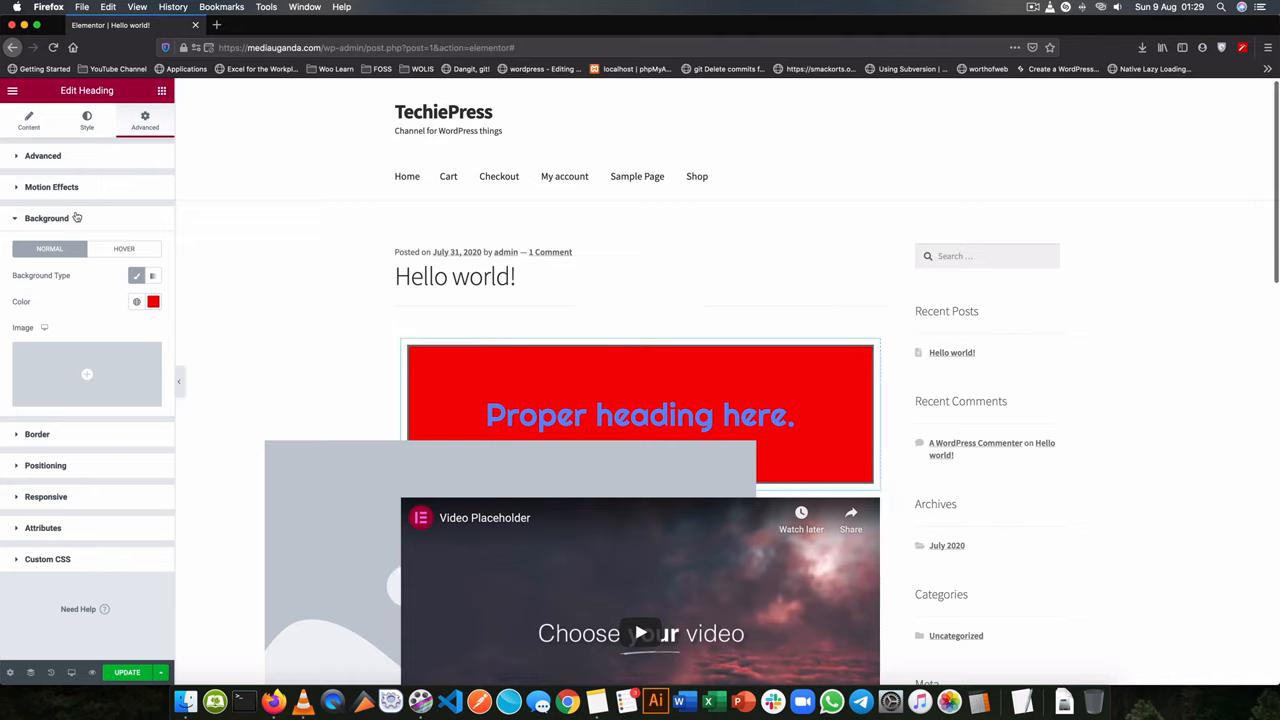
left_click(46, 218)
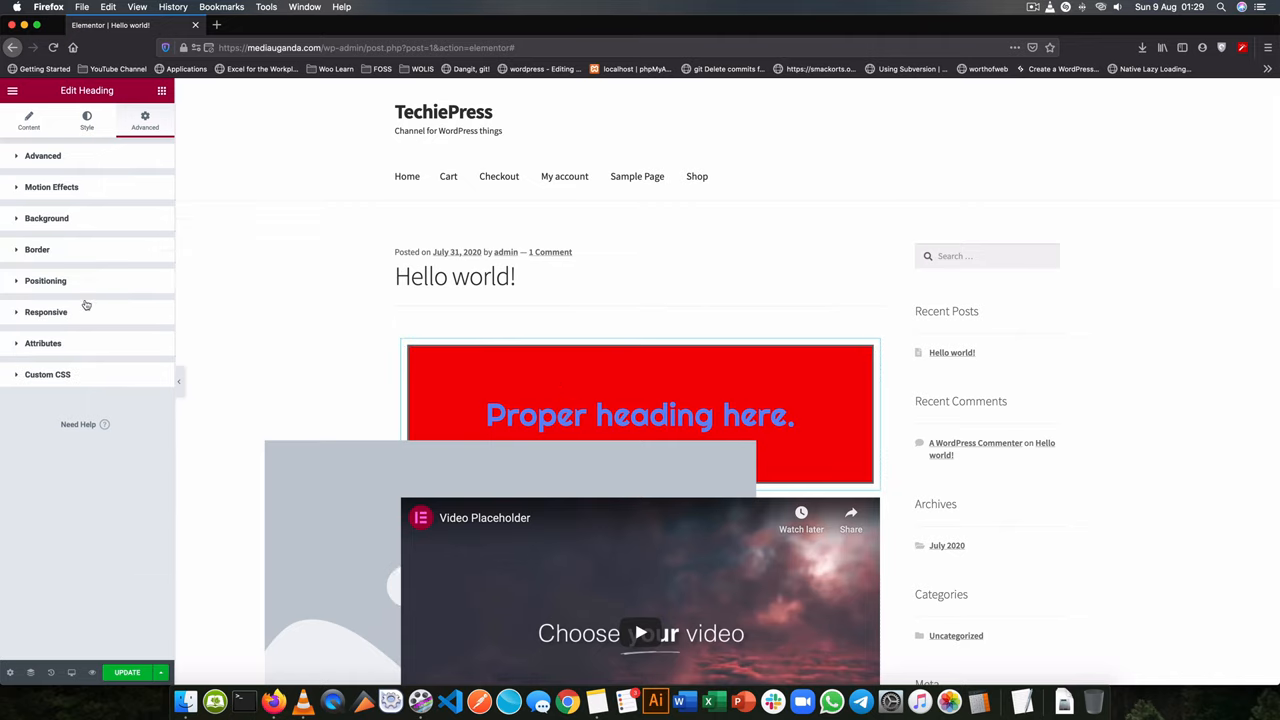
Step: Expand the heading's Positioning section with width and position at Default
left_click(36, 248)
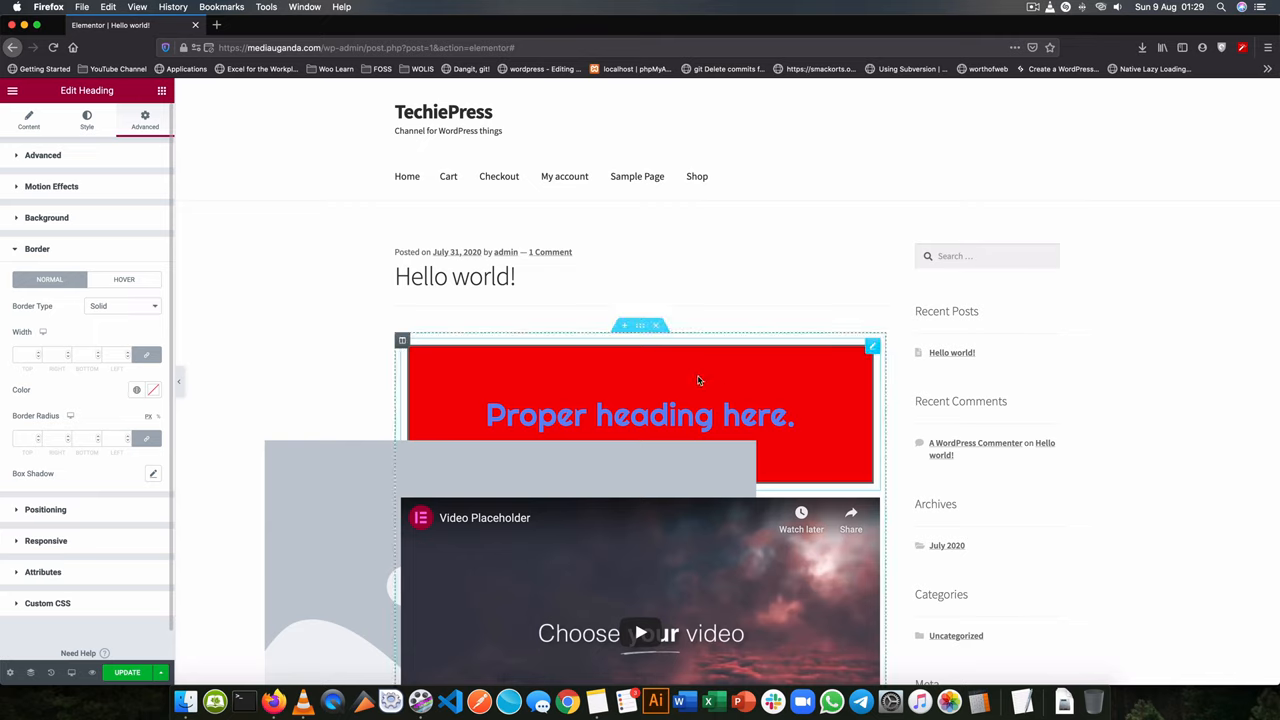
left_click(124, 280)
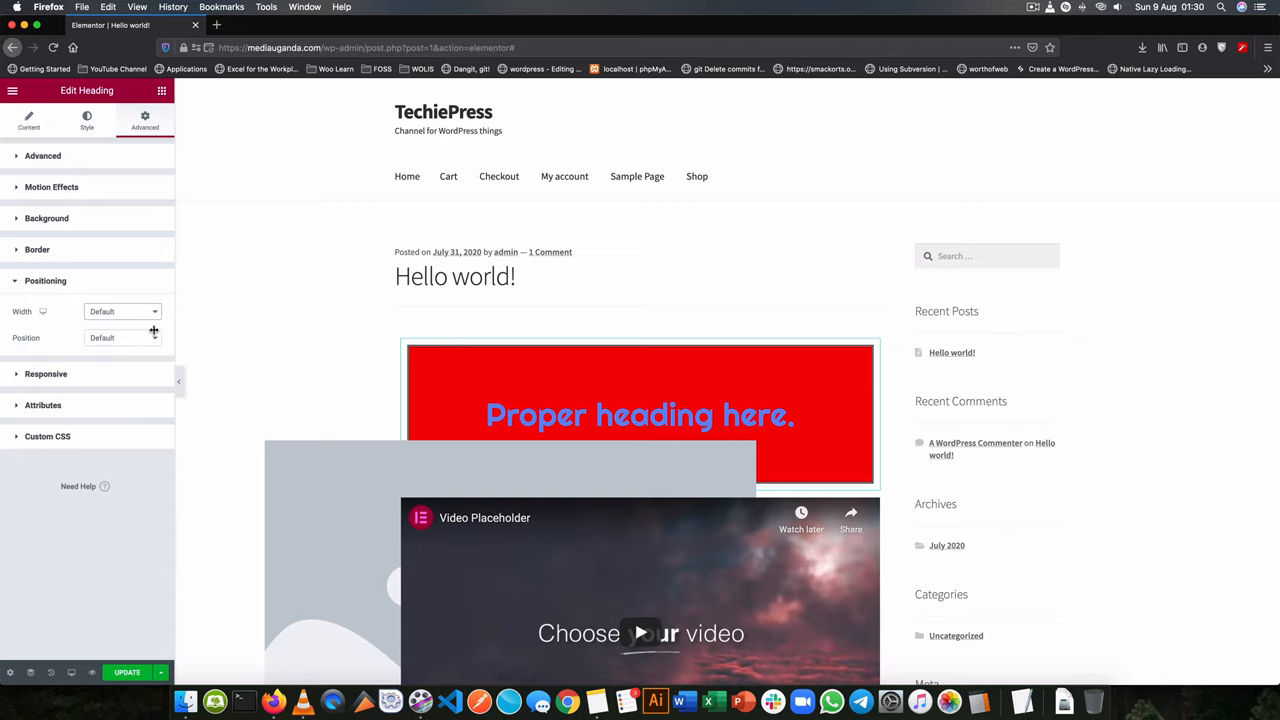
Step: Set the heading to a narrower Custom width so its text wraps
left_click(122, 312)
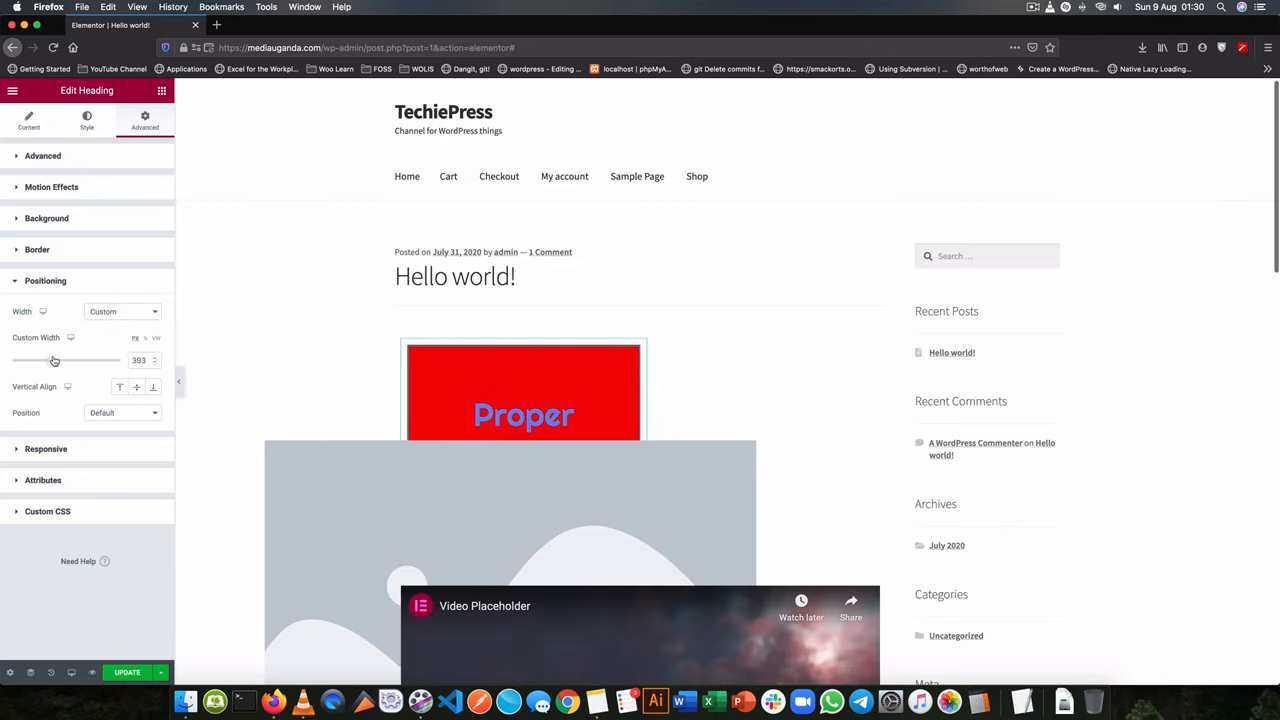
left_click_drag(60, 360, 52, 360)
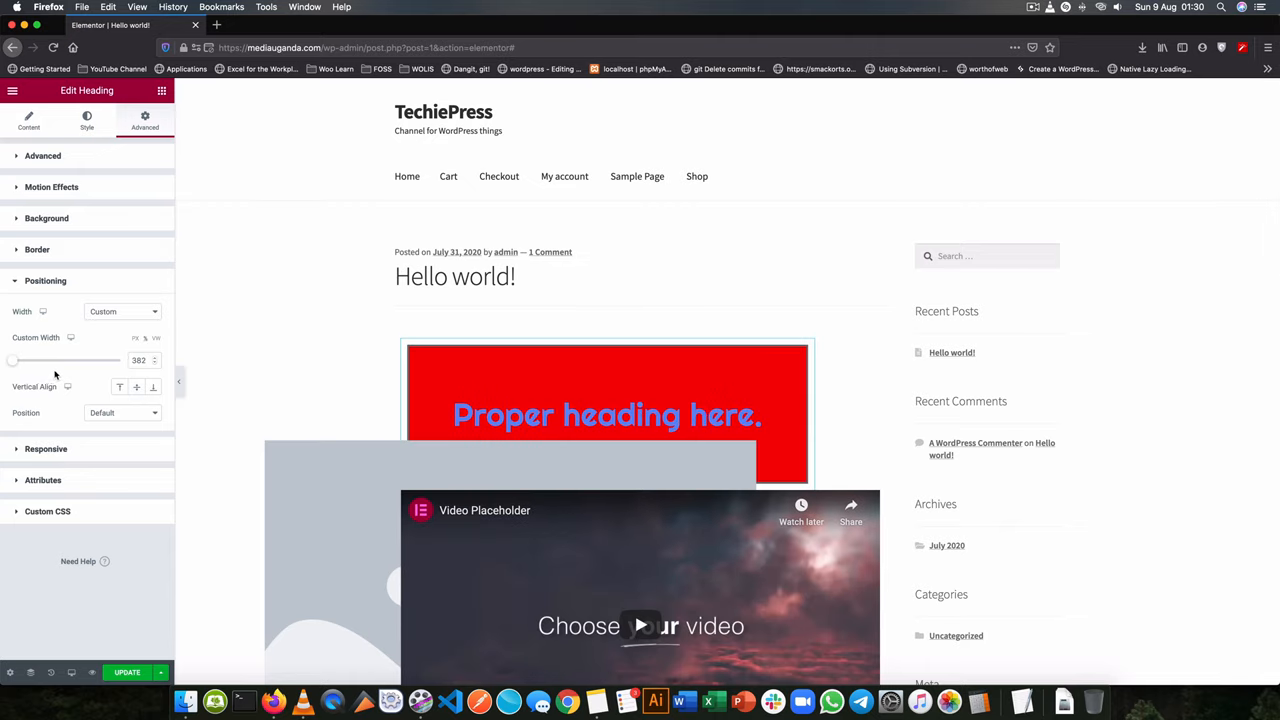
left_click_drag(12, 360, 96, 360)
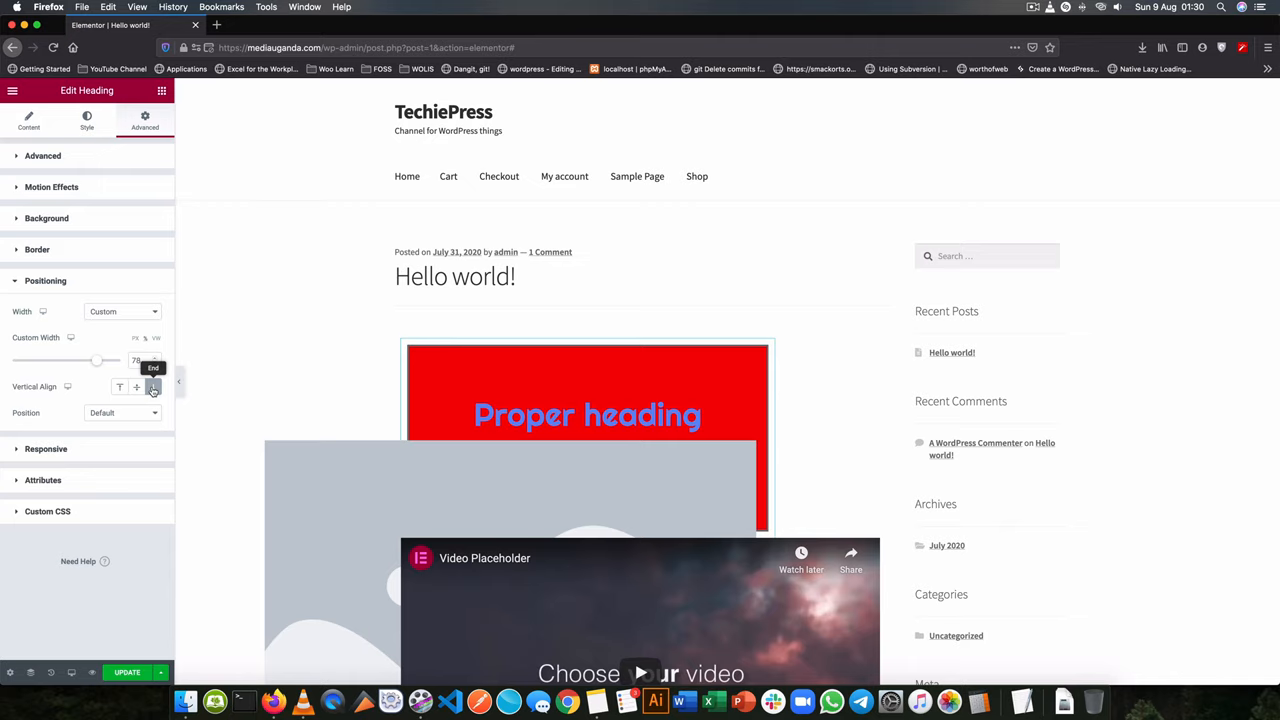
Step: Set the heading's position to Fixed, a red bar at the top
left_click(122, 412)
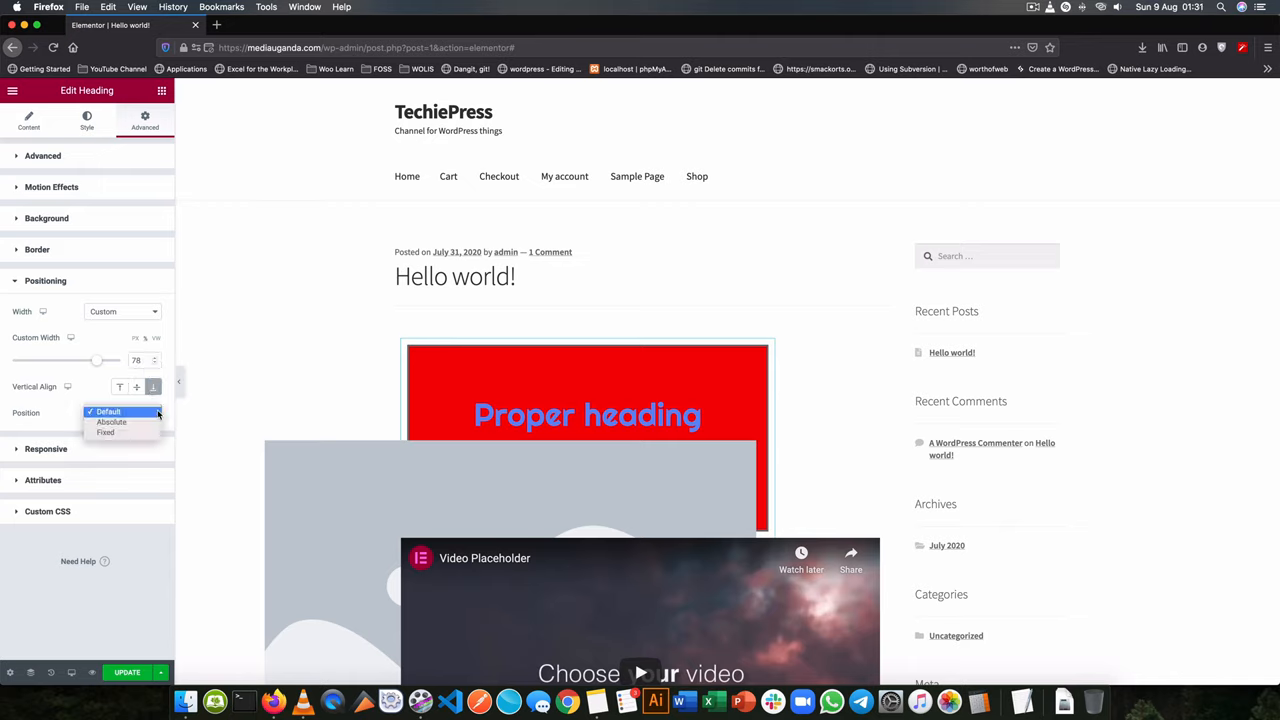
mouse_move(112, 420)
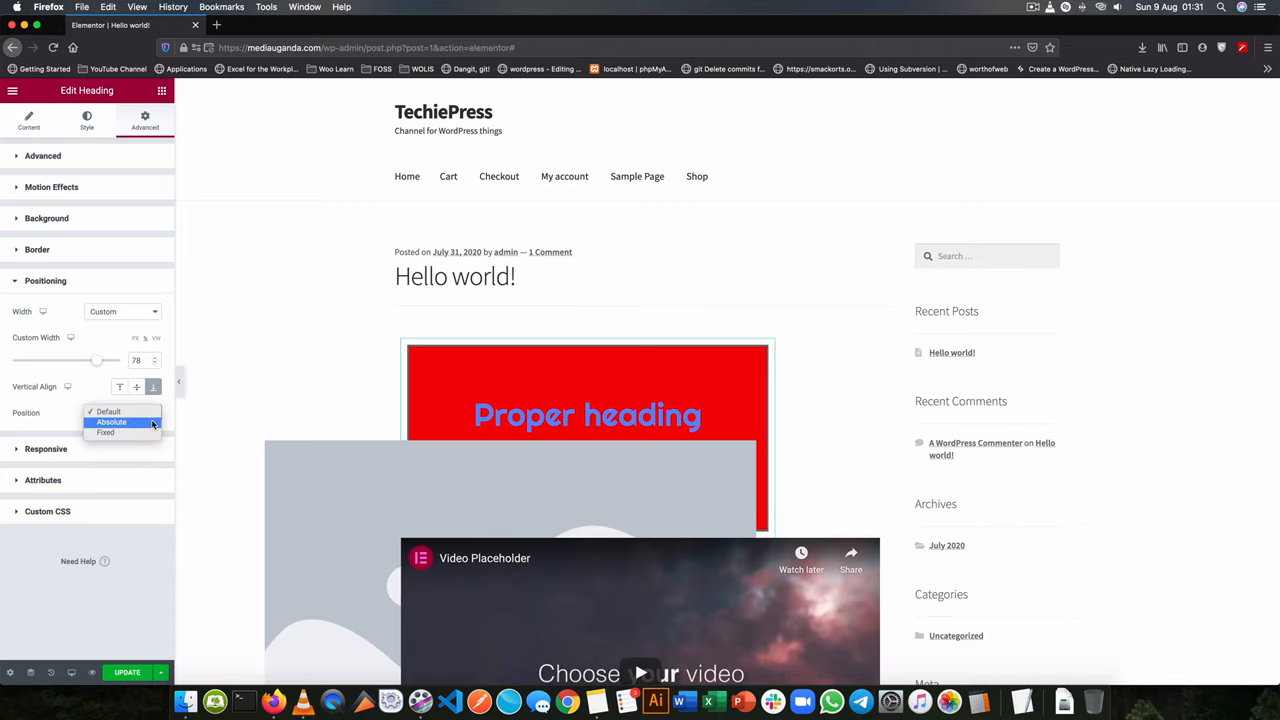
mouse_move(152, 432)
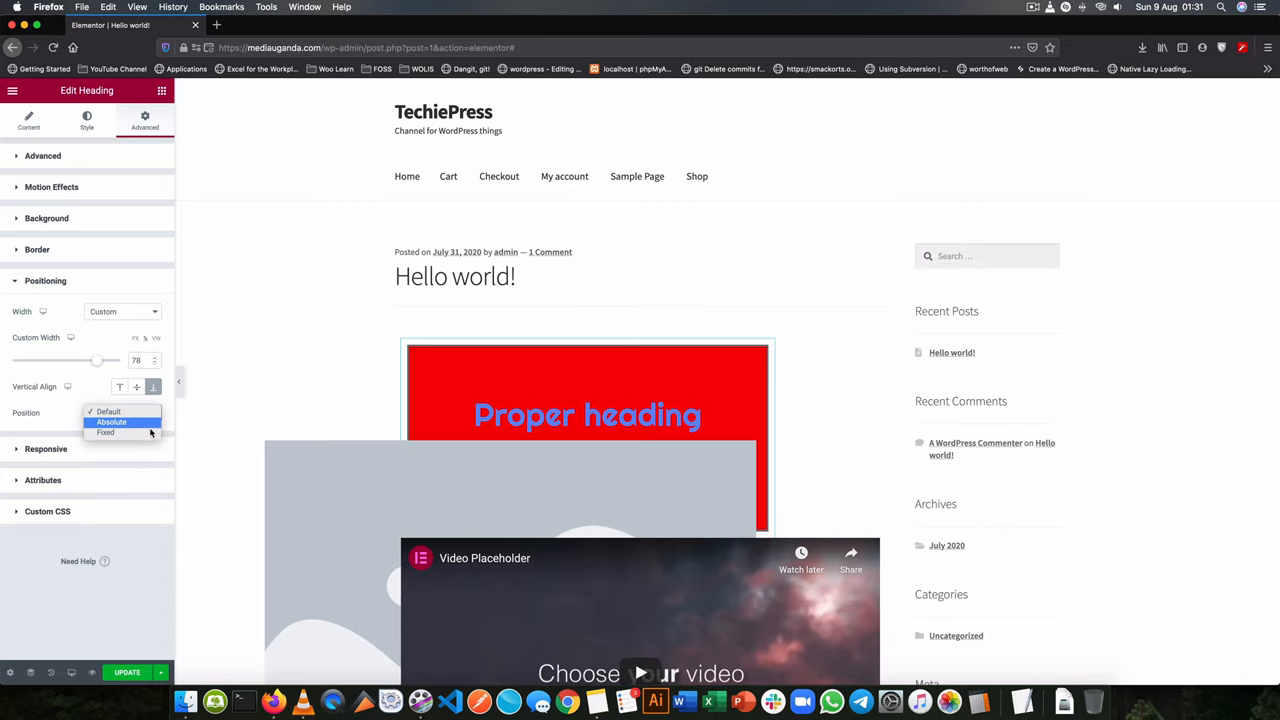
left_click(104, 432)
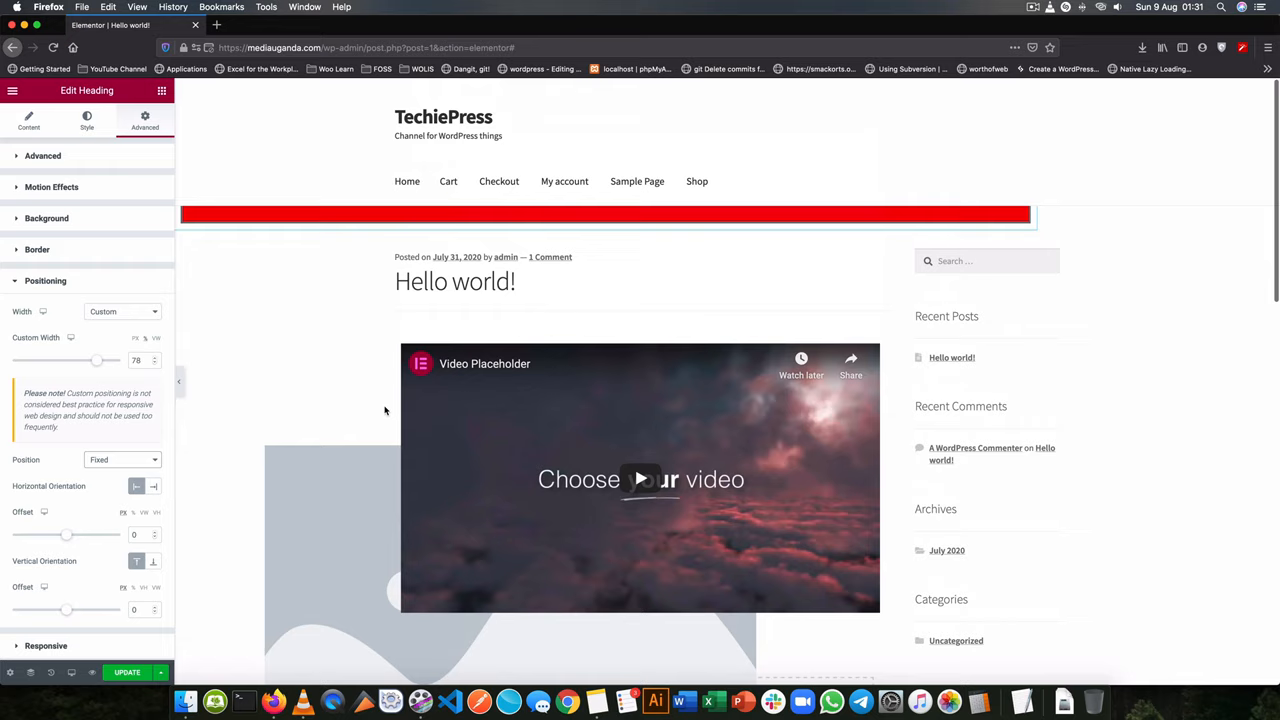